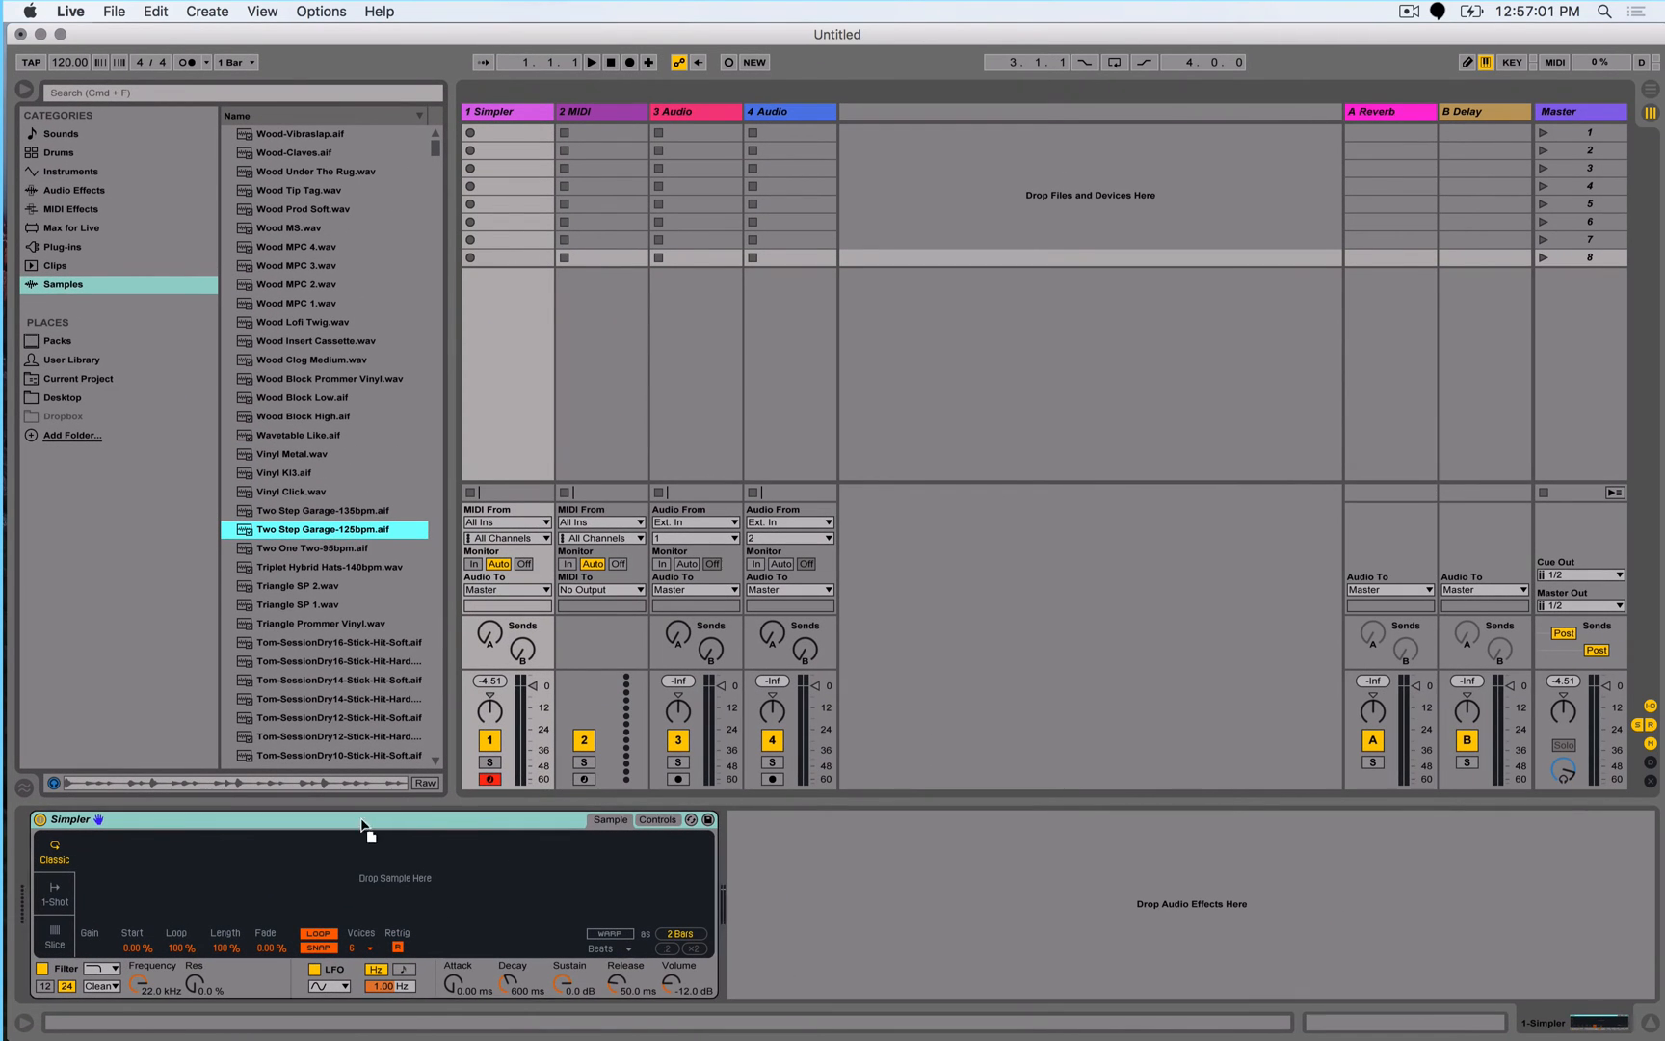
# - Load Two Step Garage-125bpm.aif into Simpler from the browser
pyautogui.doubleClick(308, 530)
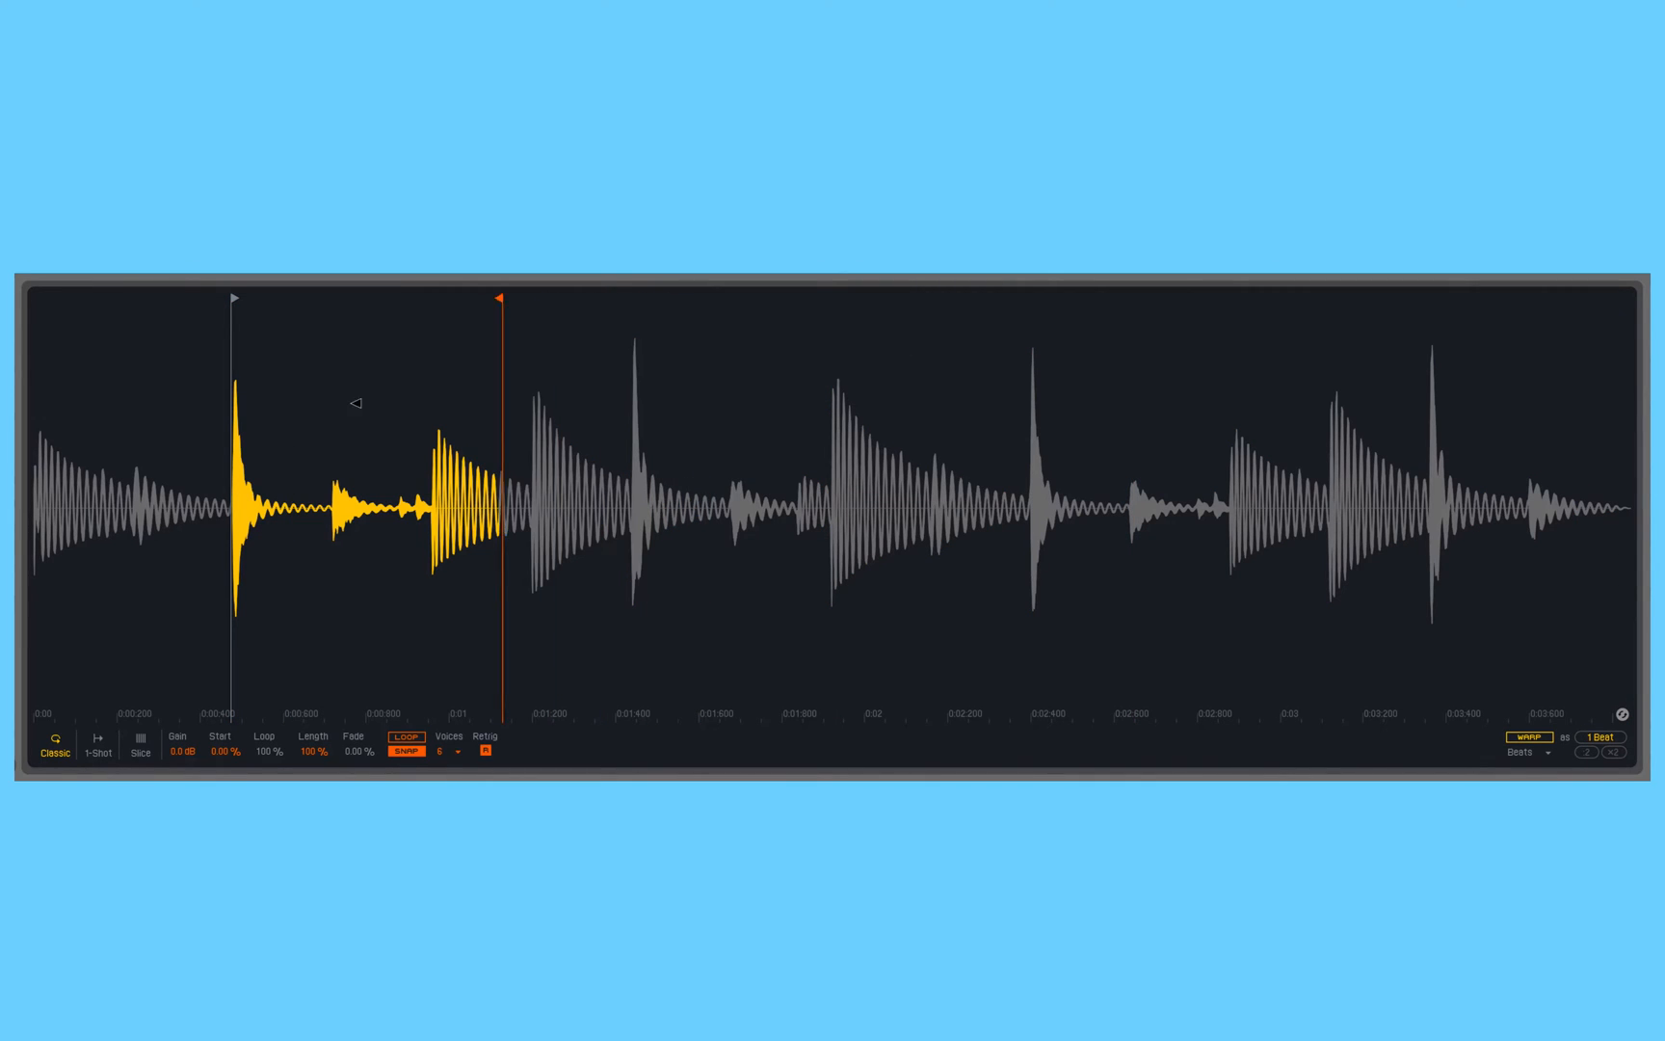
# - Zoom into the kick's tail and extend the sample end to just before the next hit
pyautogui.moveTo(499, 299); pyautogui.dragTo(330, 299)
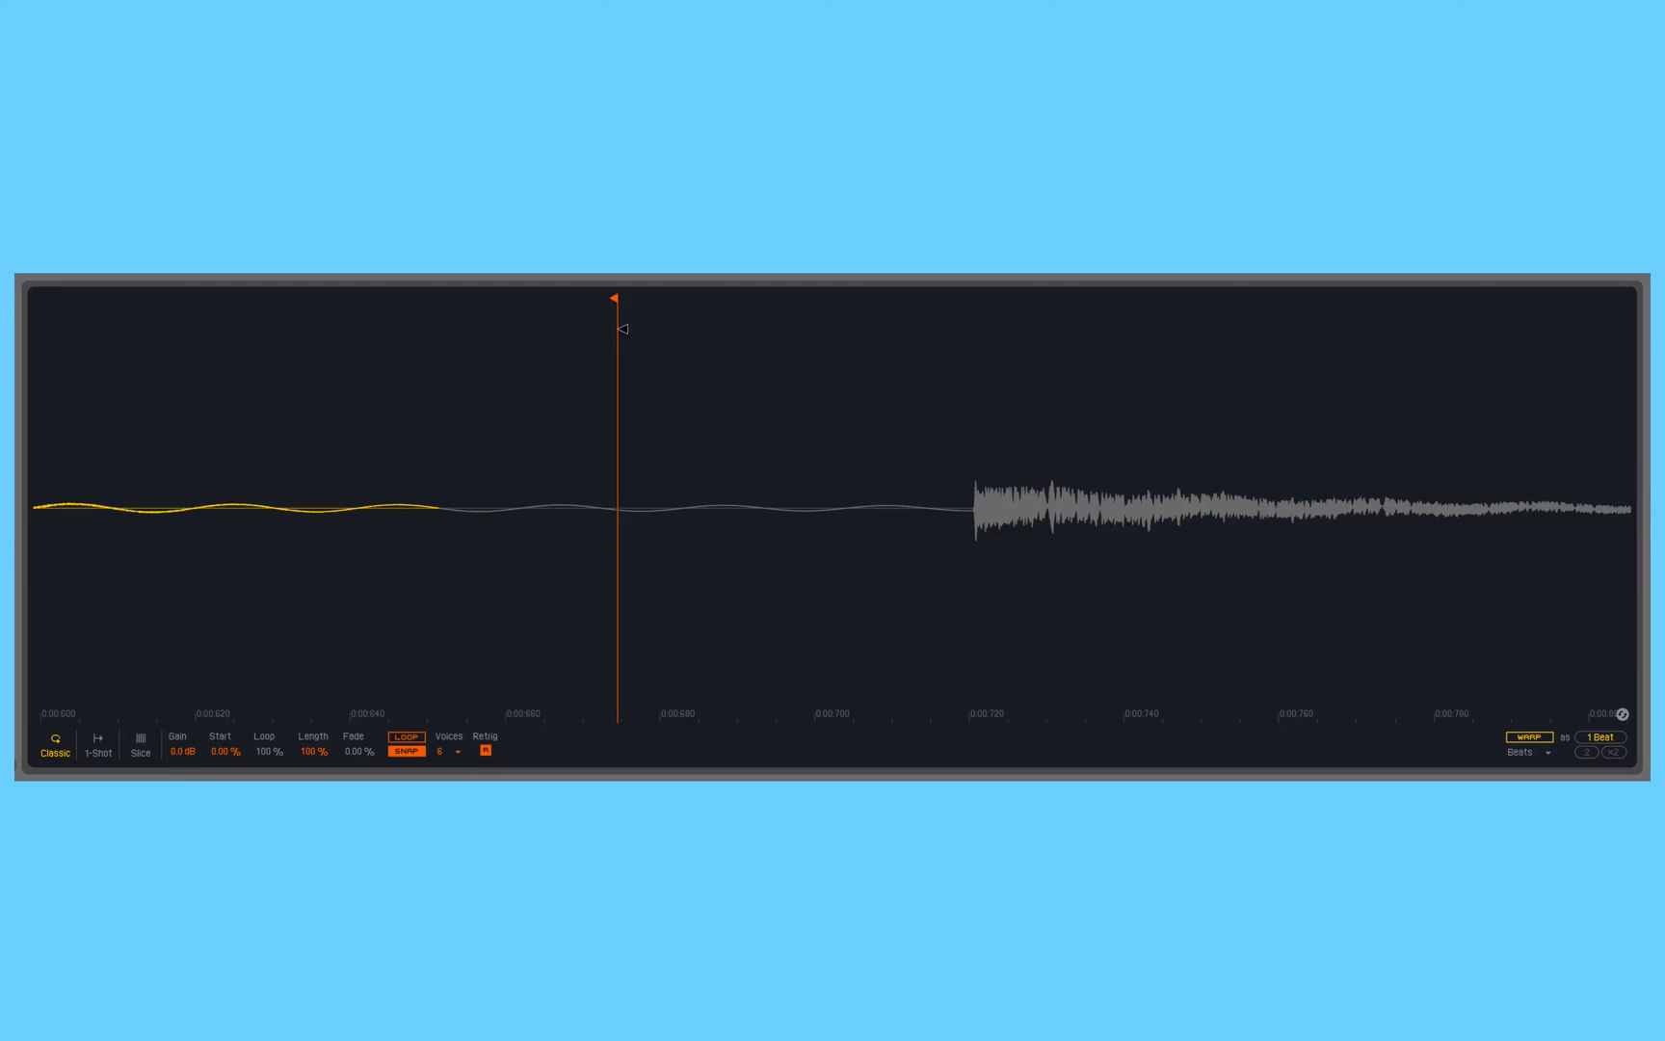
pyautogui.moveTo(614, 301); pyautogui.dragTo(868, 301)
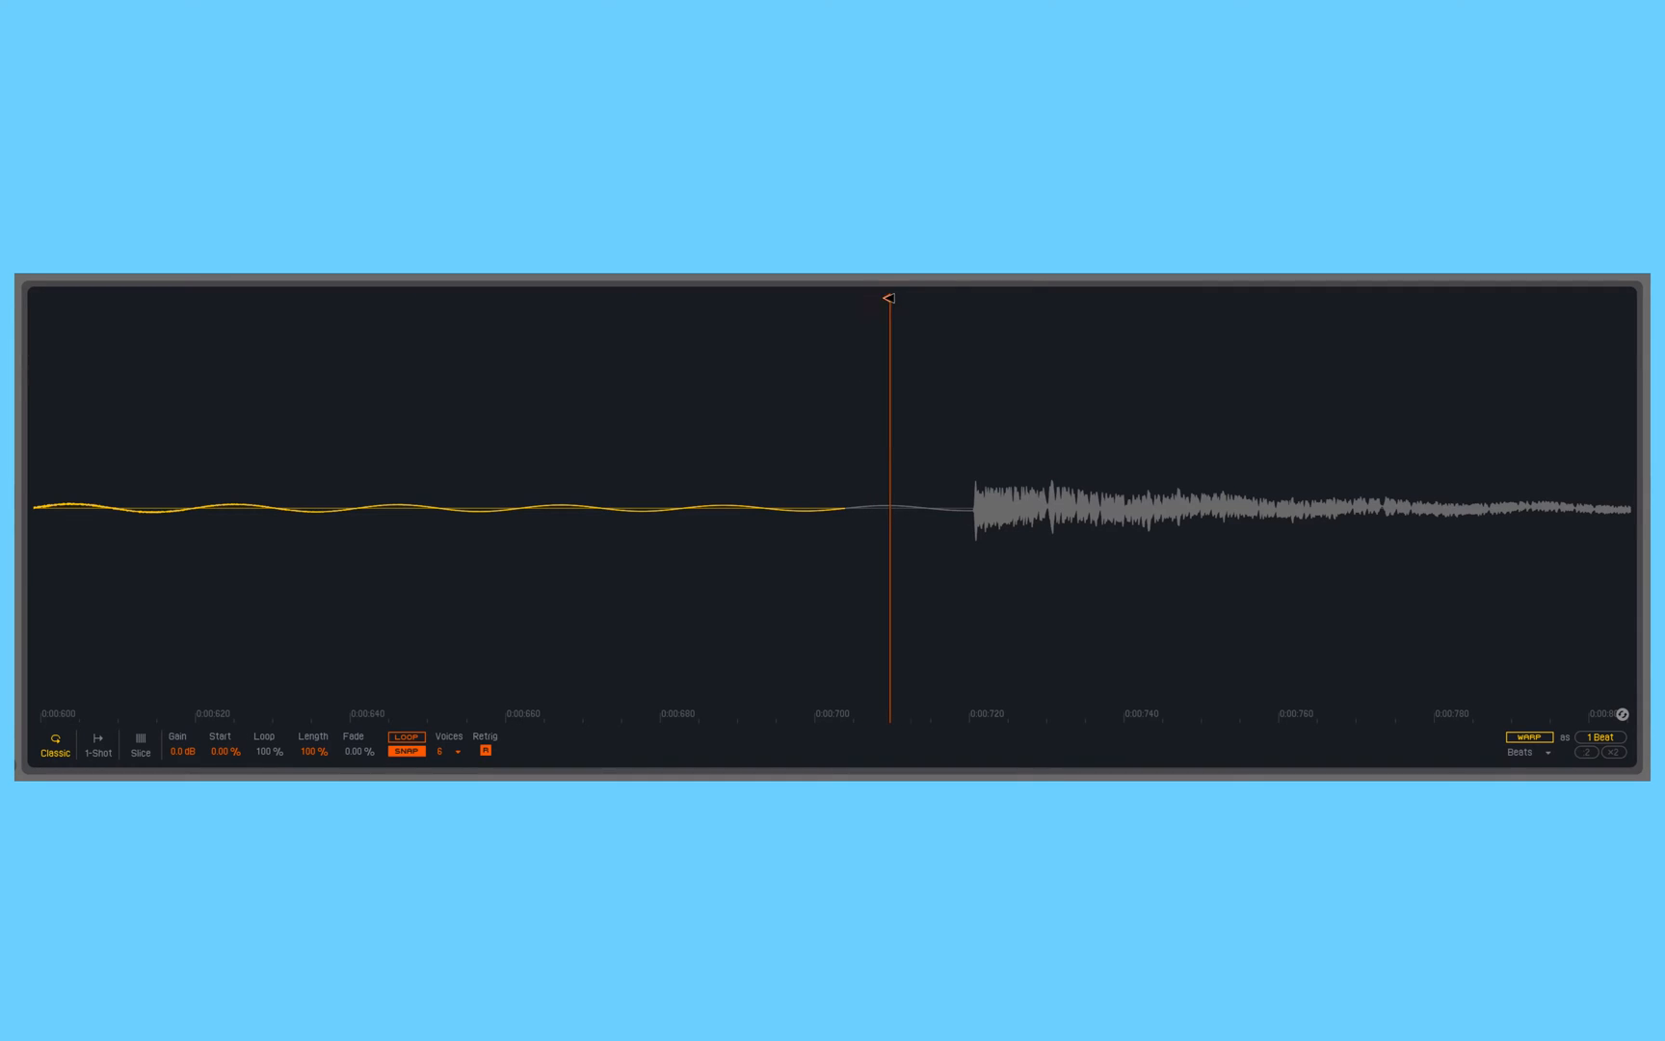
pyautogui.moveTo(888, 298); pyautogui.dragTo(956, 303)
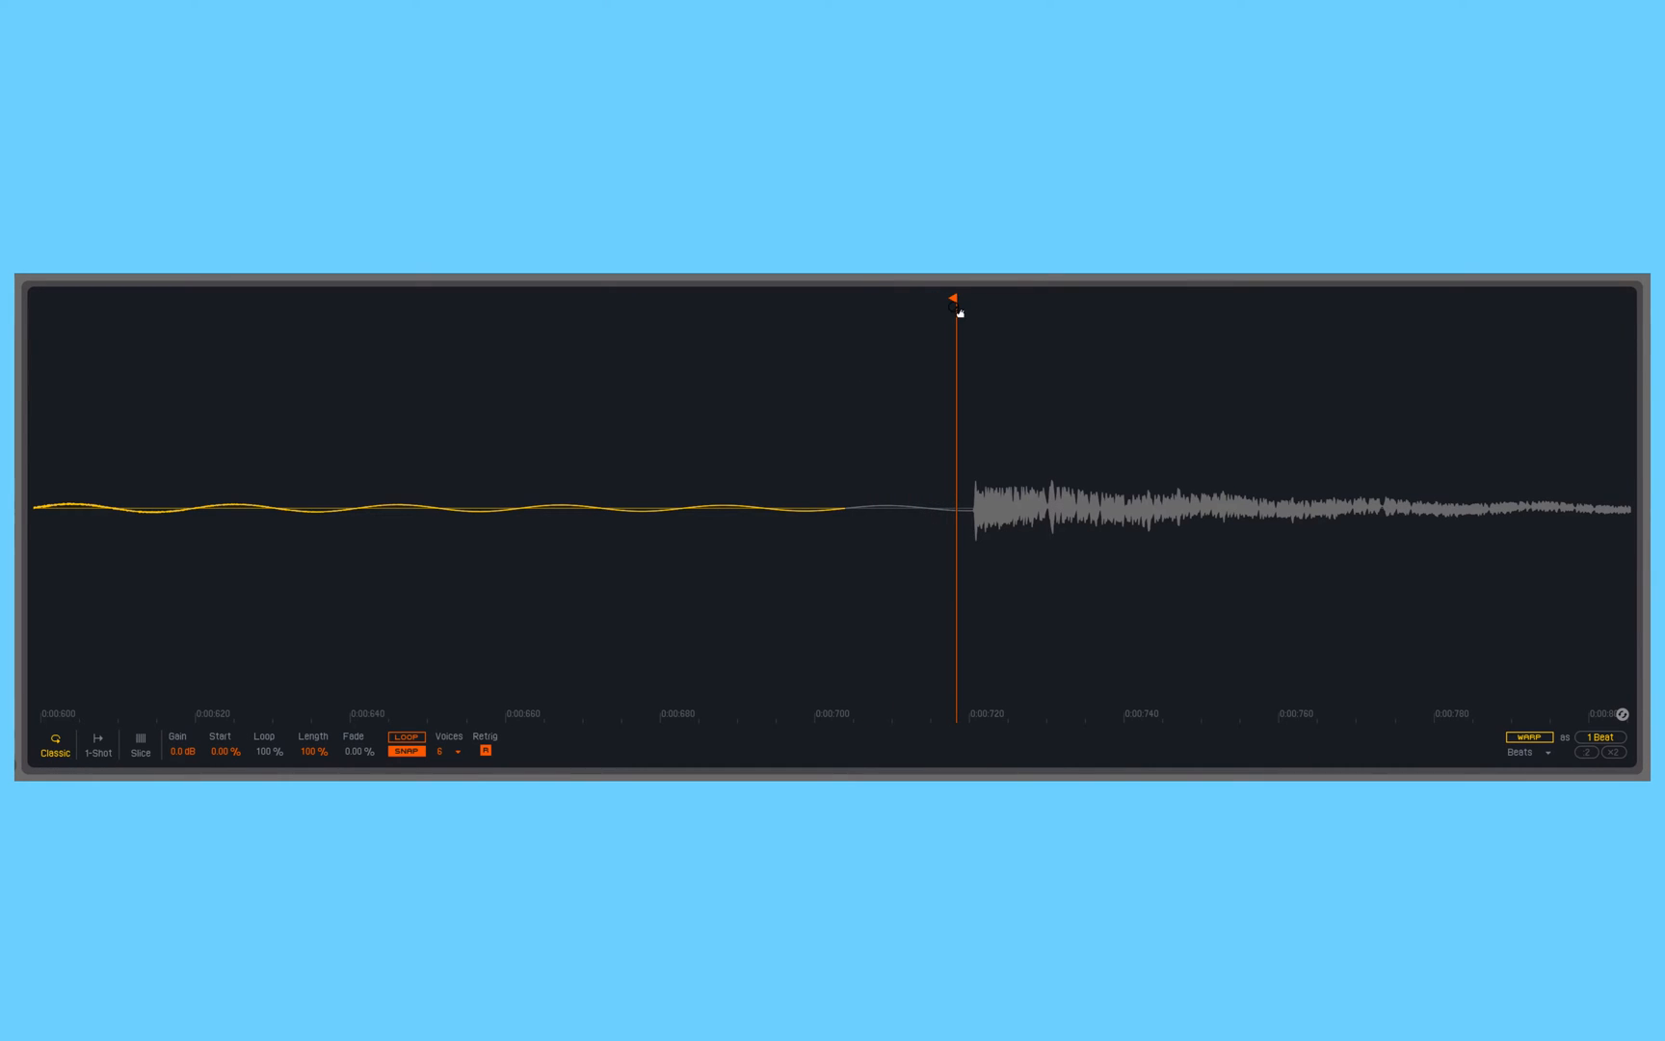
pyautogui.moveTo(1113, 545)
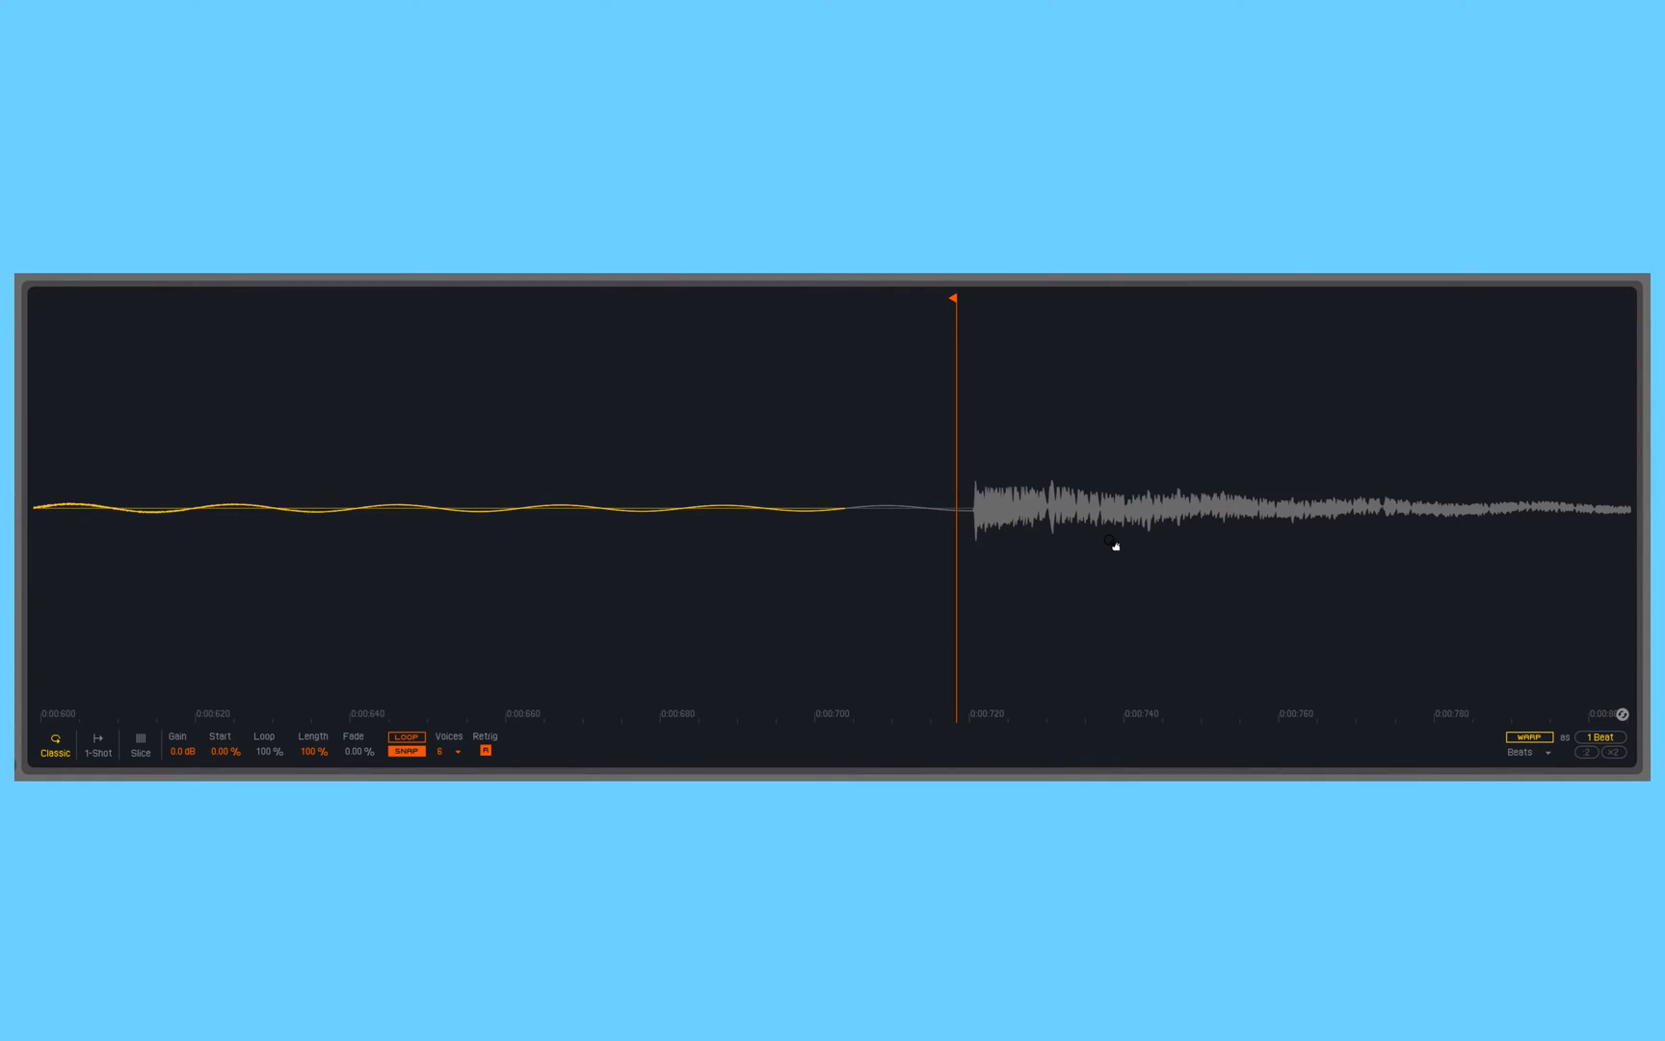
pyautogui.moveTo(1033, 515)
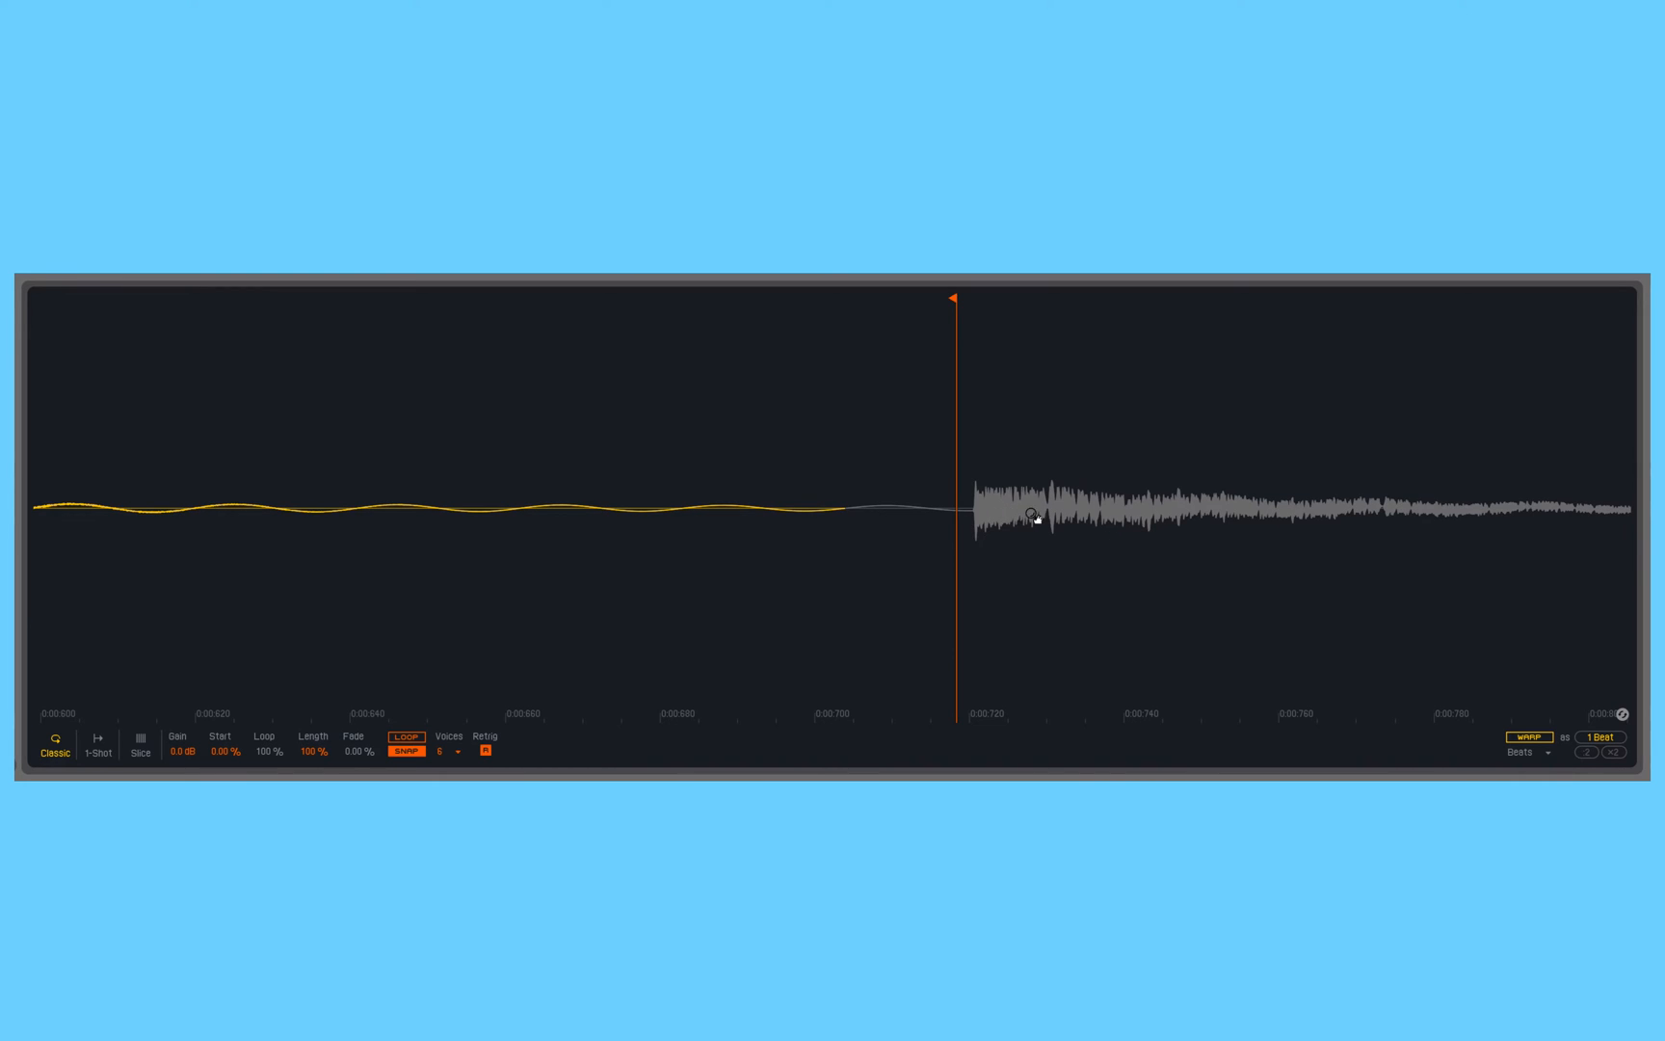
pyautogui.moveTo(951, 492)
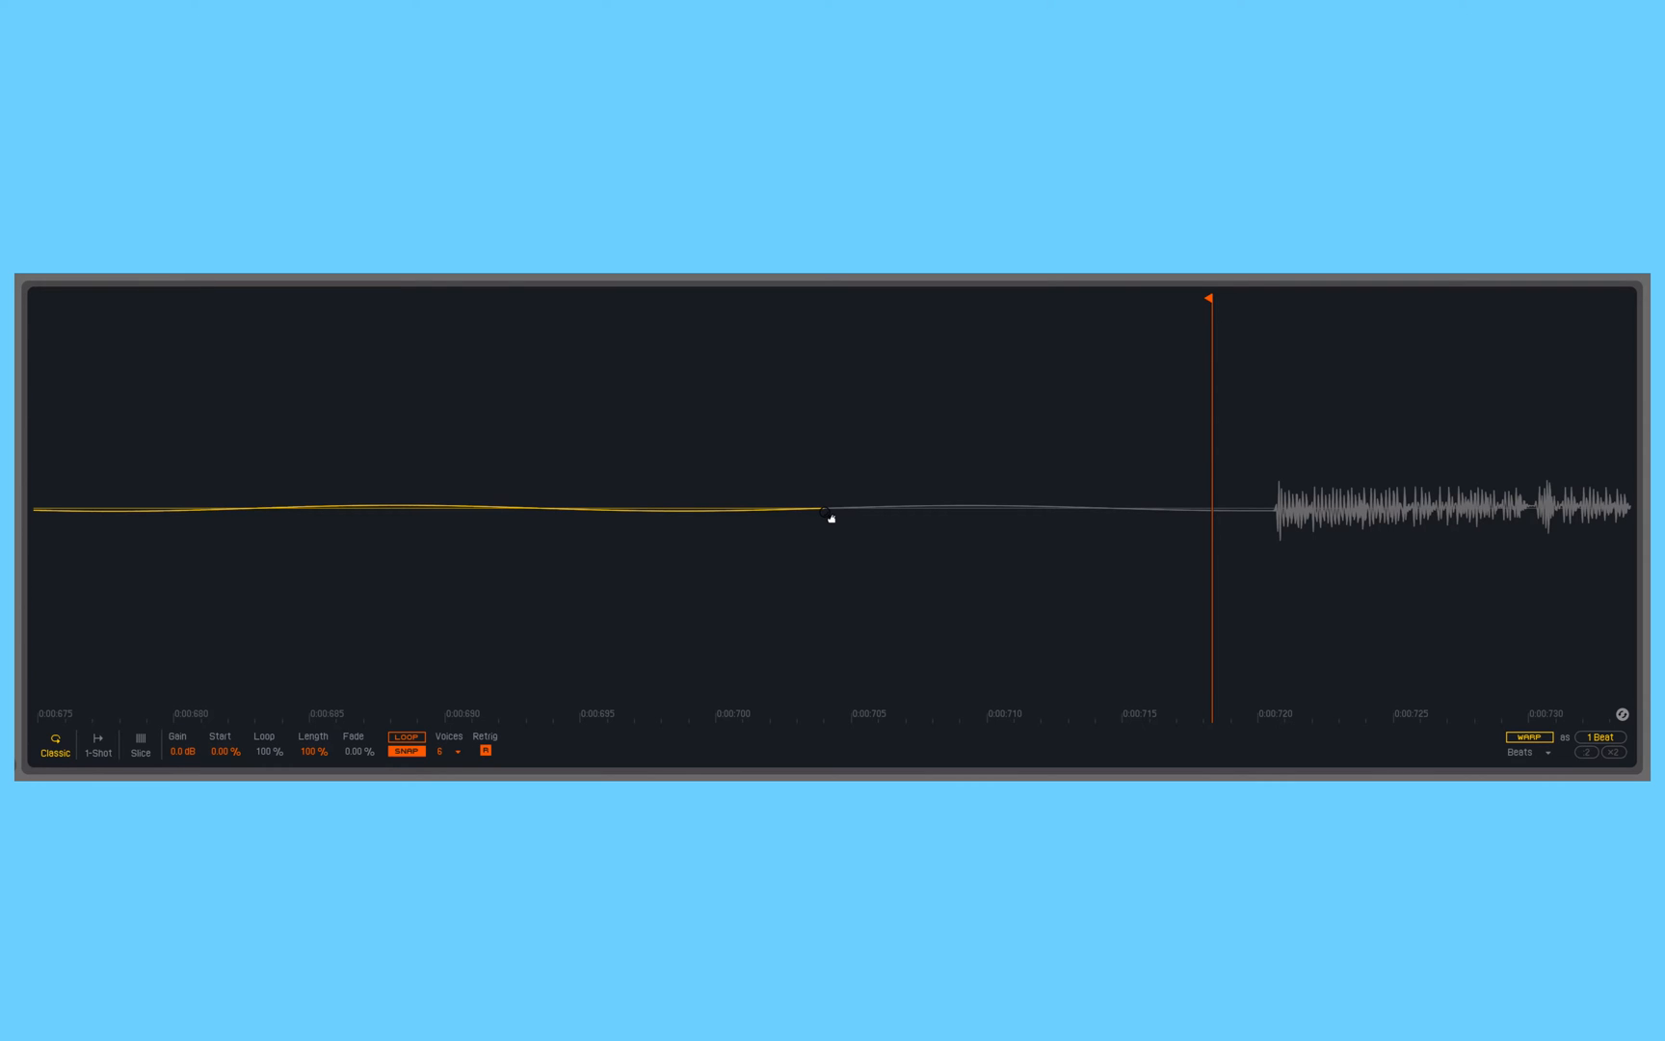
# - Boost Simpler's sample Gain to 23 dB to expose the kick's faint tail
pyautogui.click(824, 517)
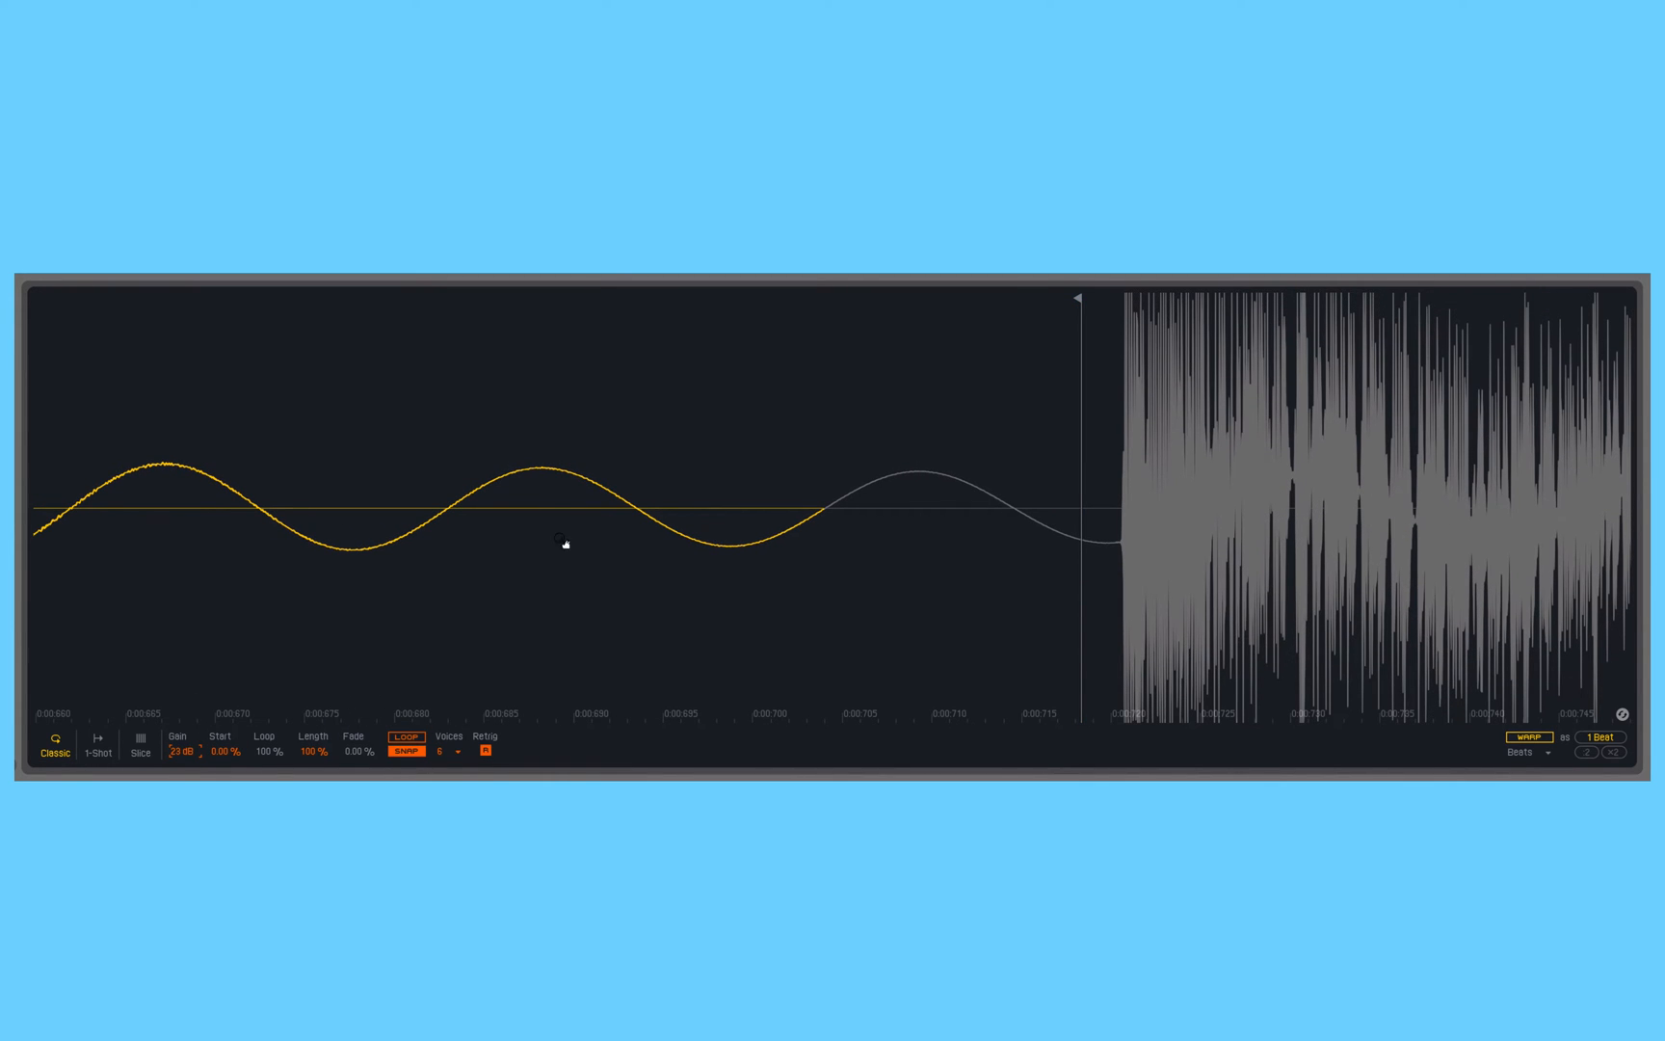
pyautogui.moveTo(722, 560)
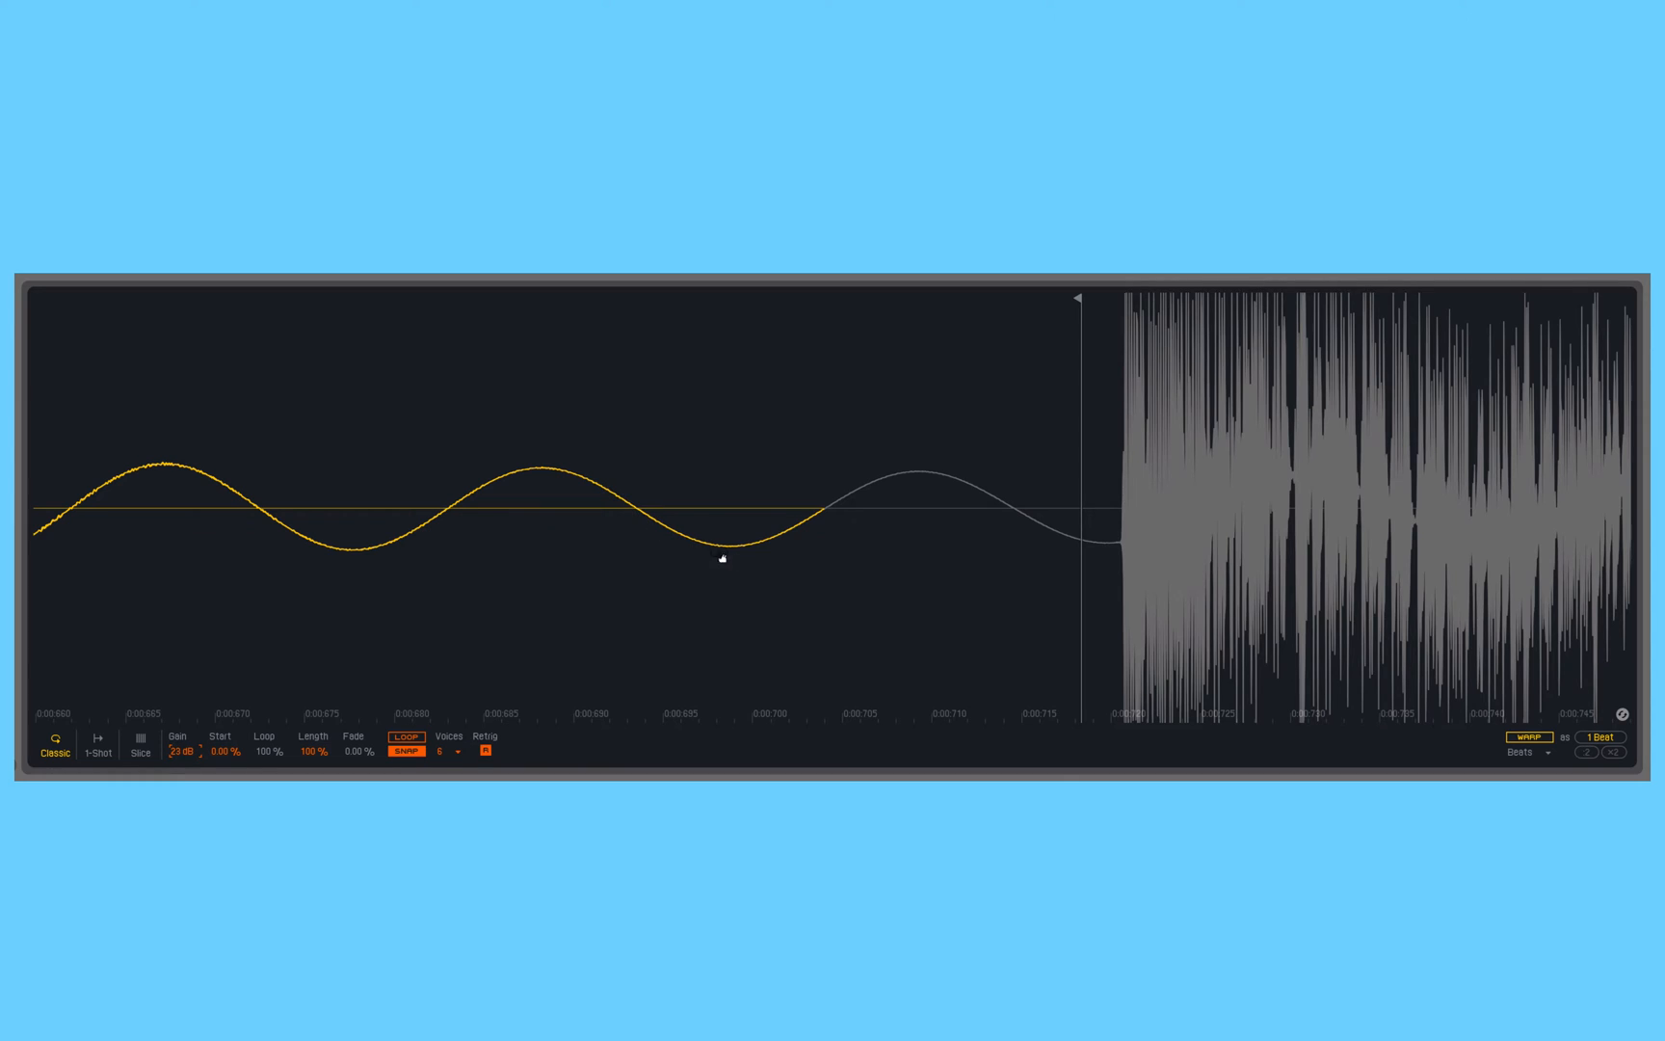
pyautogui.moveTo(821, 524)
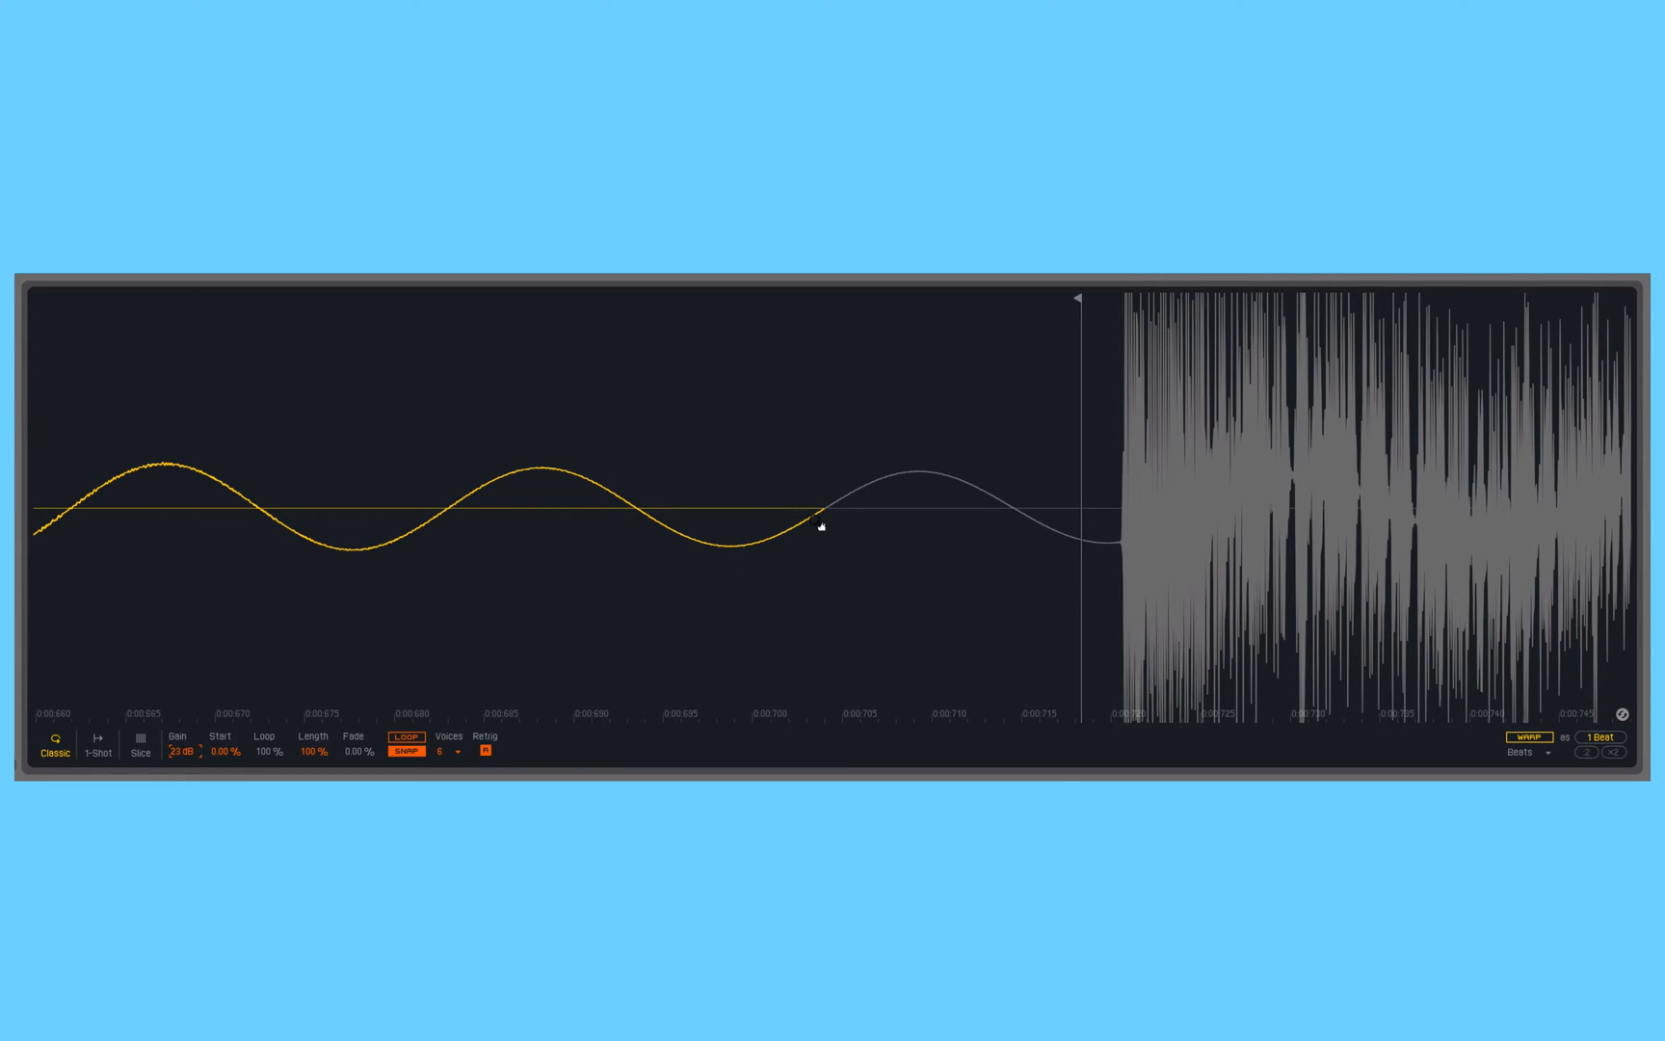
pyautogui.moveTo(893, 526)
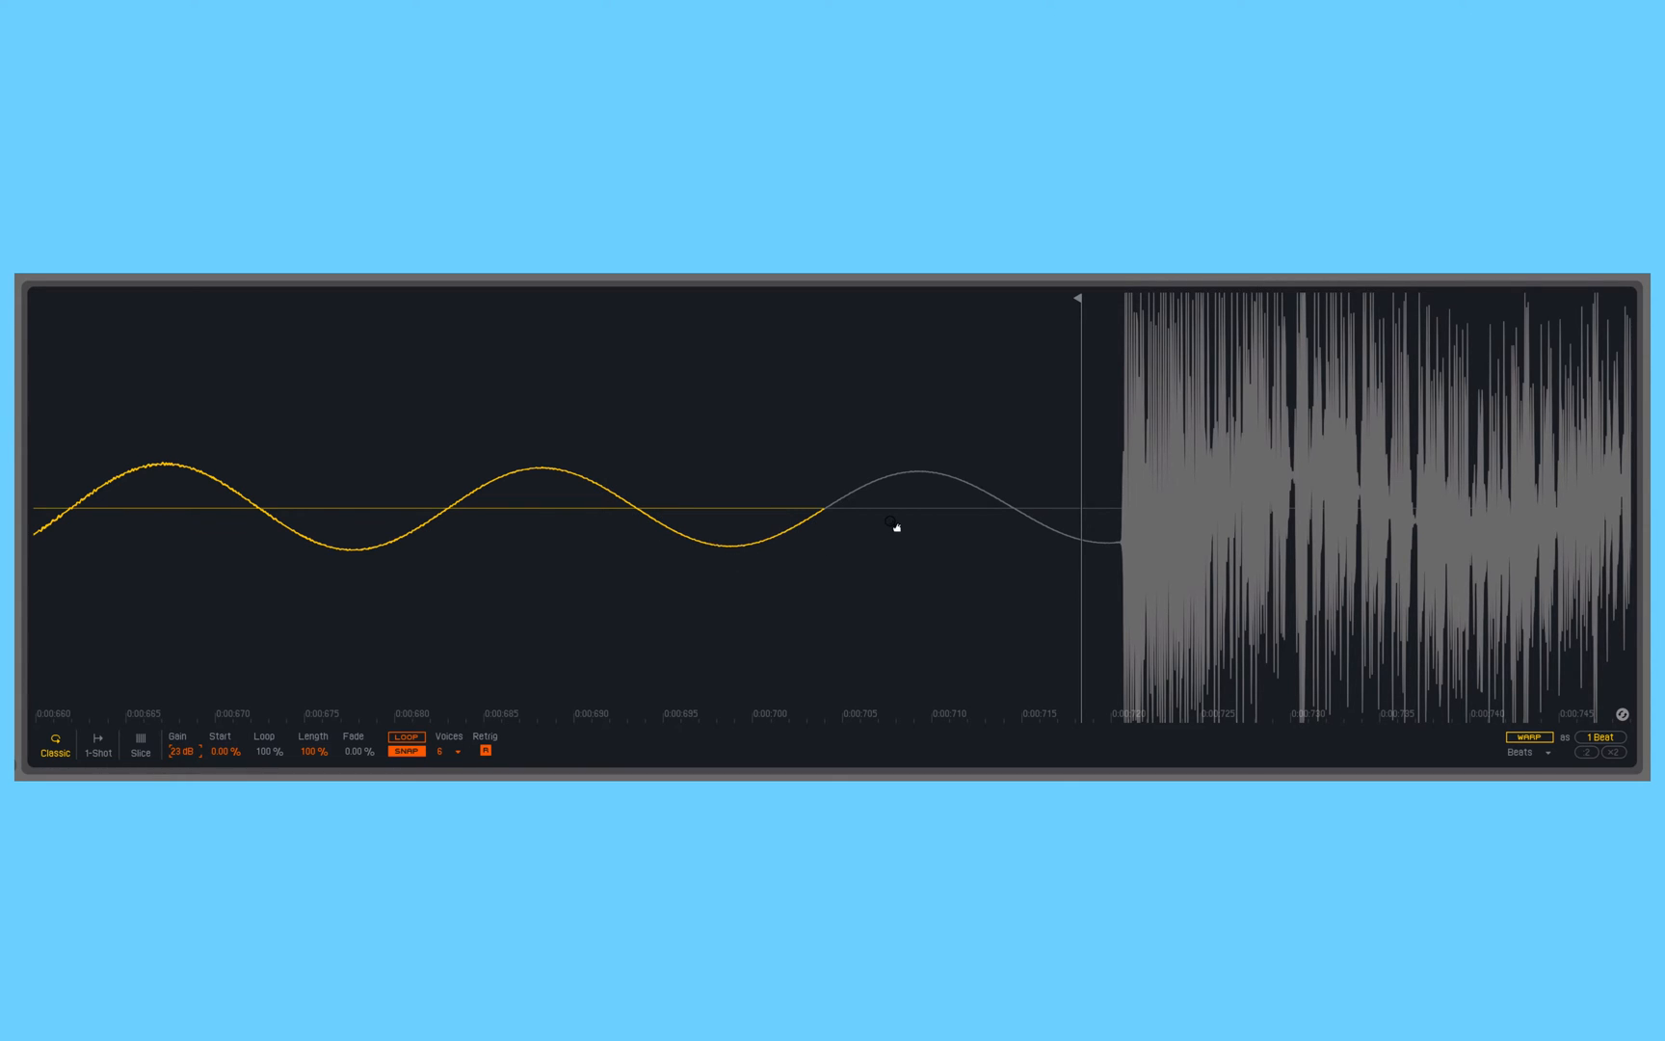
pyautogui.moveTo(819, 531)
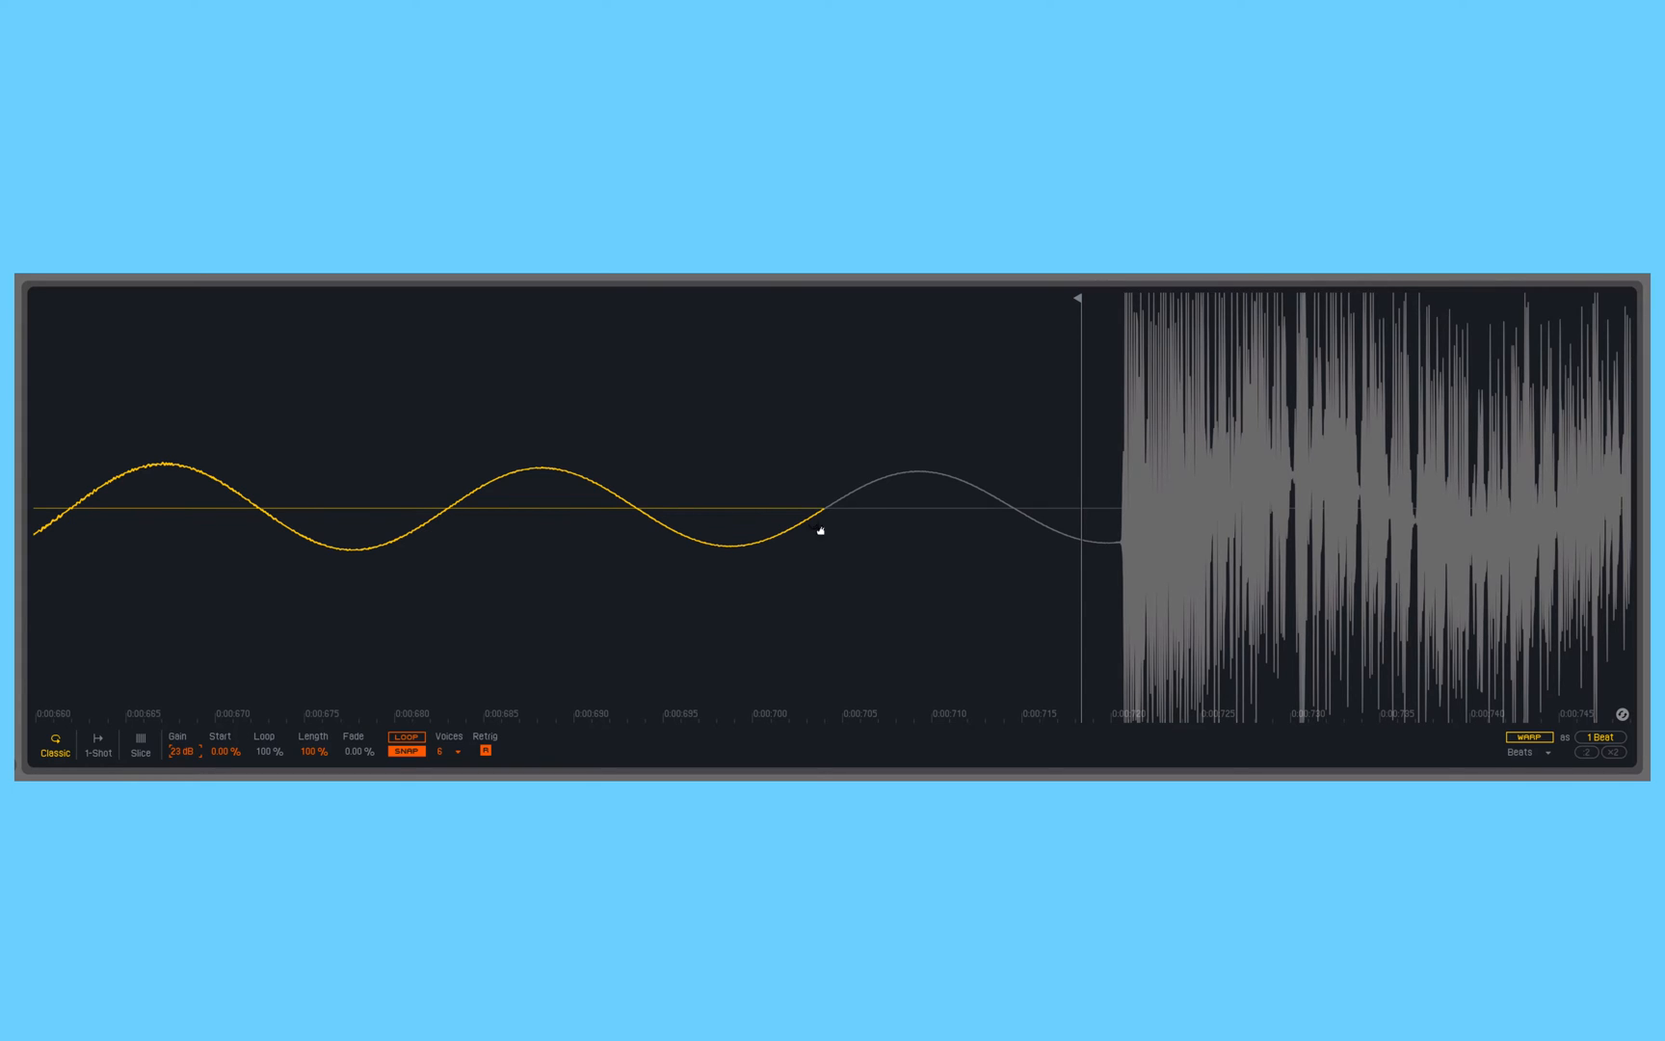
pyautogui.moveTo(641, 513)
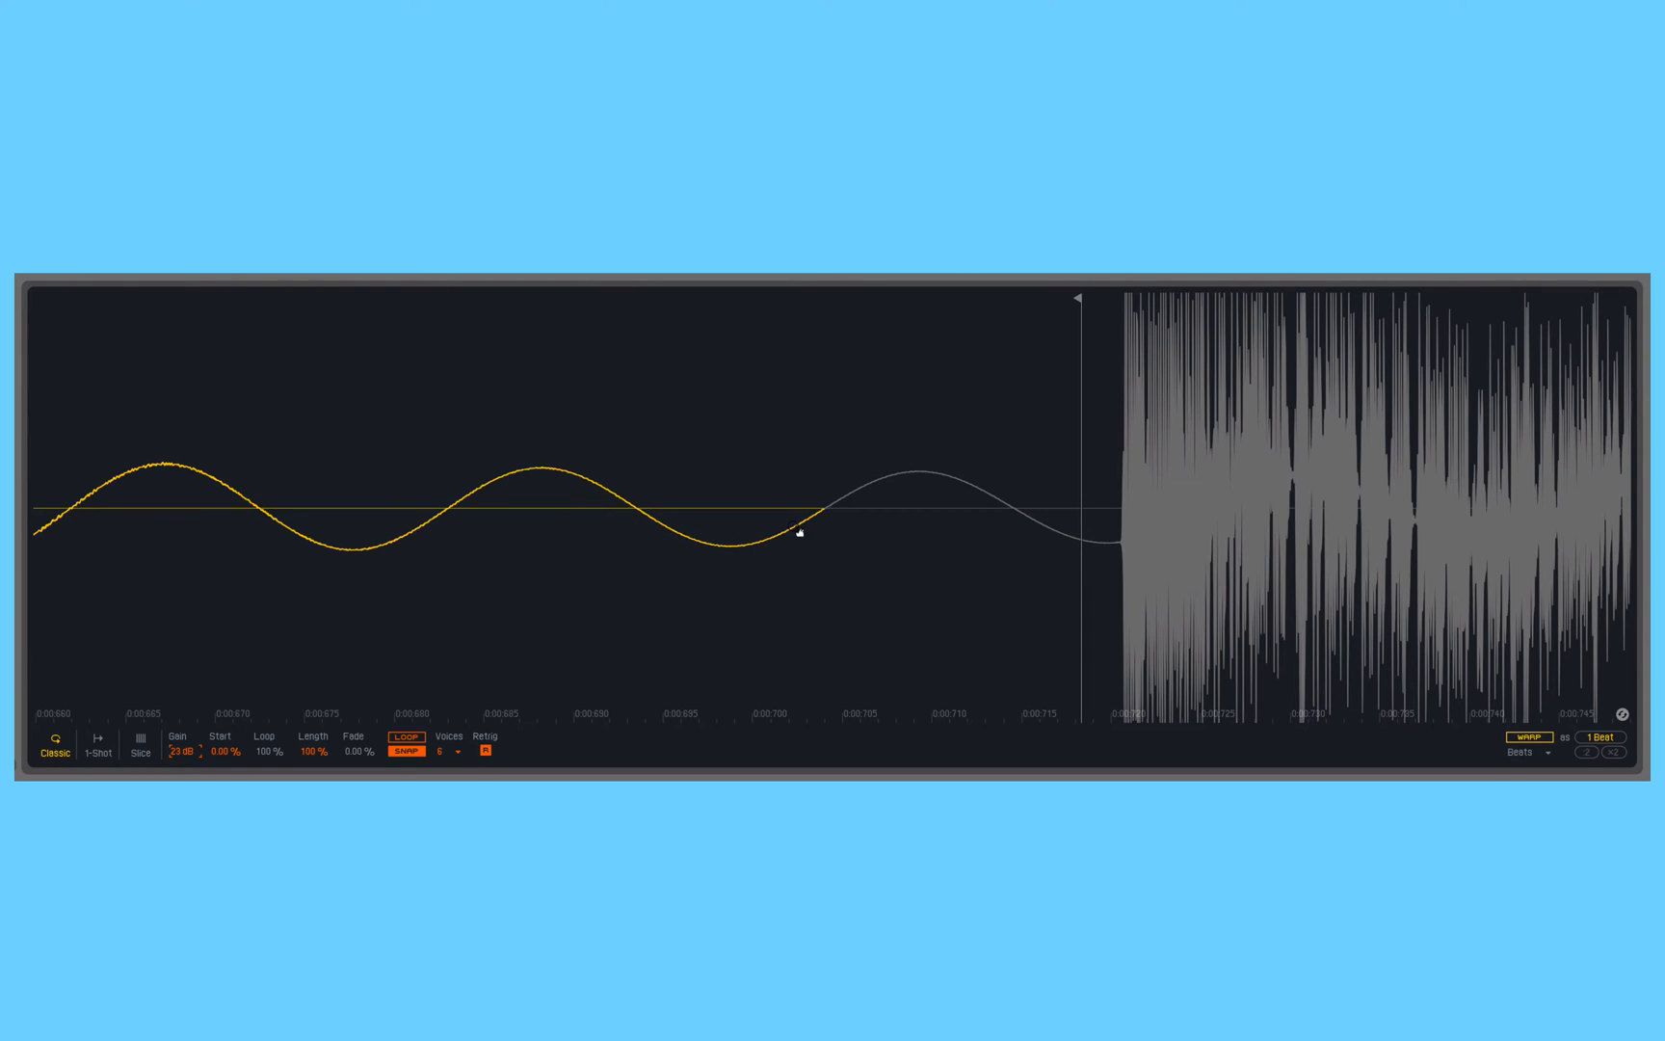
pyautogui.moveTo(986, 491)
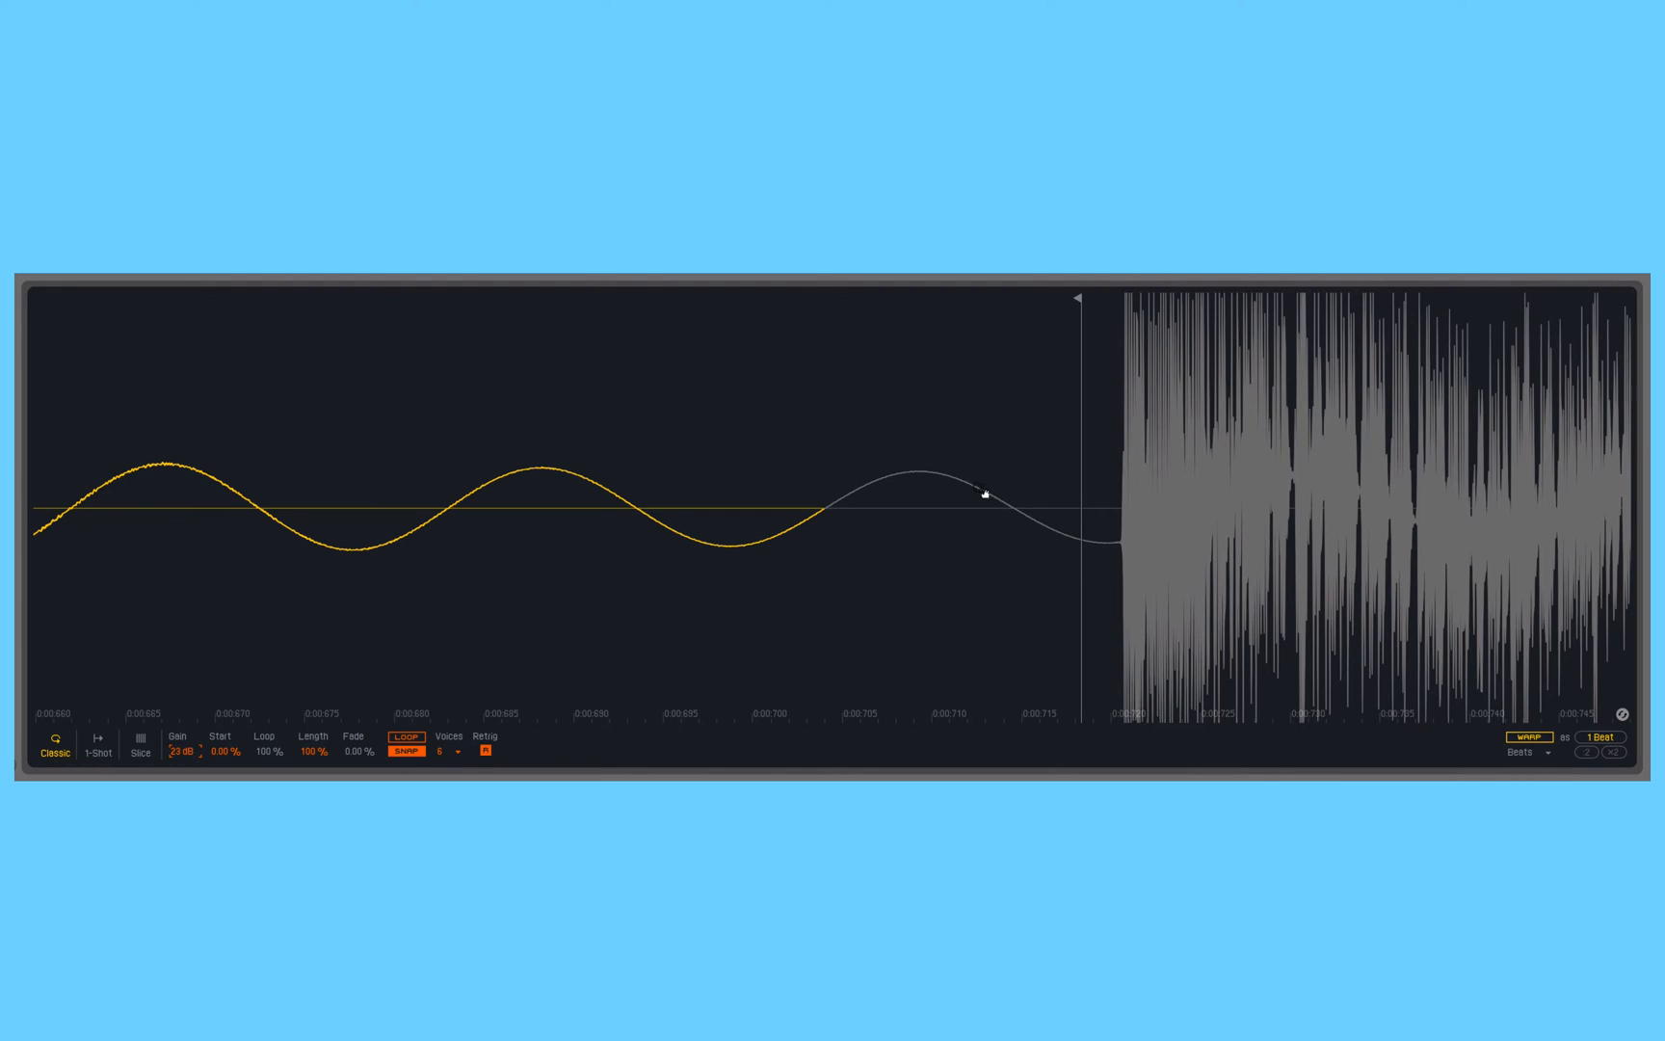
pyautogui.moveTo(772, 652)
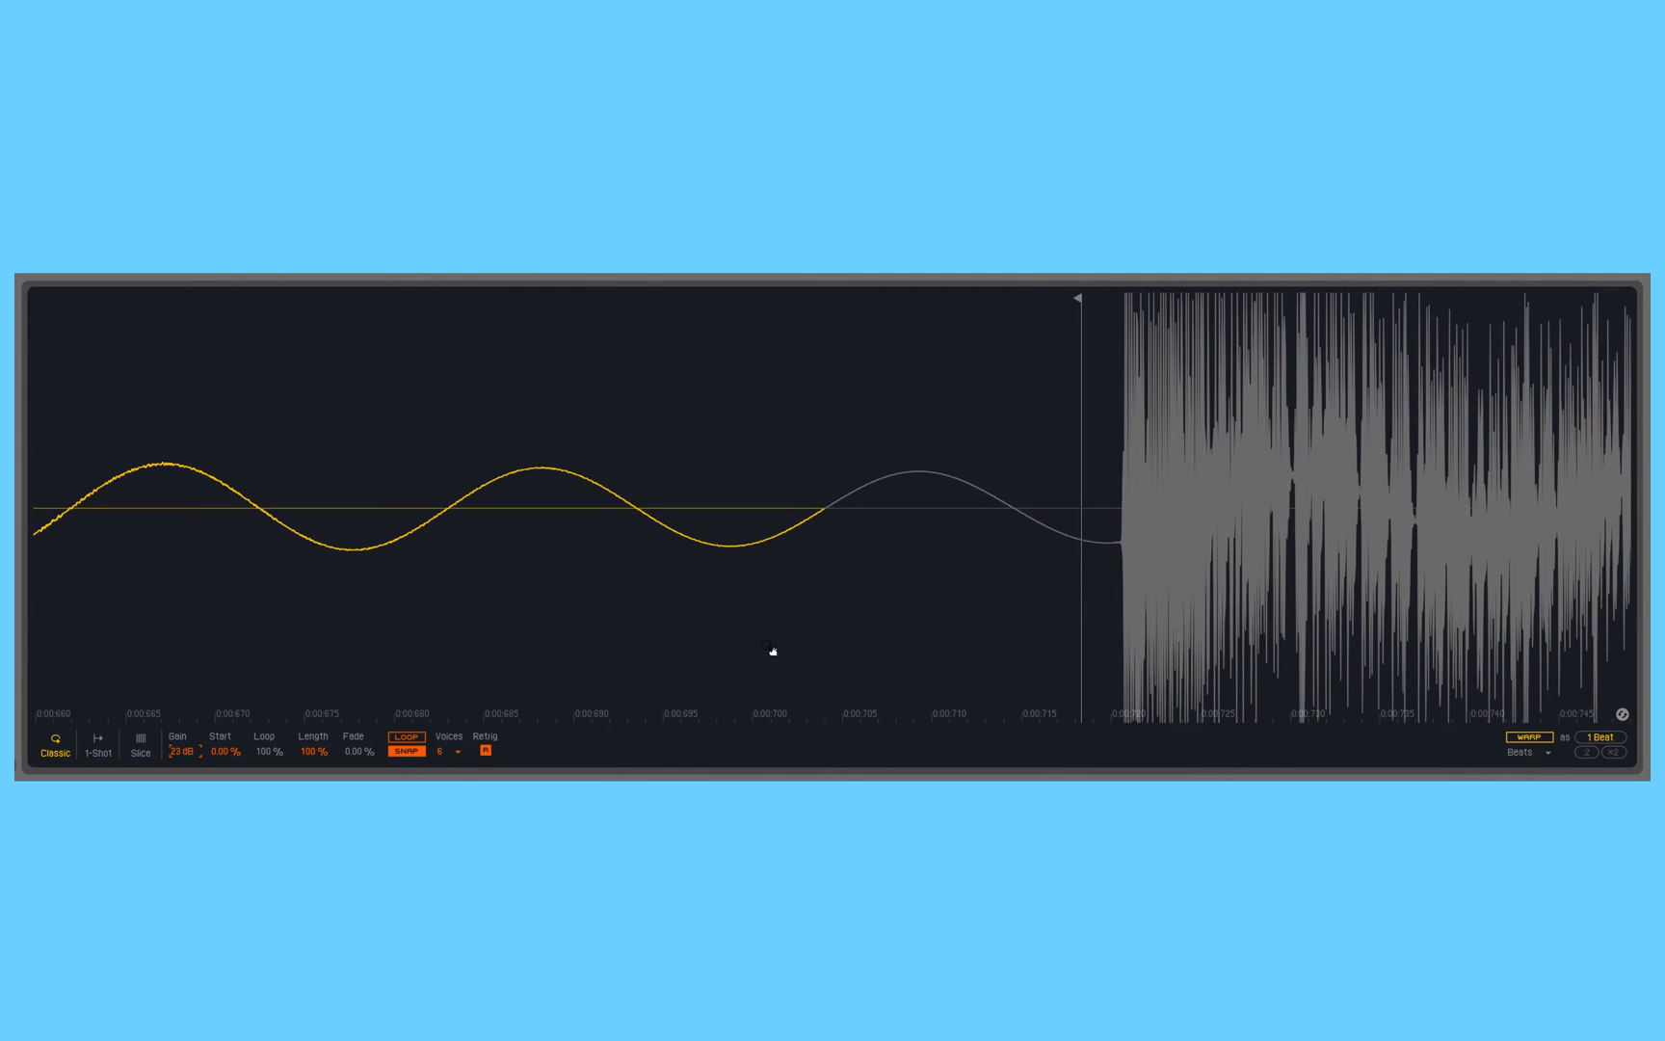
pyautogui.moveTo(412, 765)
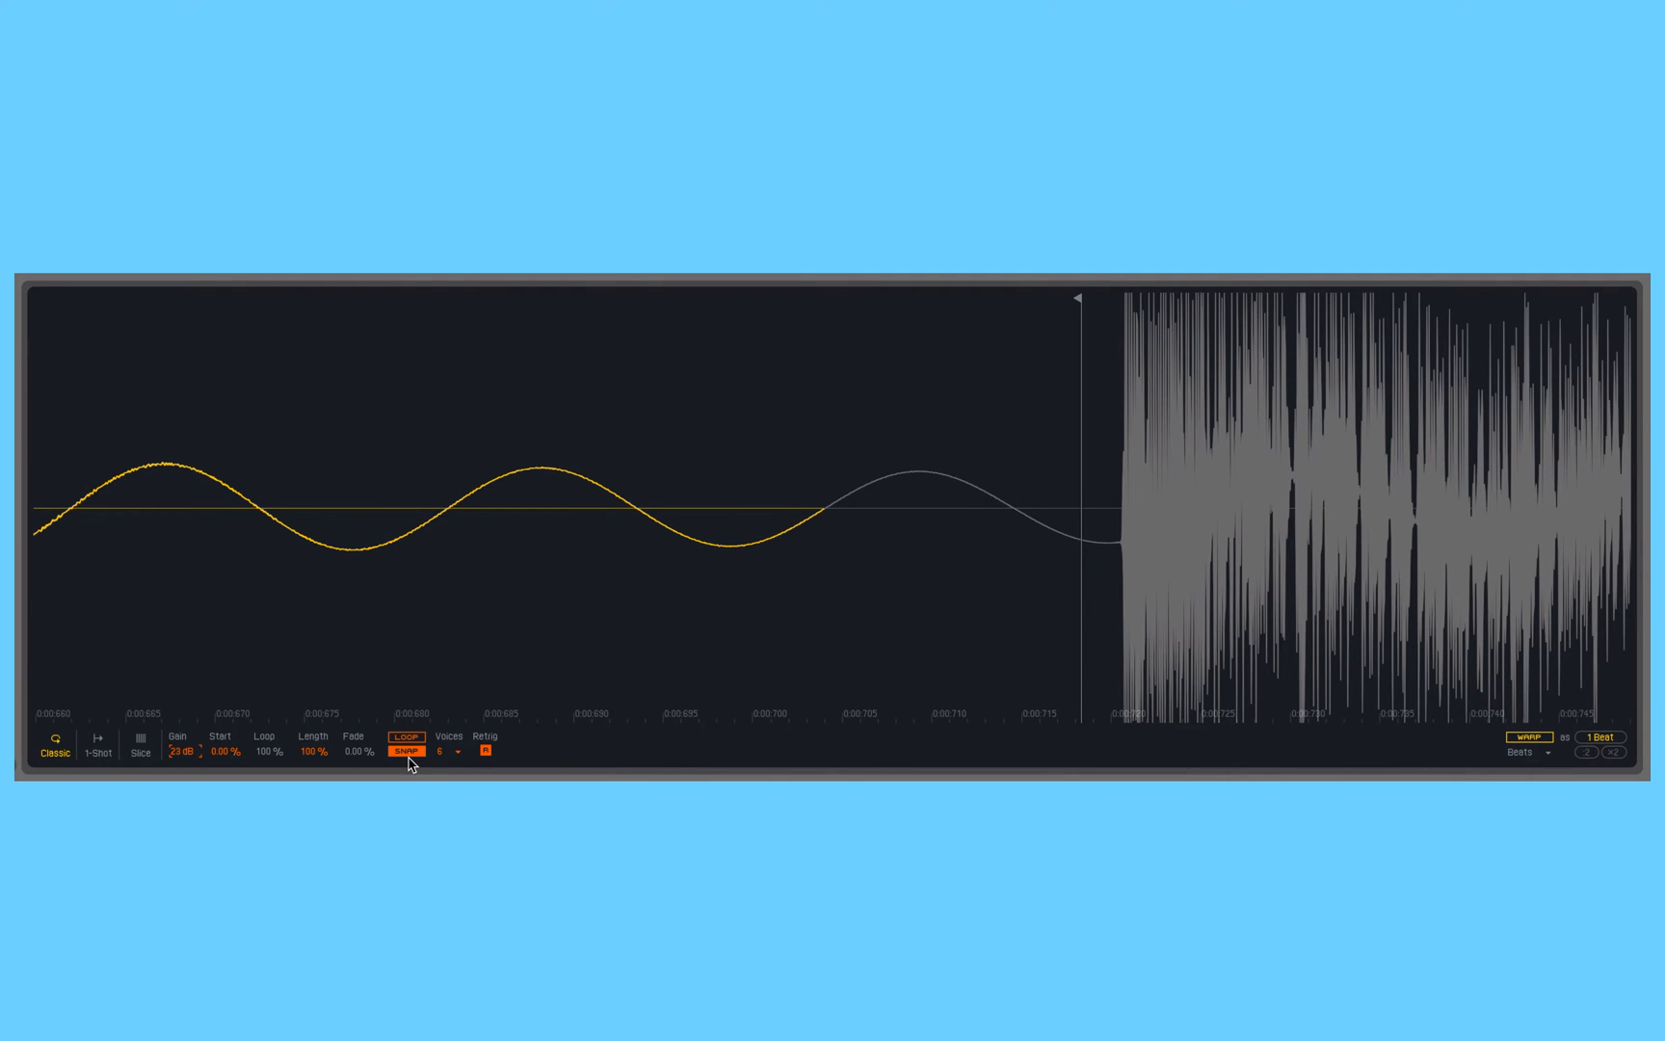
pyautogui.moveTo(913, 507)
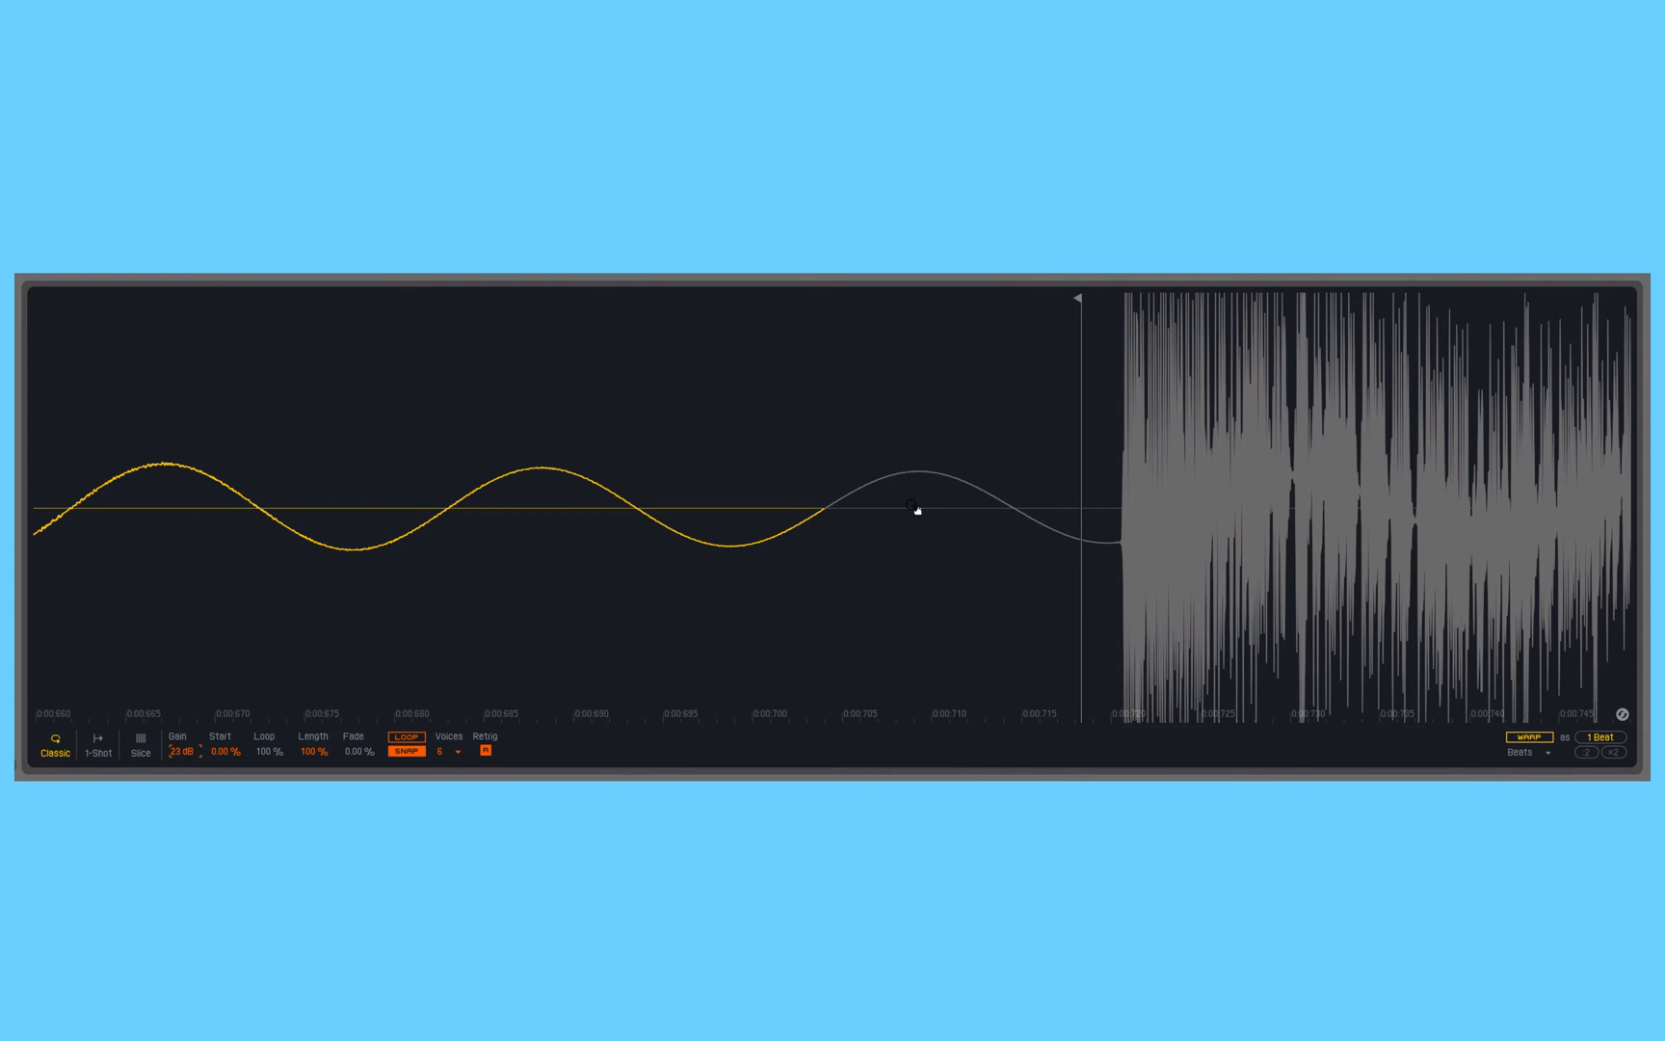
pyautogui.moveTo(920, 516)
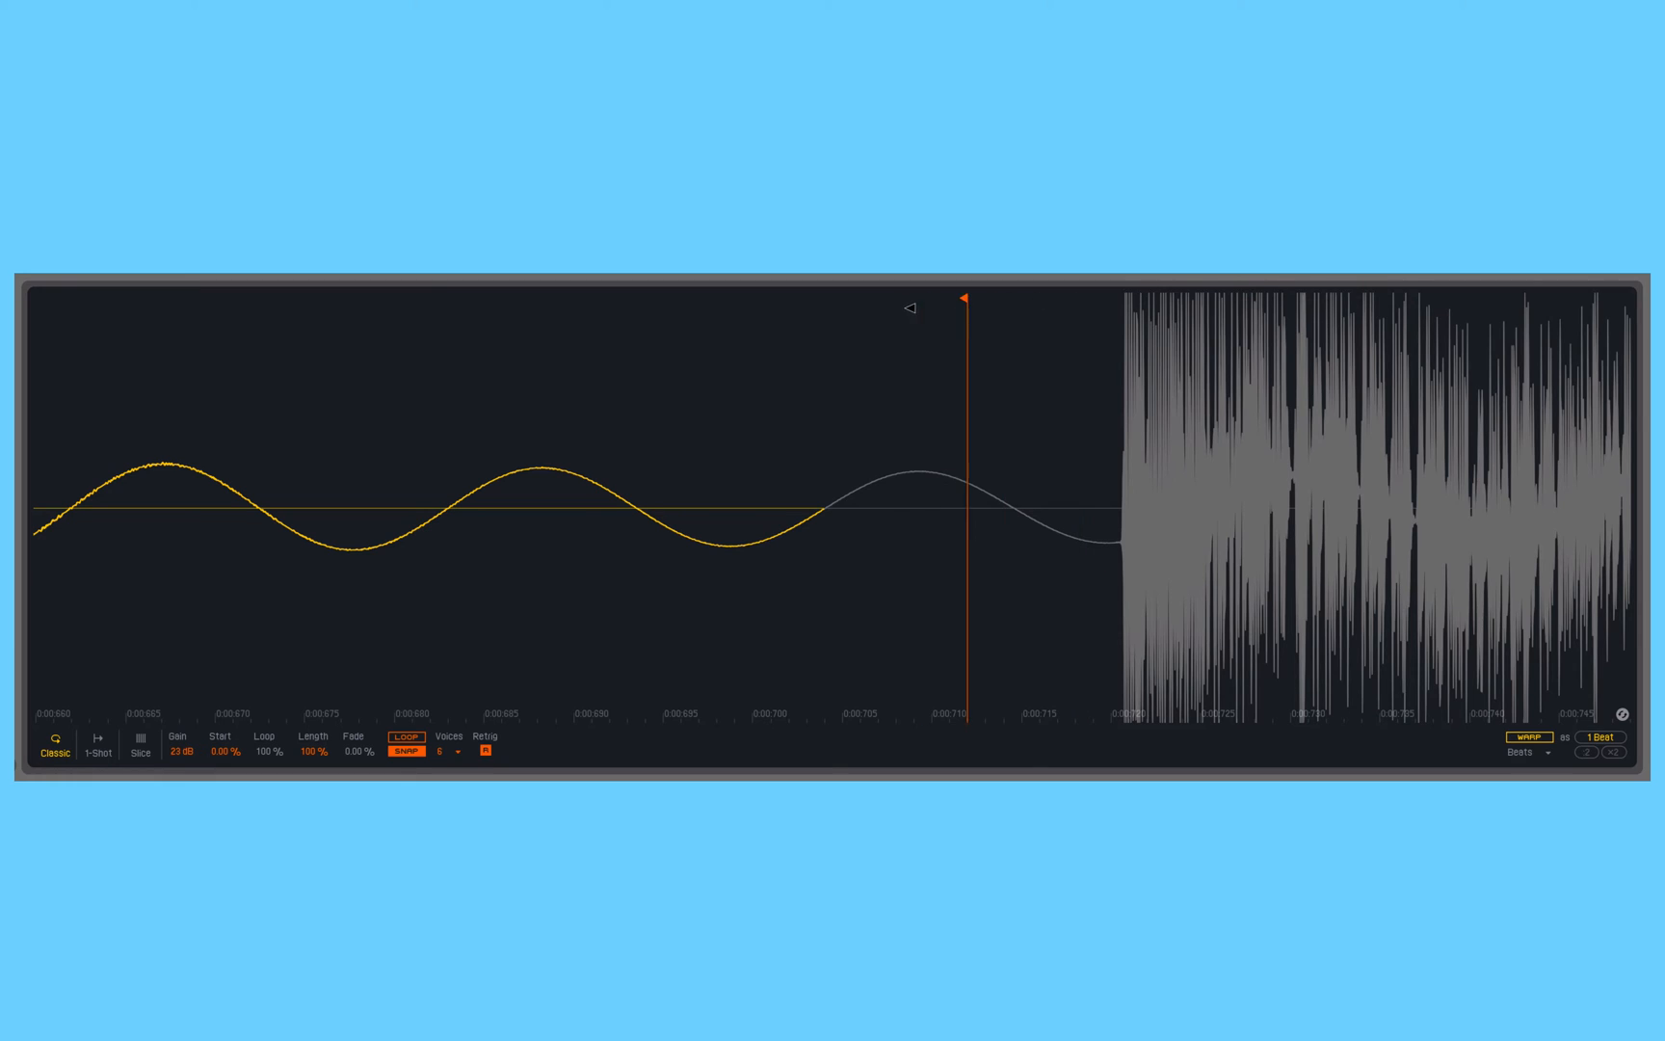
# - Place the sample end on an earlier peak of the kick's low sine tail
pyautogui.moveTo(967, 301); pyautogui.dragTo(922, 508)
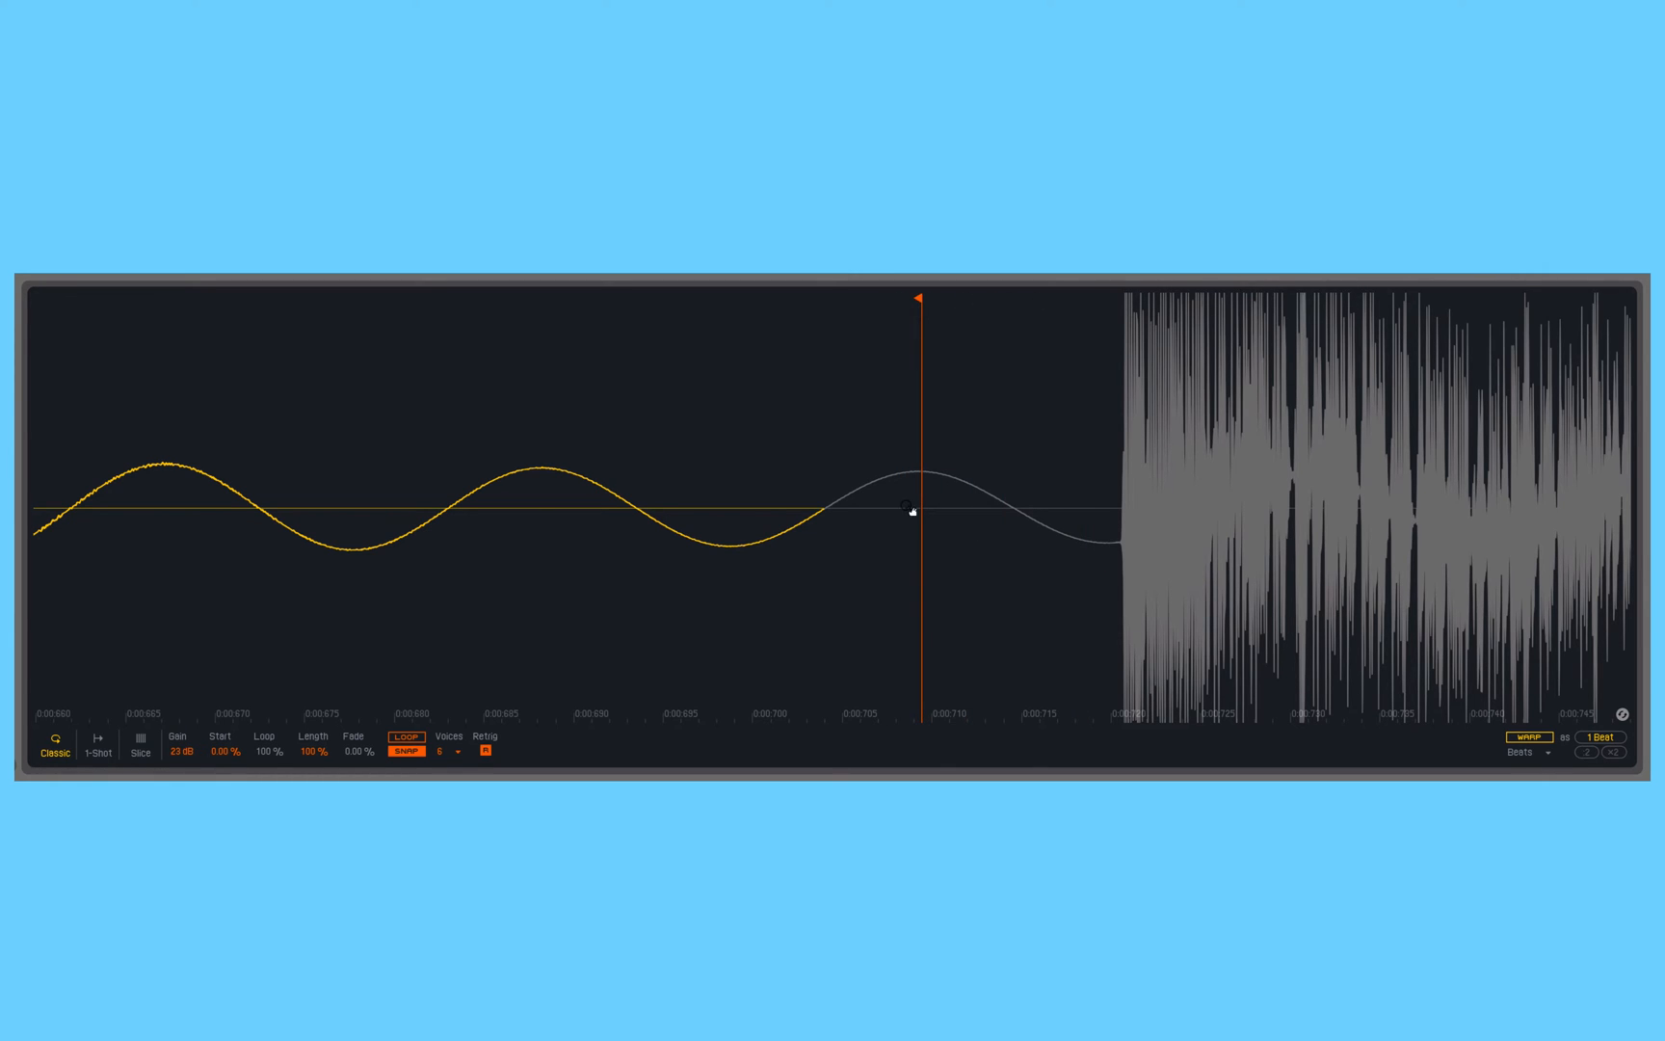
pyautogui.moveTo(508, 728)
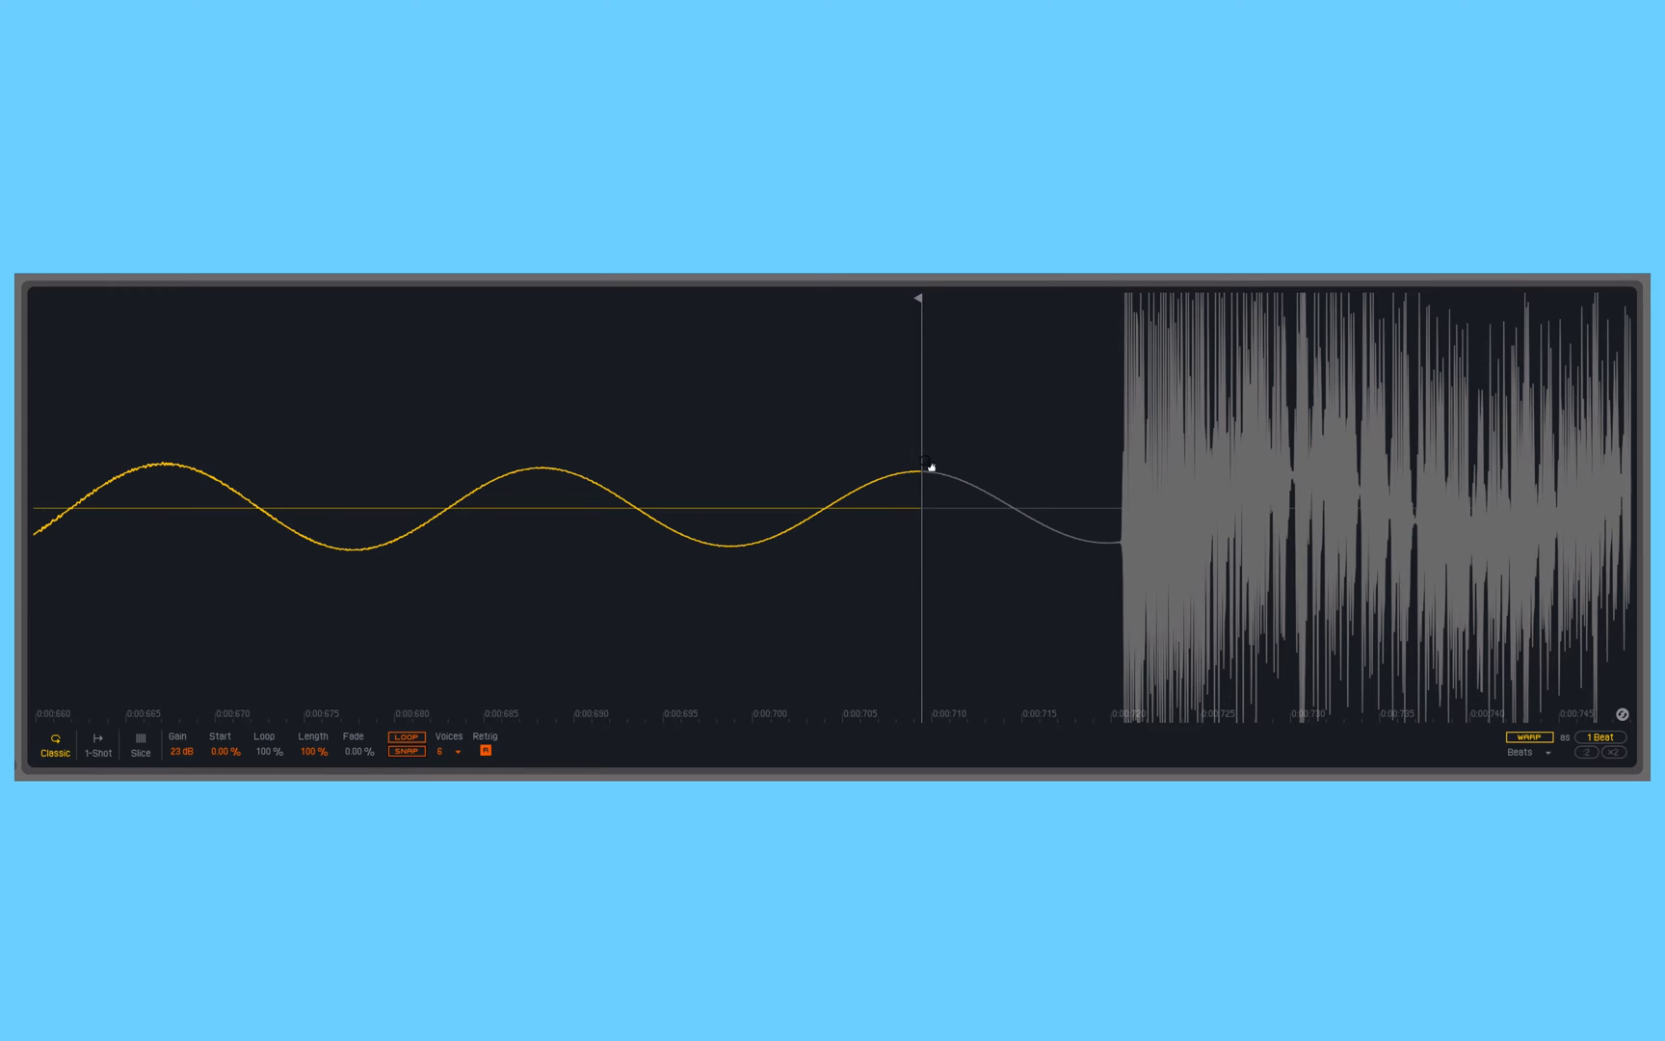
pyautogui.moveTo(920, 468); pyautogui.dragTo(993, 467)
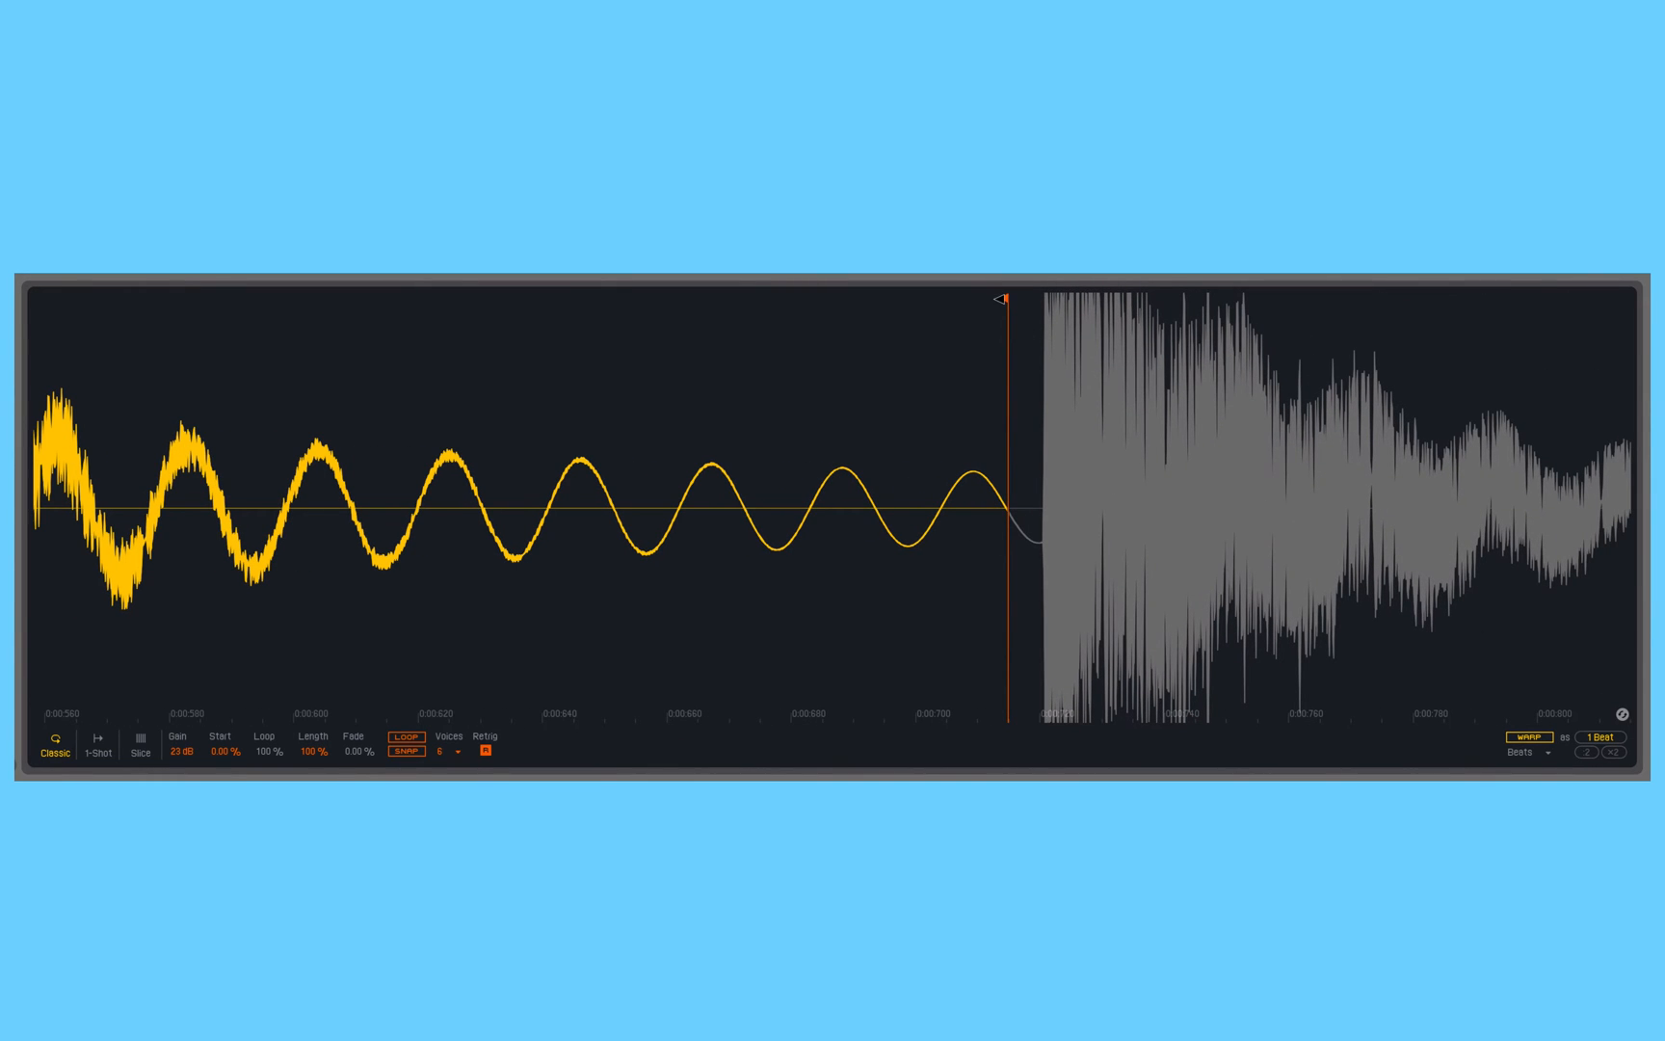
pyautogui.moveTo(1001, 294); pyautogui.dragTo(915, 295)
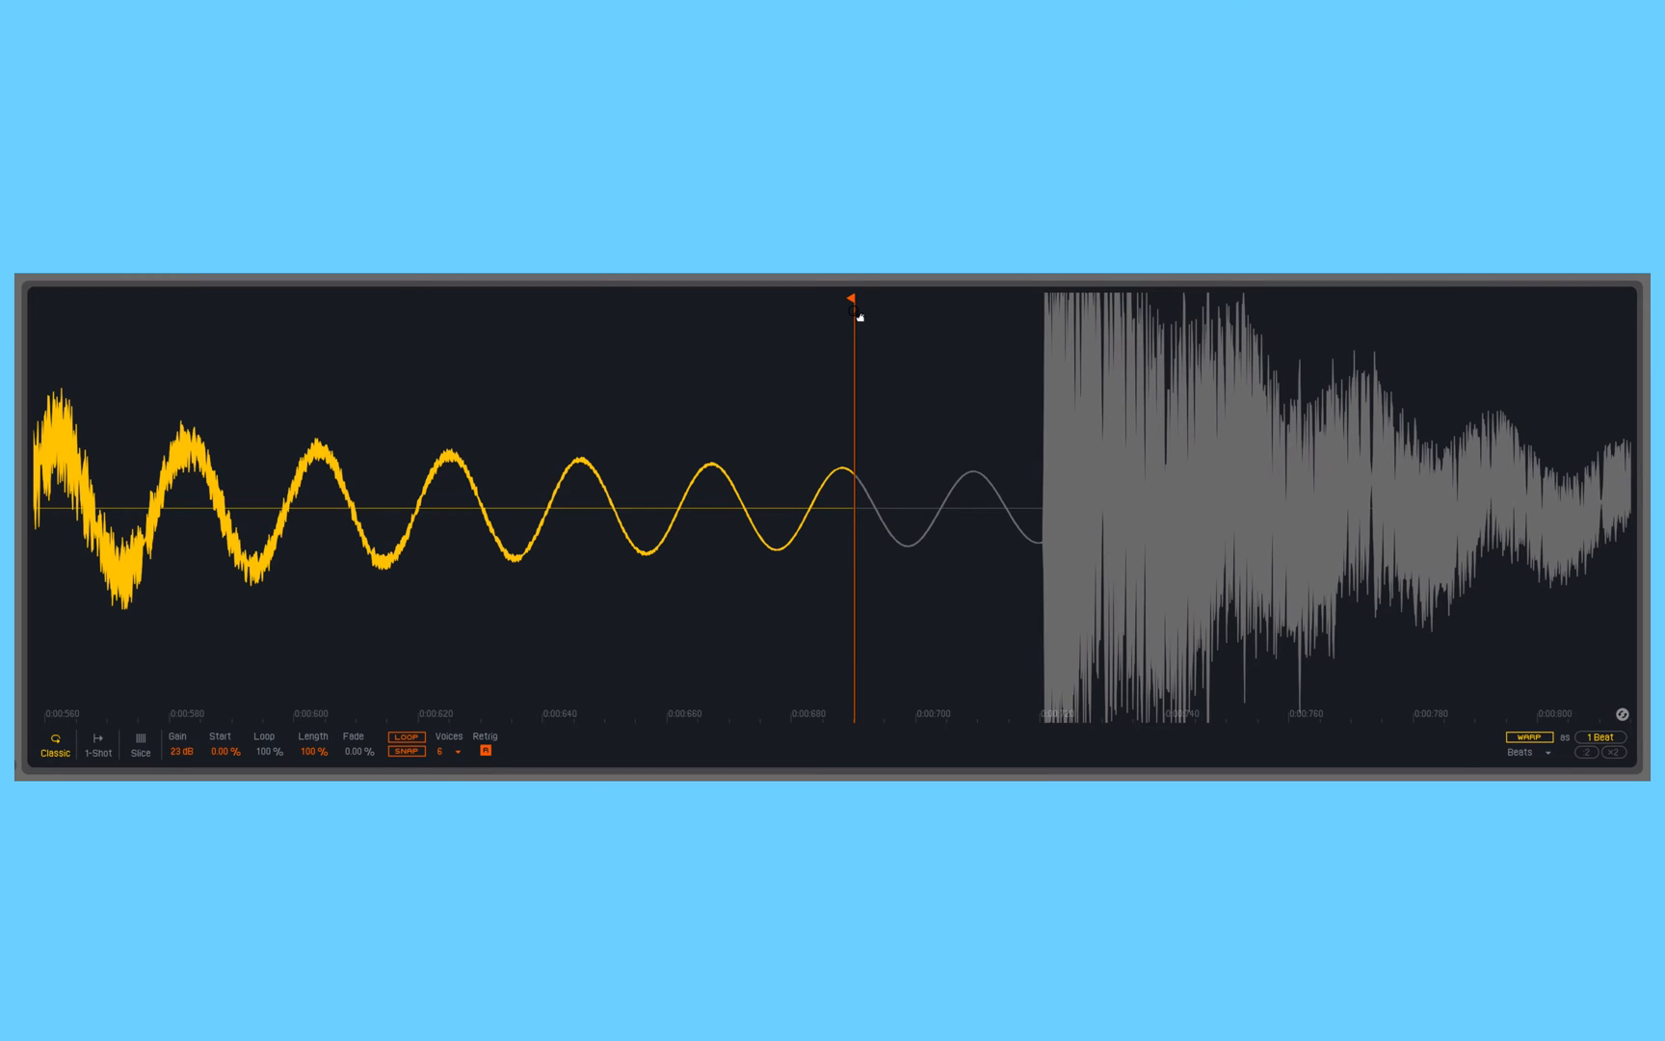
pyautogui.moveTo(398, 759)
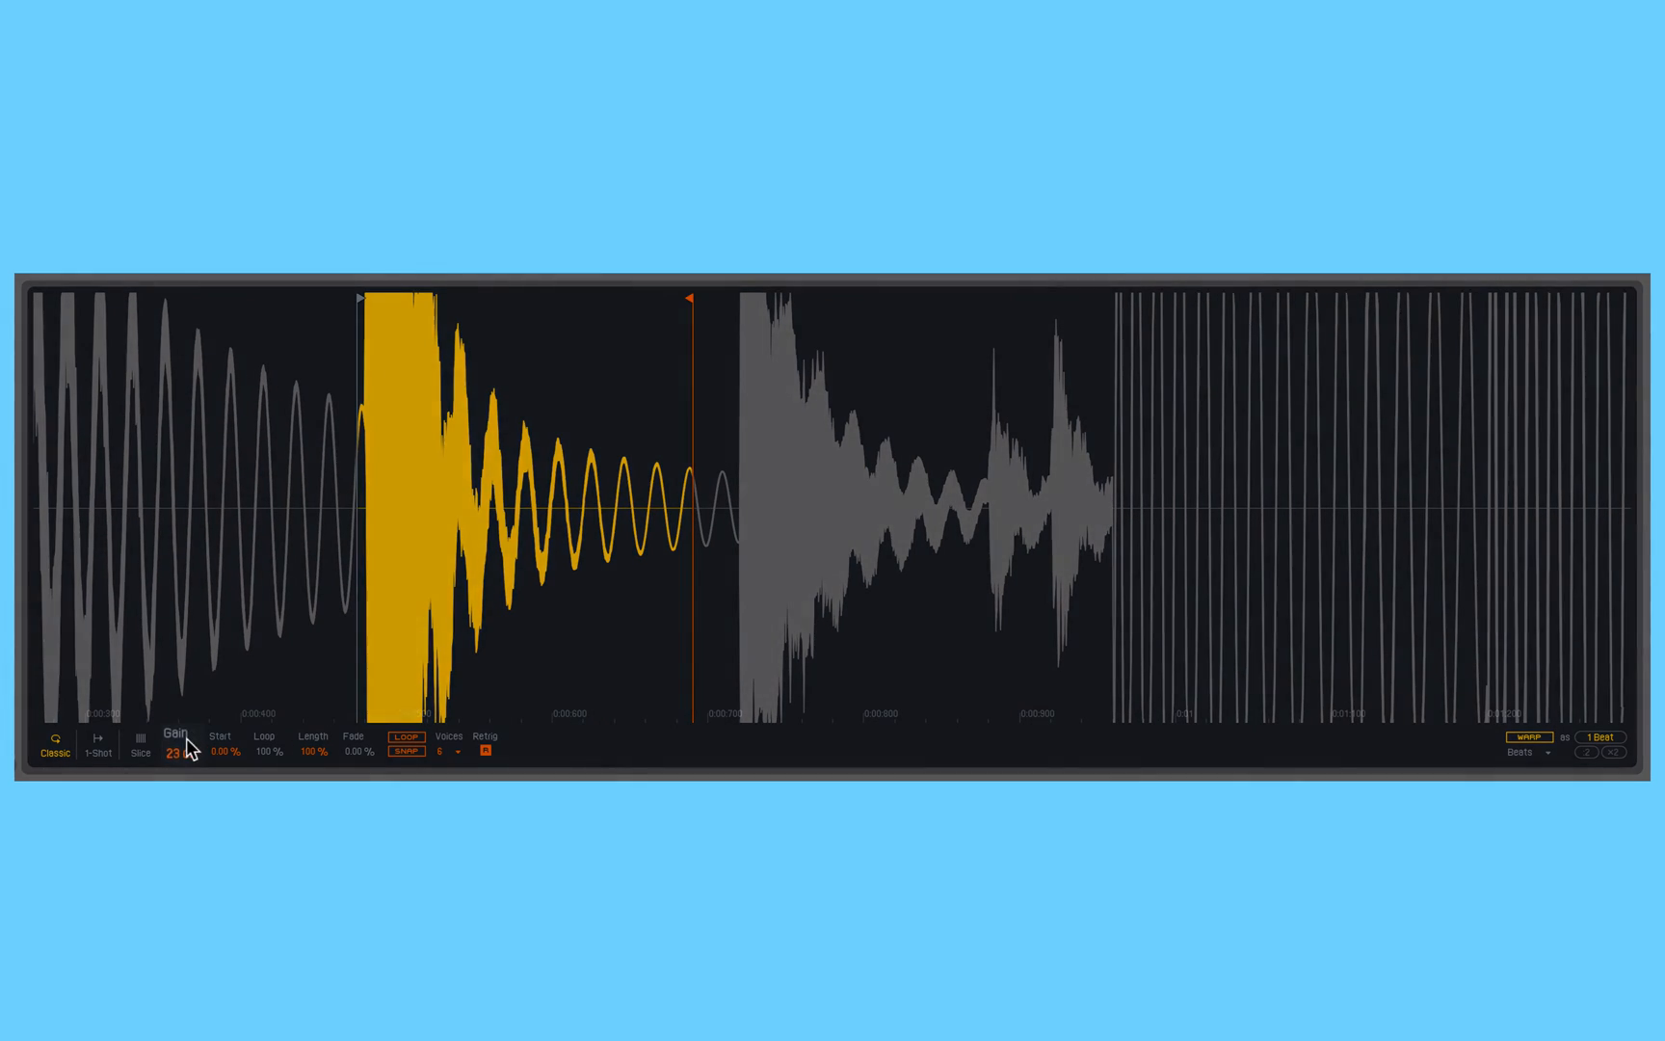
# - Lower the Gain back to about 2.6 dB and zoom out over the trimmed kick
pyautogui.moveTo(178, 751); pyautogui.dragTo(178, 764)
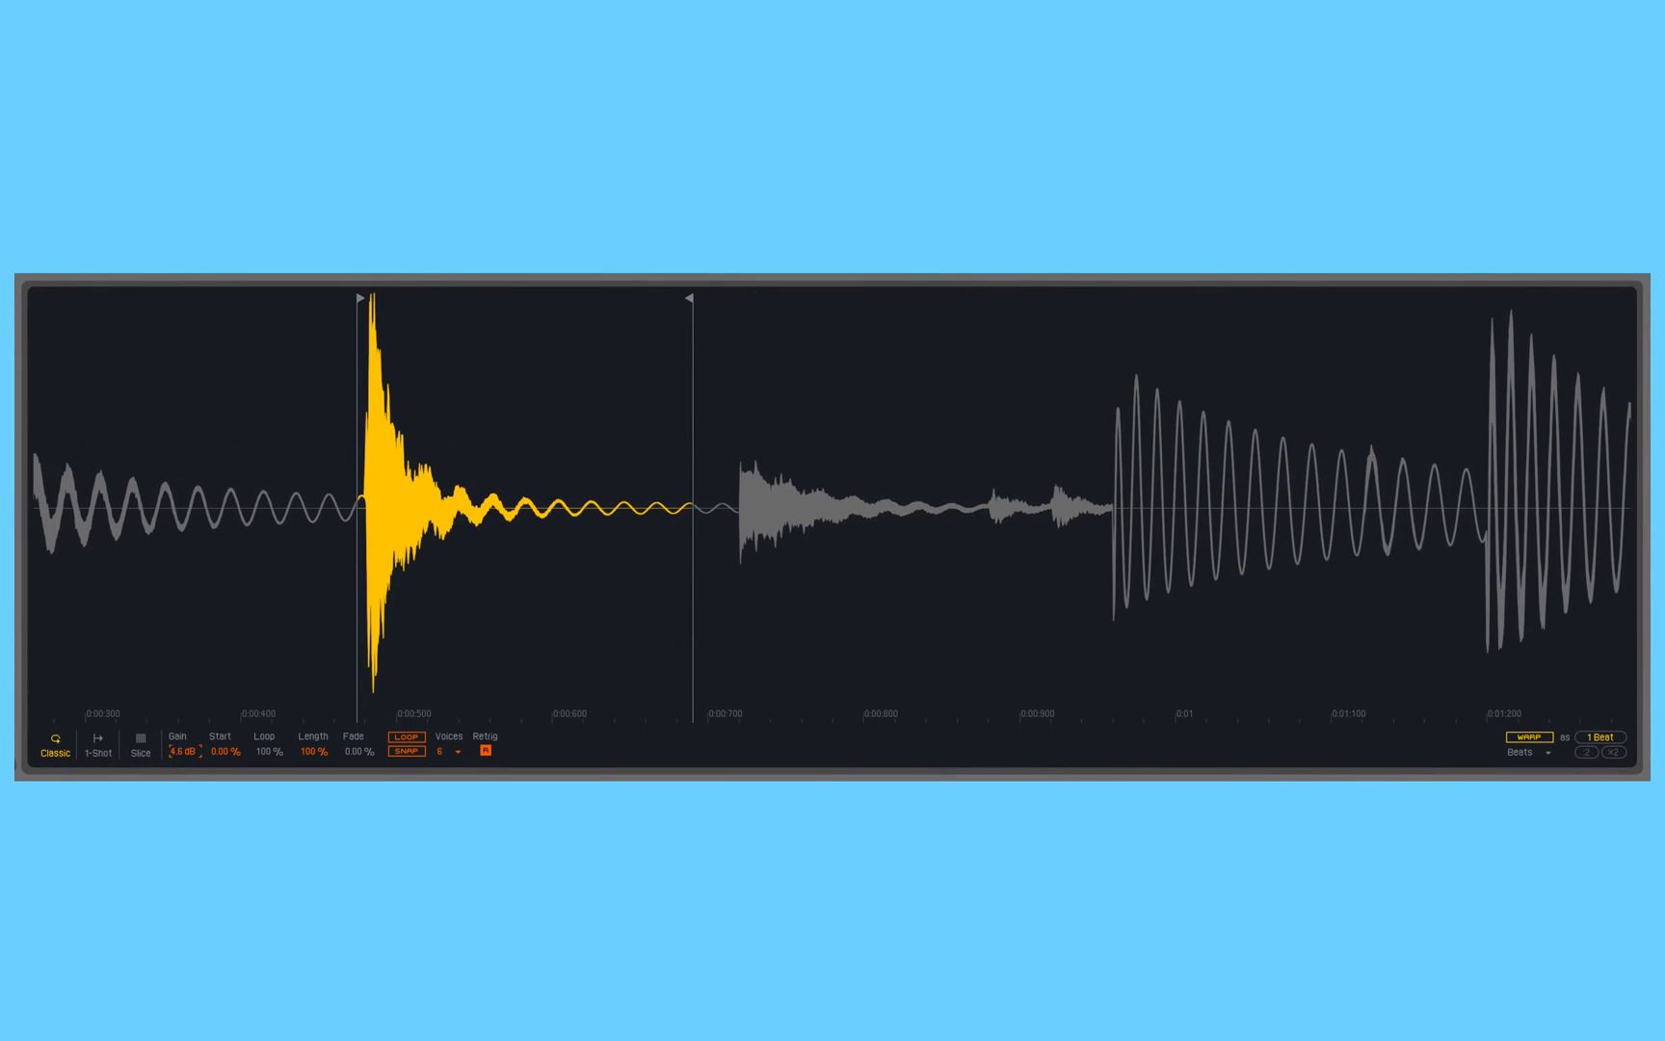
pyautogui.moveTo(180, 751); pyautogui.dragTo(180, 764)
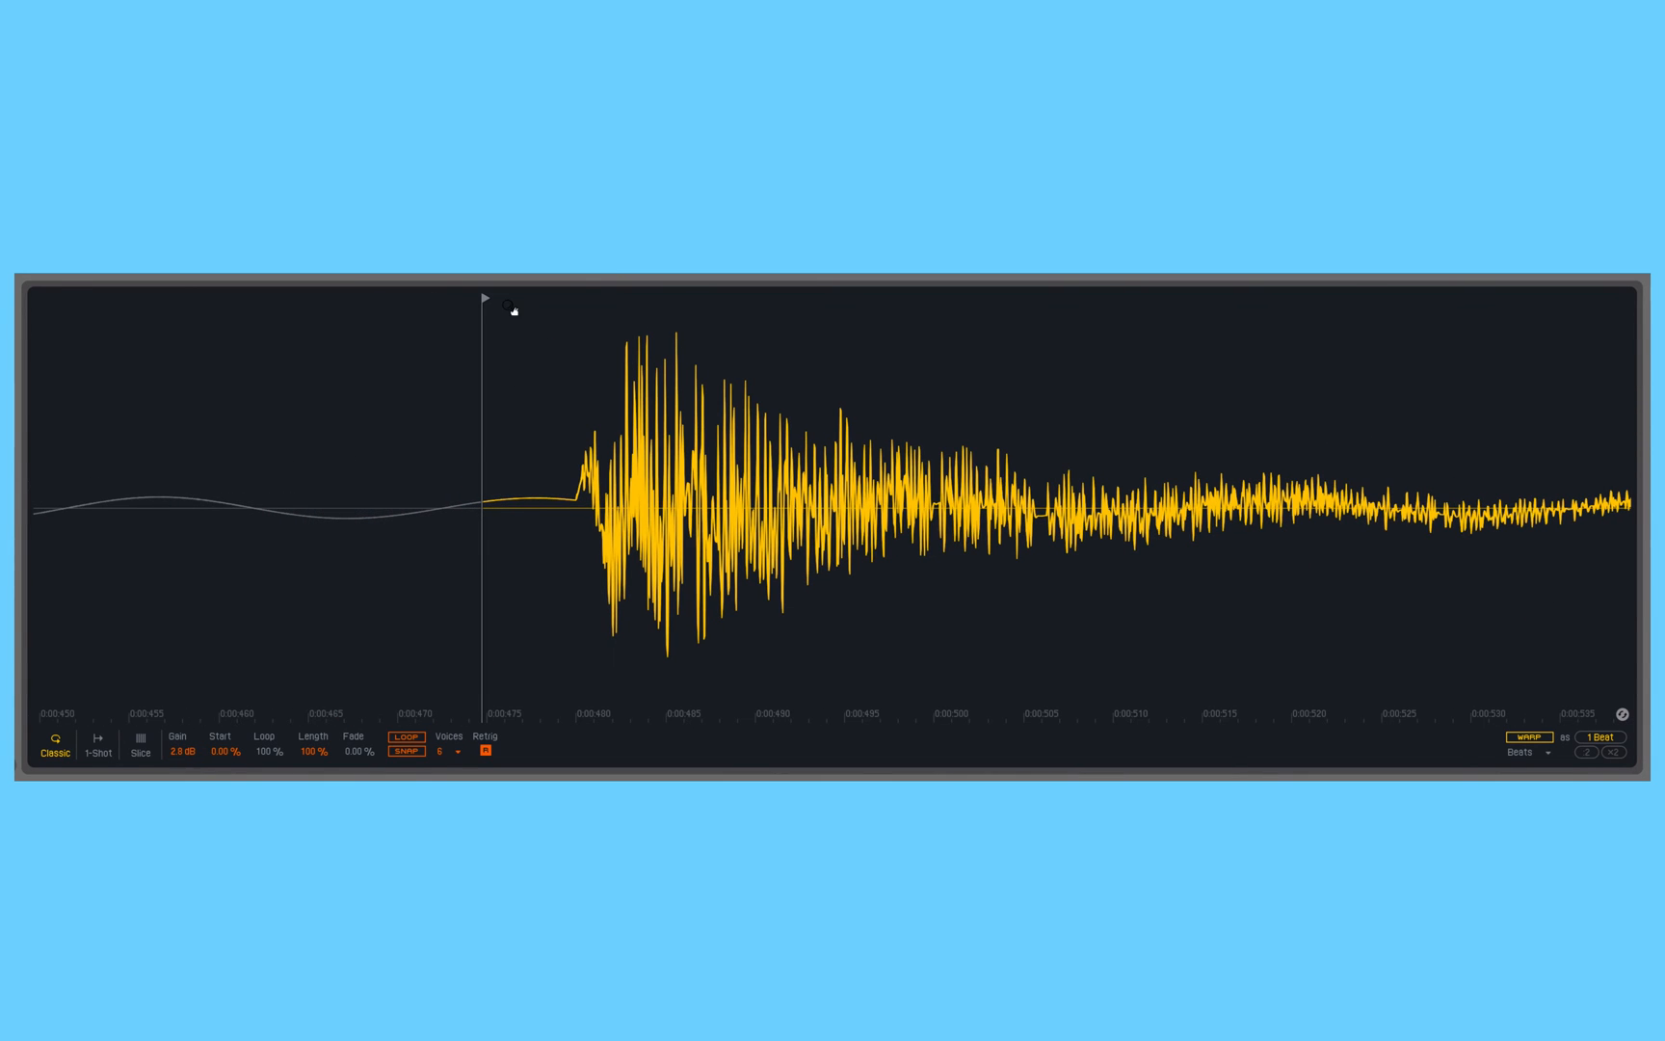
pyautogui.moveTo(484, 299); pyautogui.dragTo(573, 299)
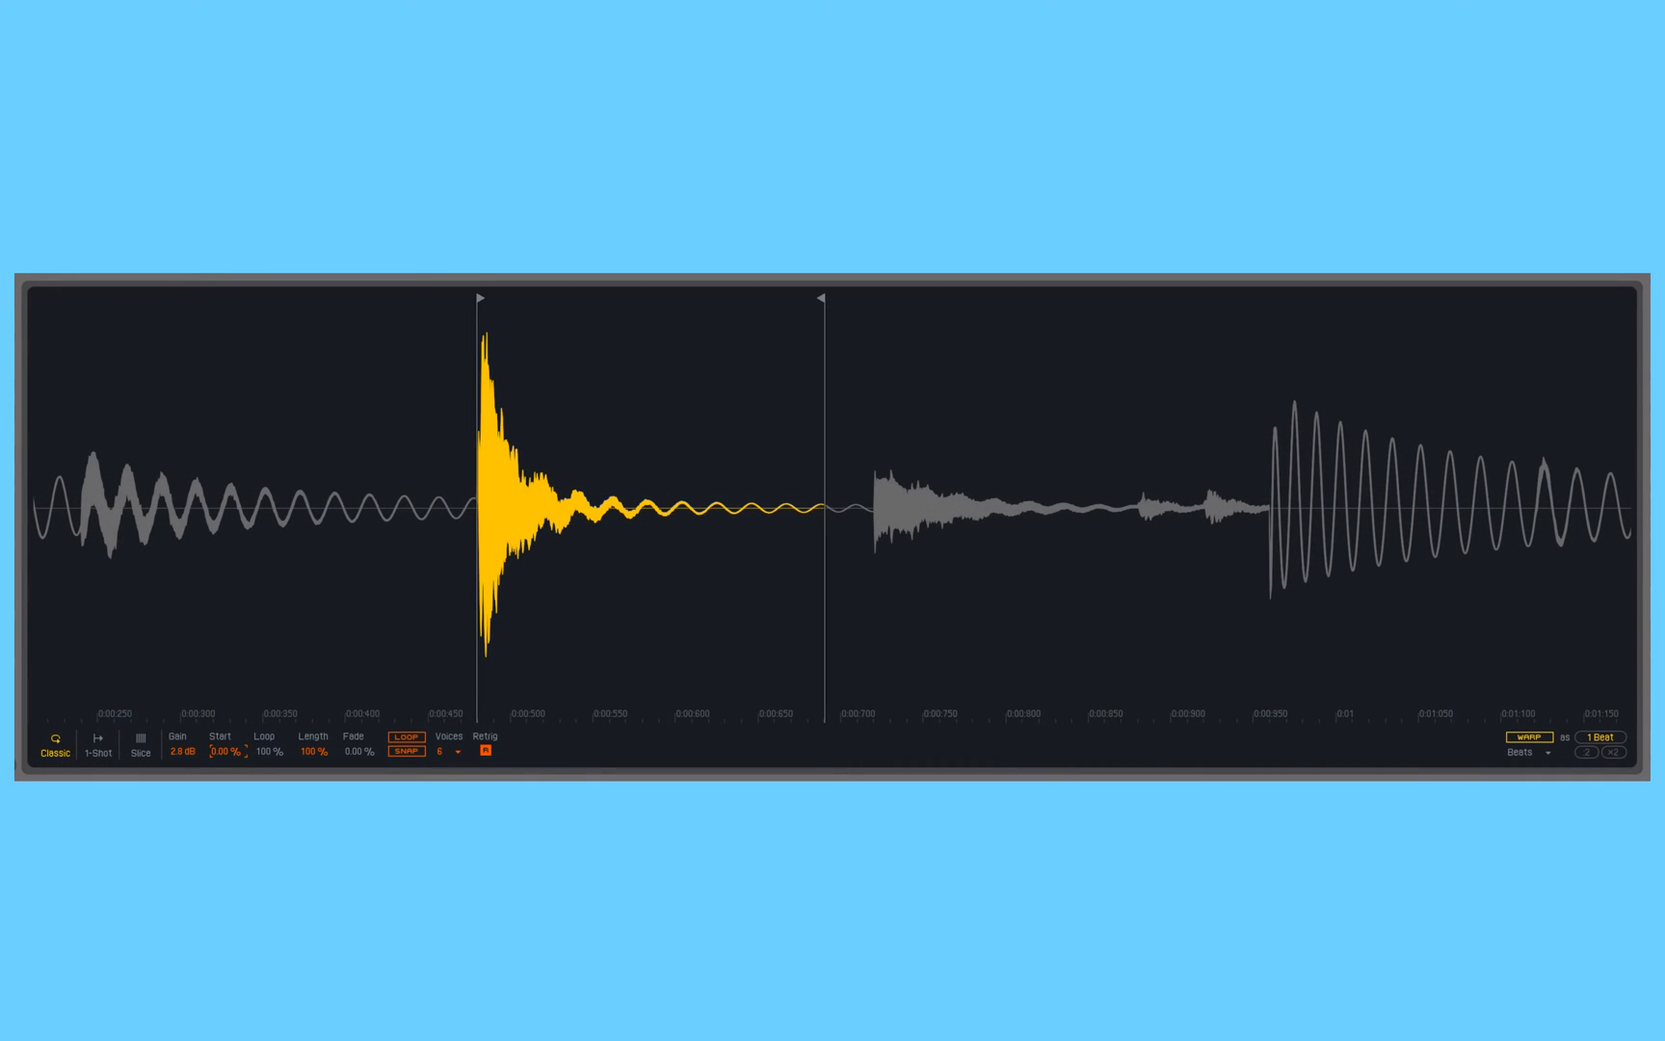
pyautogui.moveTo(223, 752); pyautogui.dragTo(218, 760)
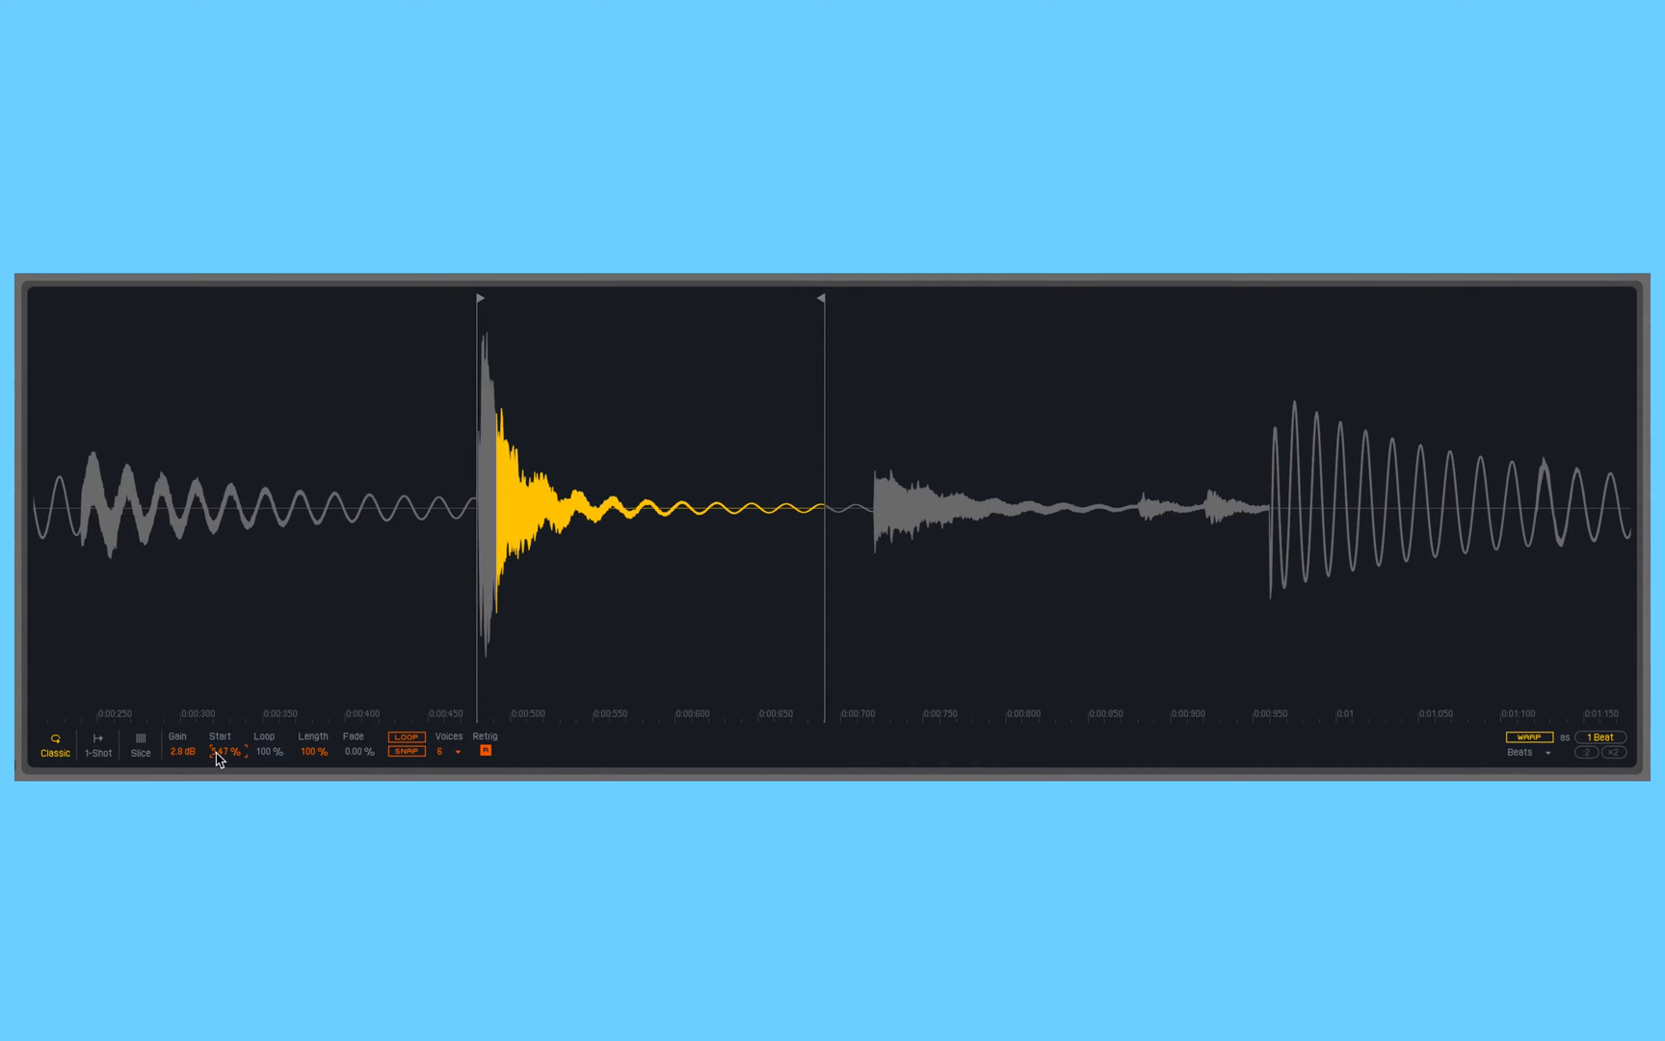
pyautogui.moveTo(220, 754); pyautogui.dragTo(221, 743)
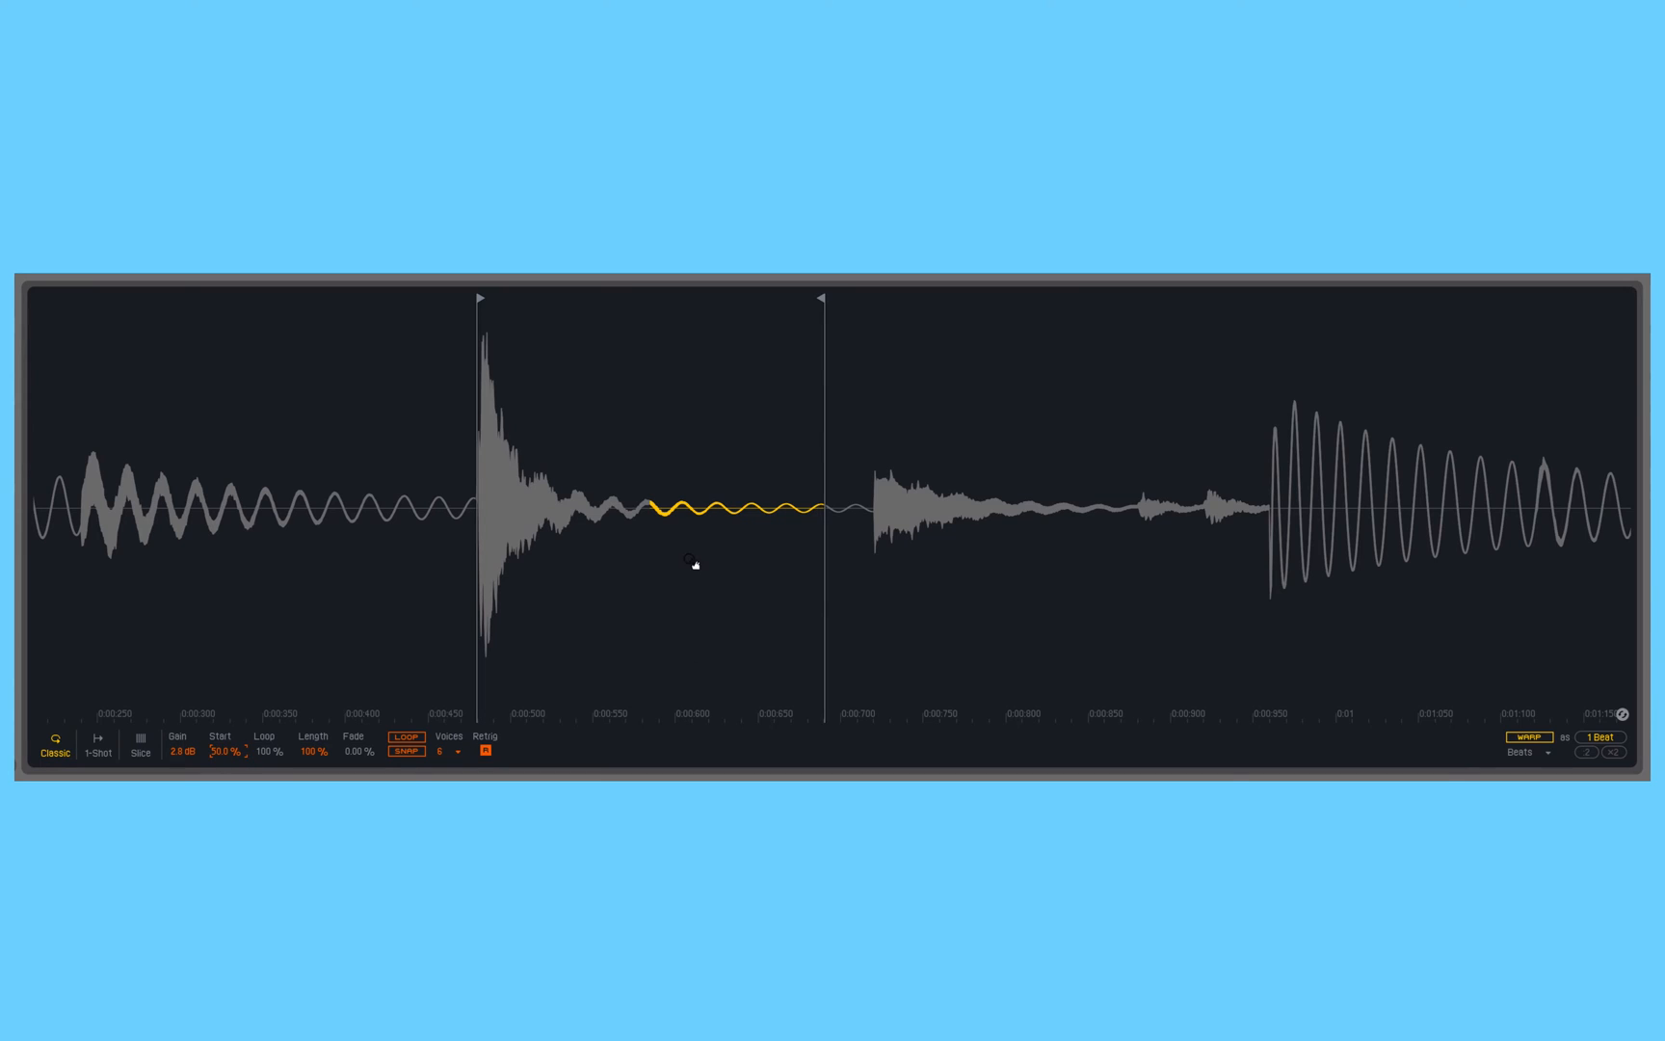
pyautogui.moveTo(655, 513)
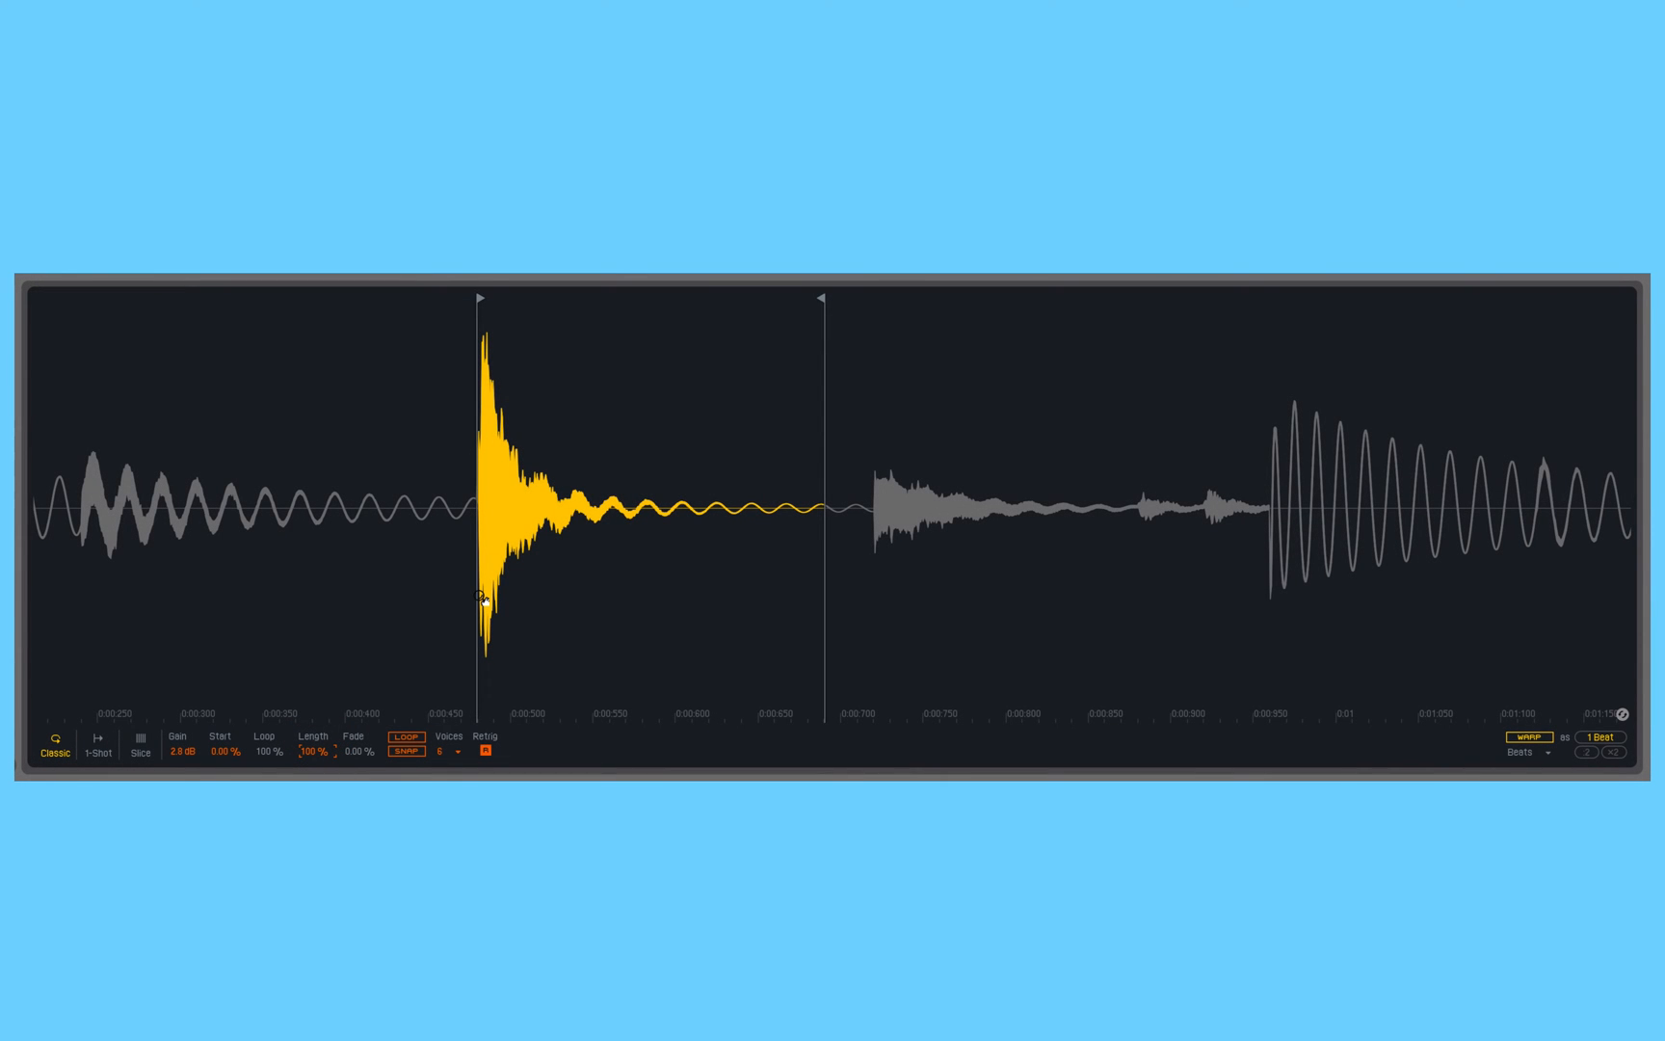
pyautogui.moveTo(269, 749)
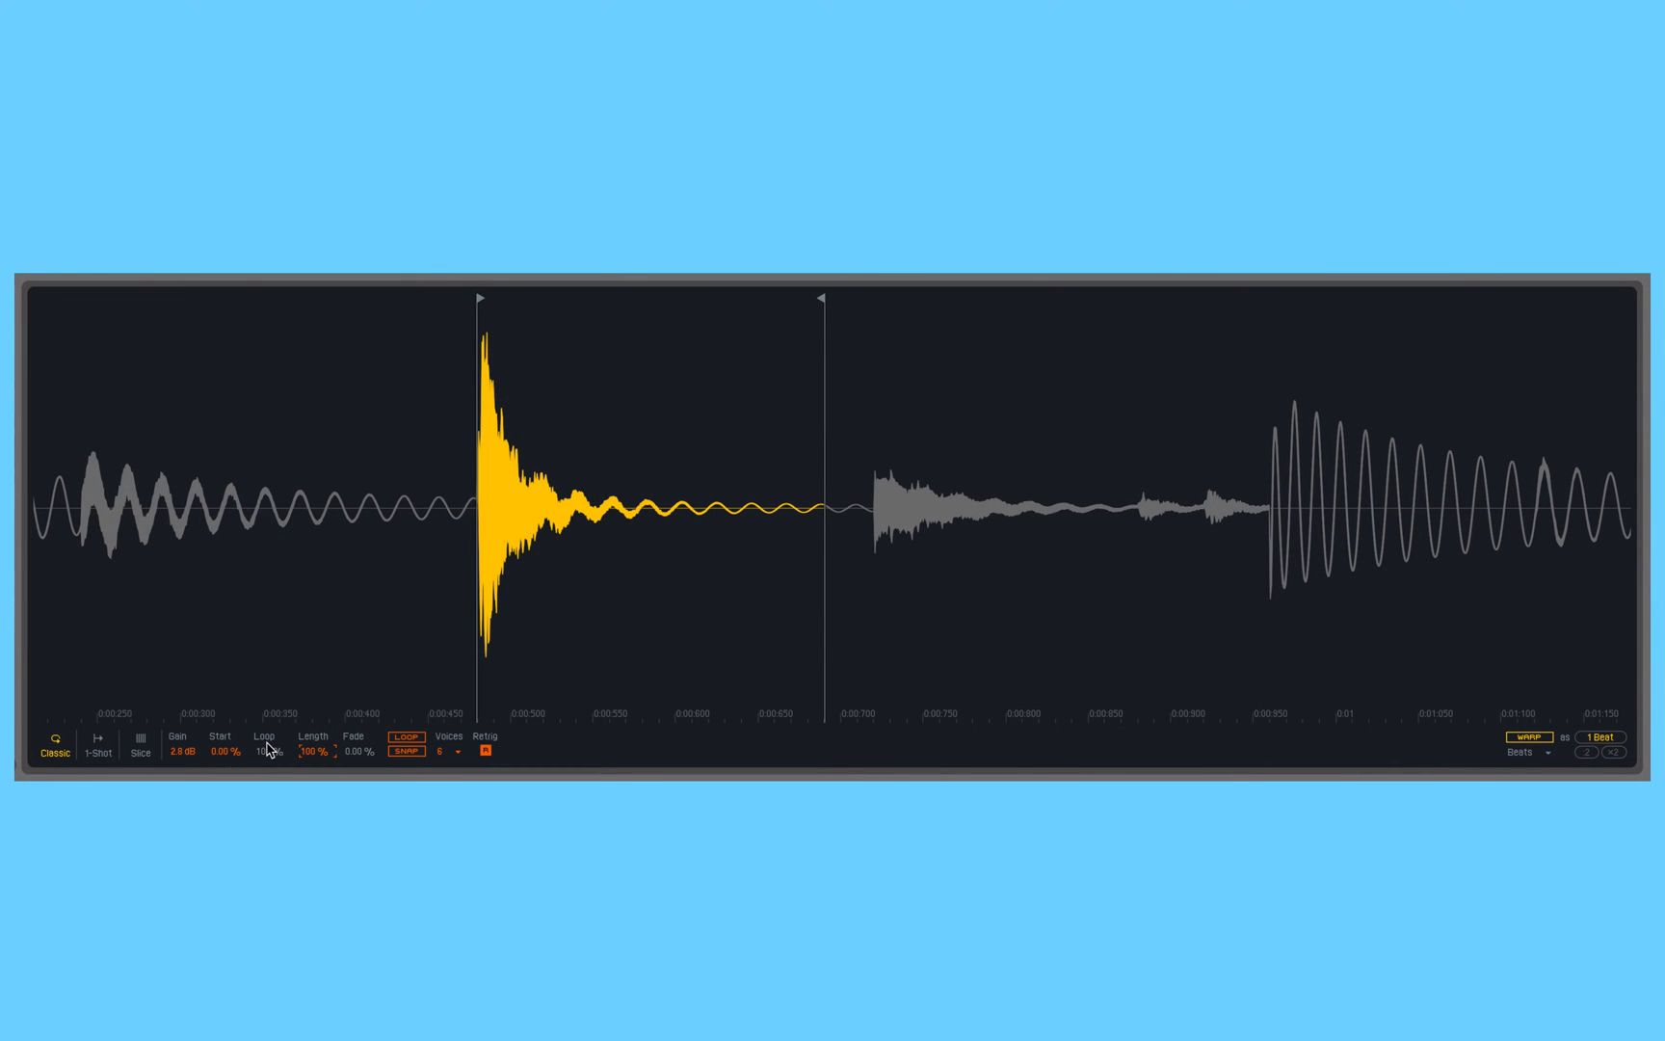
# - Enable LOOP in Simpler so the trimmed kick region repeats
pyautogui.click(407, 737)
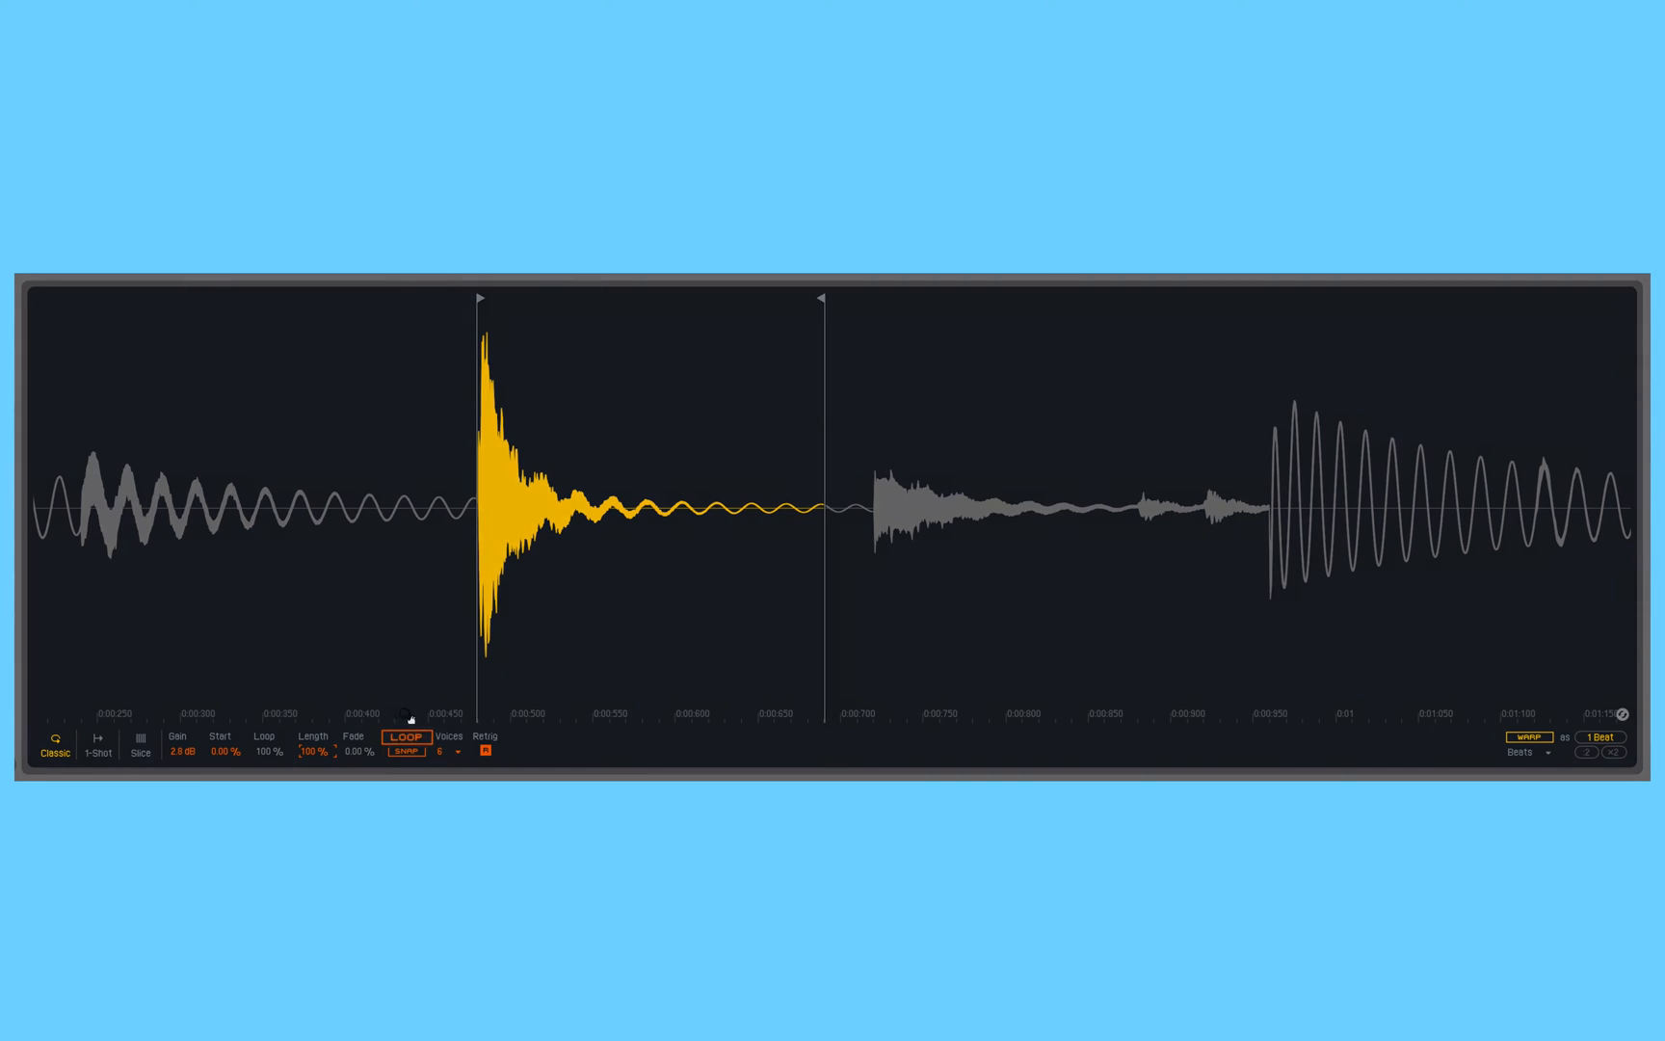
pyautogui.click(403, 736)
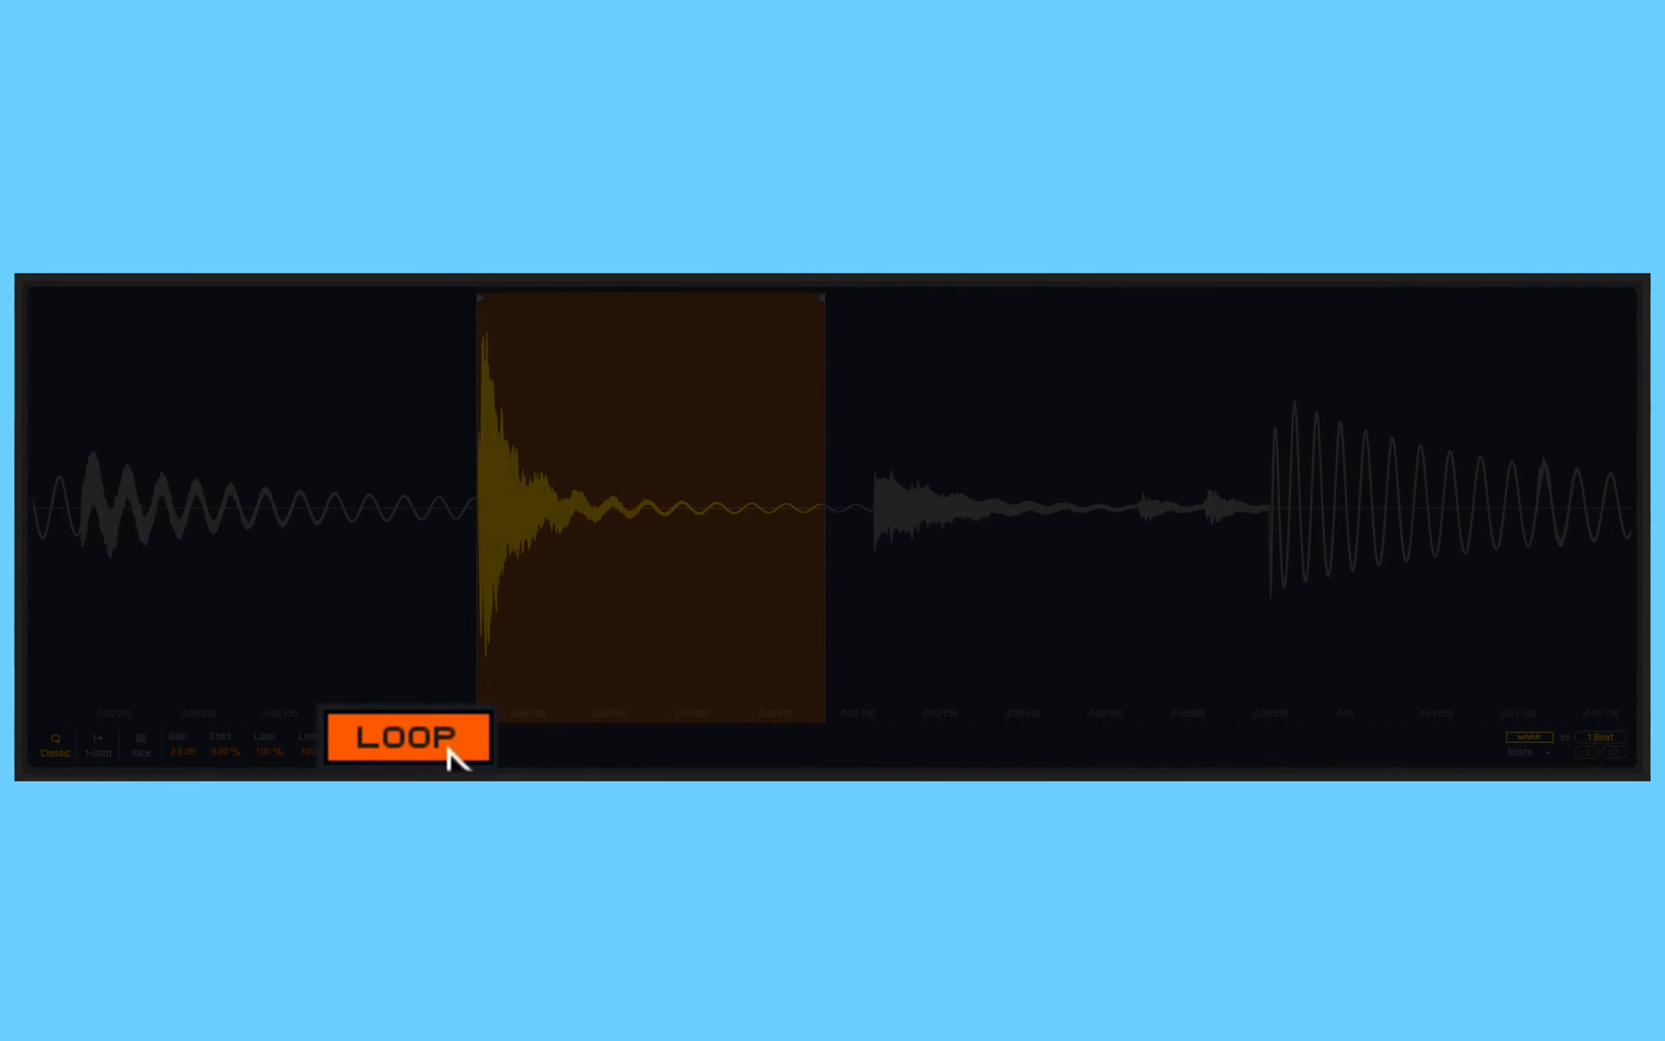
pyautogui.click(404, 740)
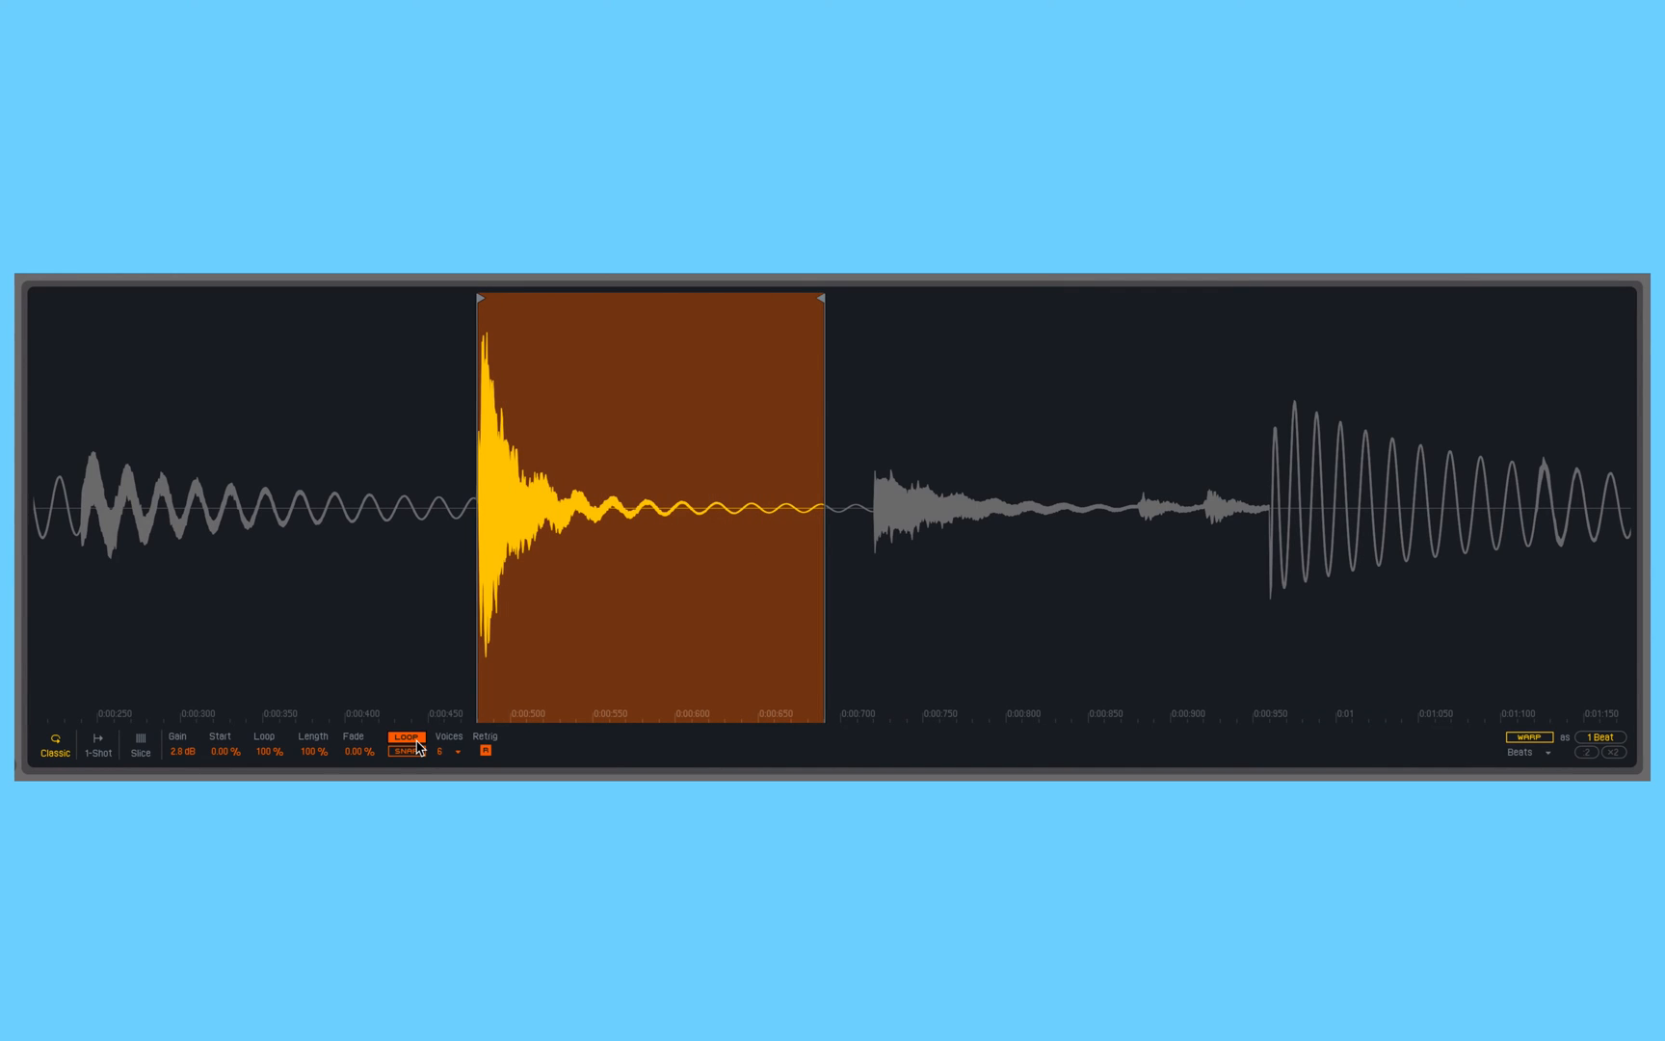
pyautogui.click(404, 739)
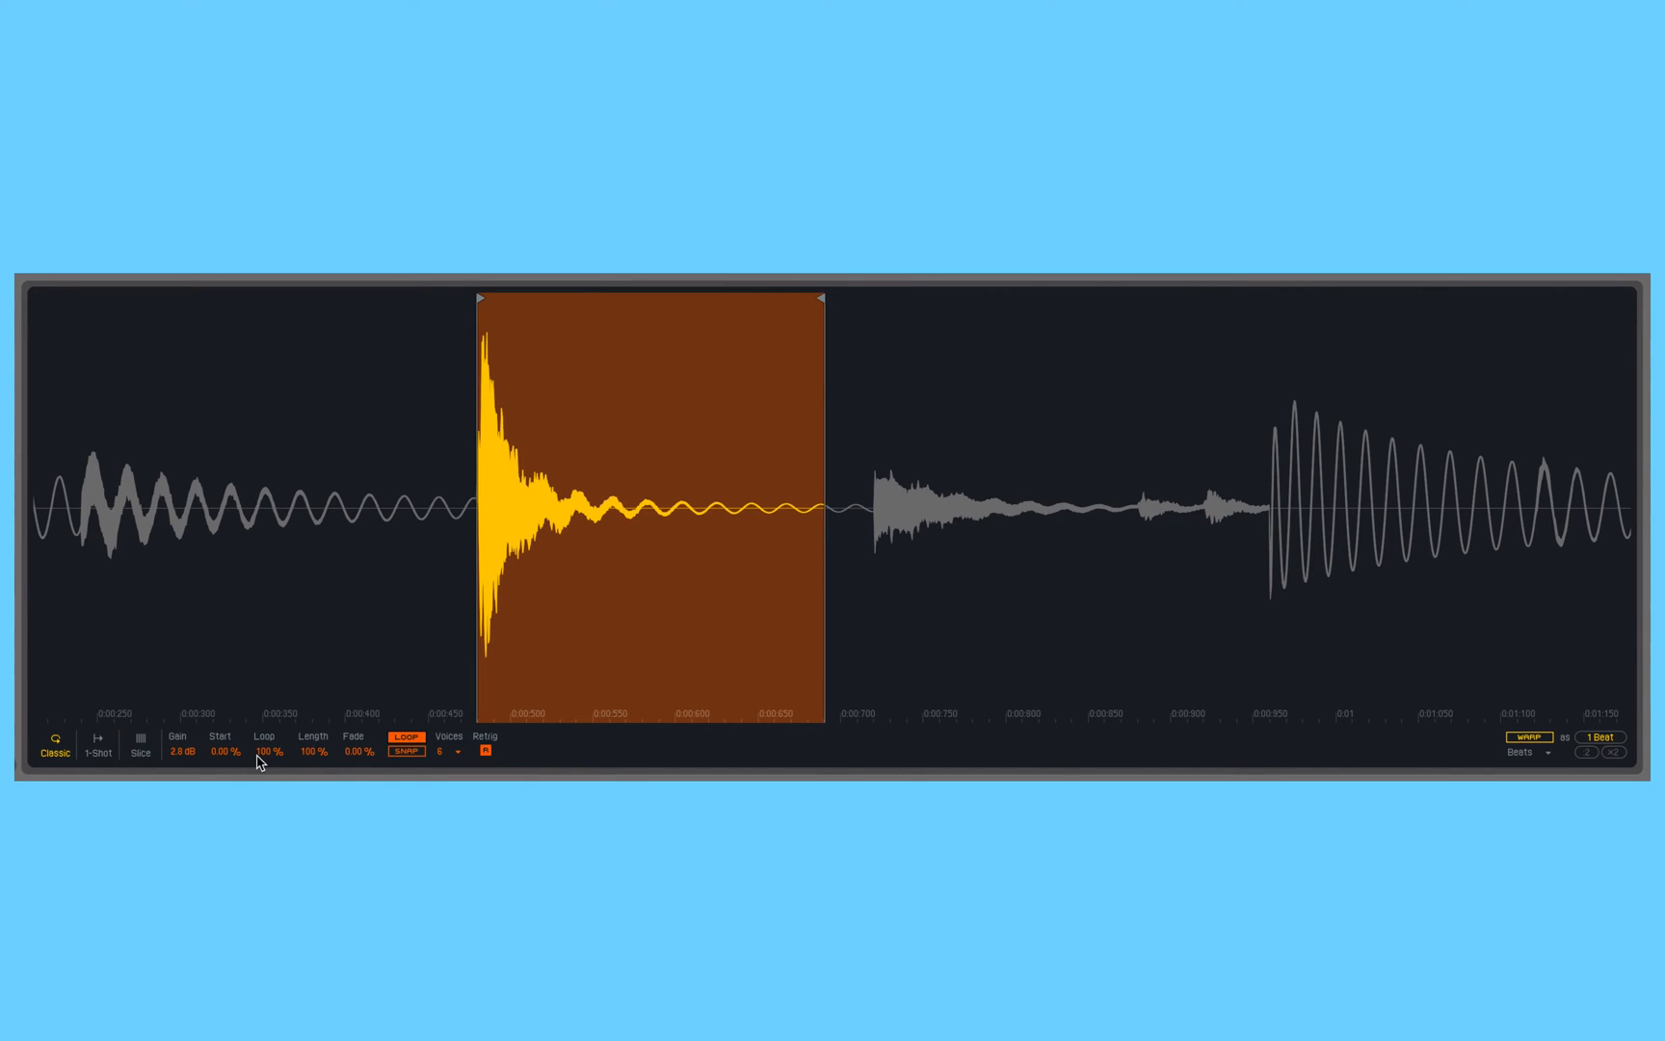
# - Drag the Loop parameter to about 52% so only the kick's later tail repeats
pyautogui.moveTo(266, 752); pyautogui.dragTo(263, 764)
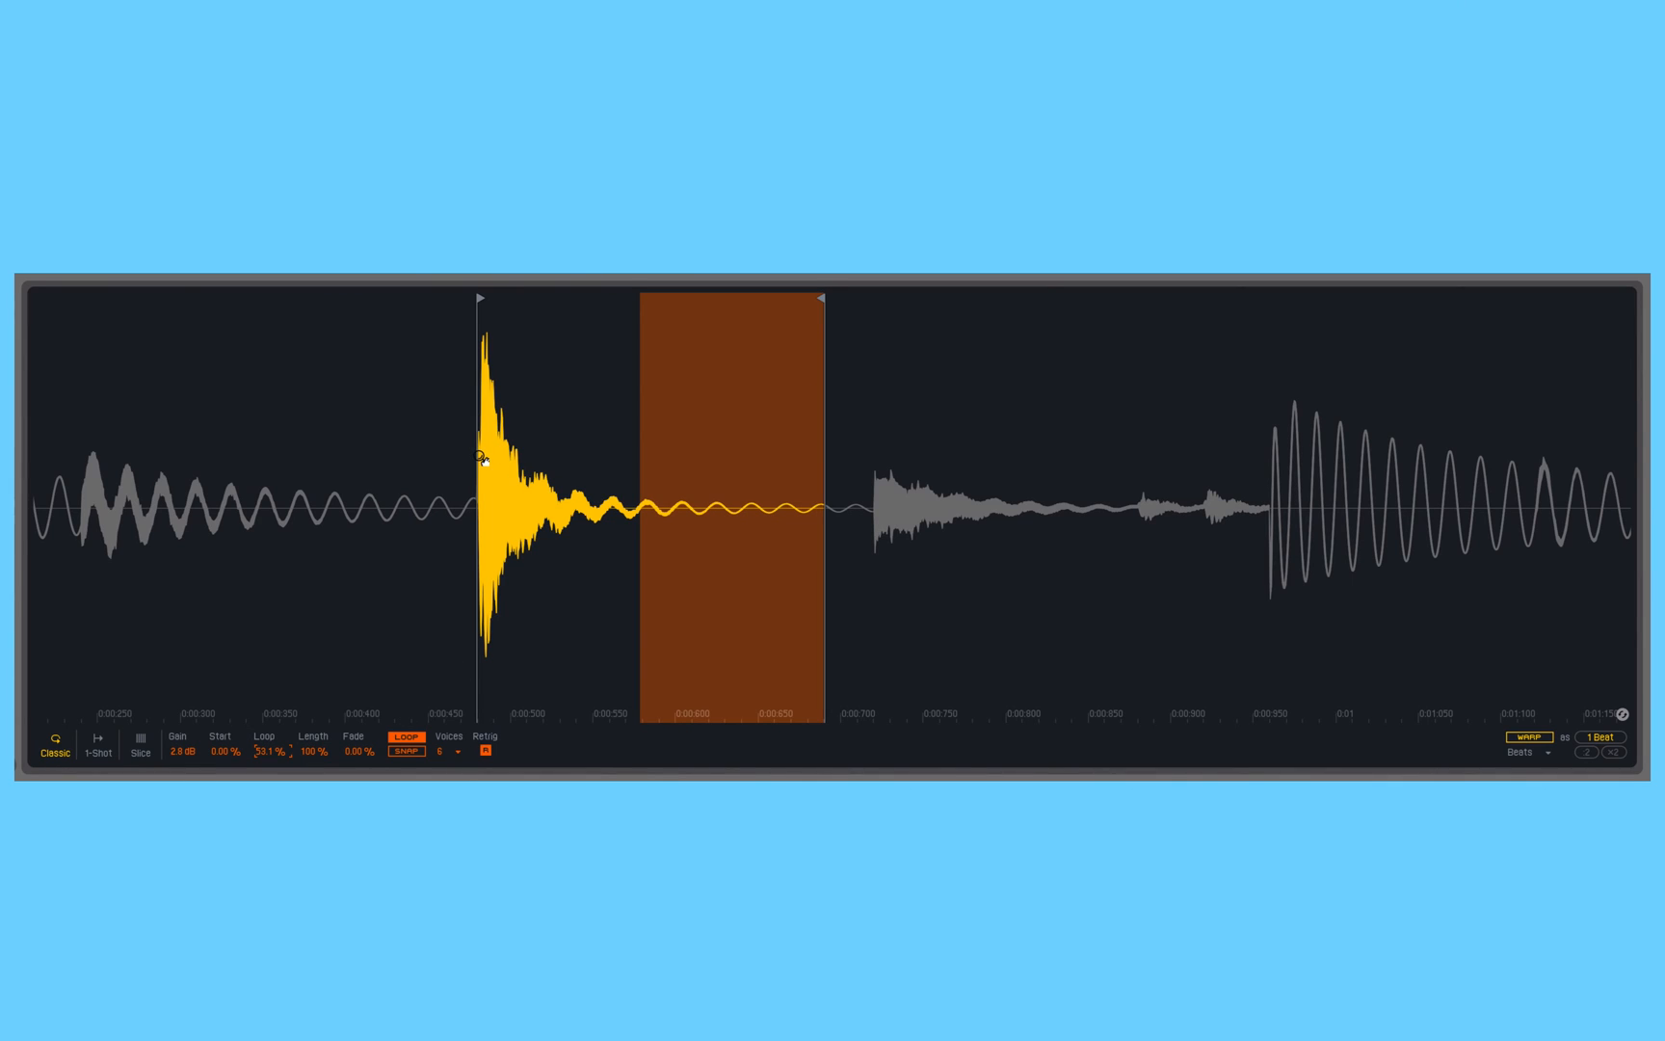
pyautogui.moveTo(834, 504)
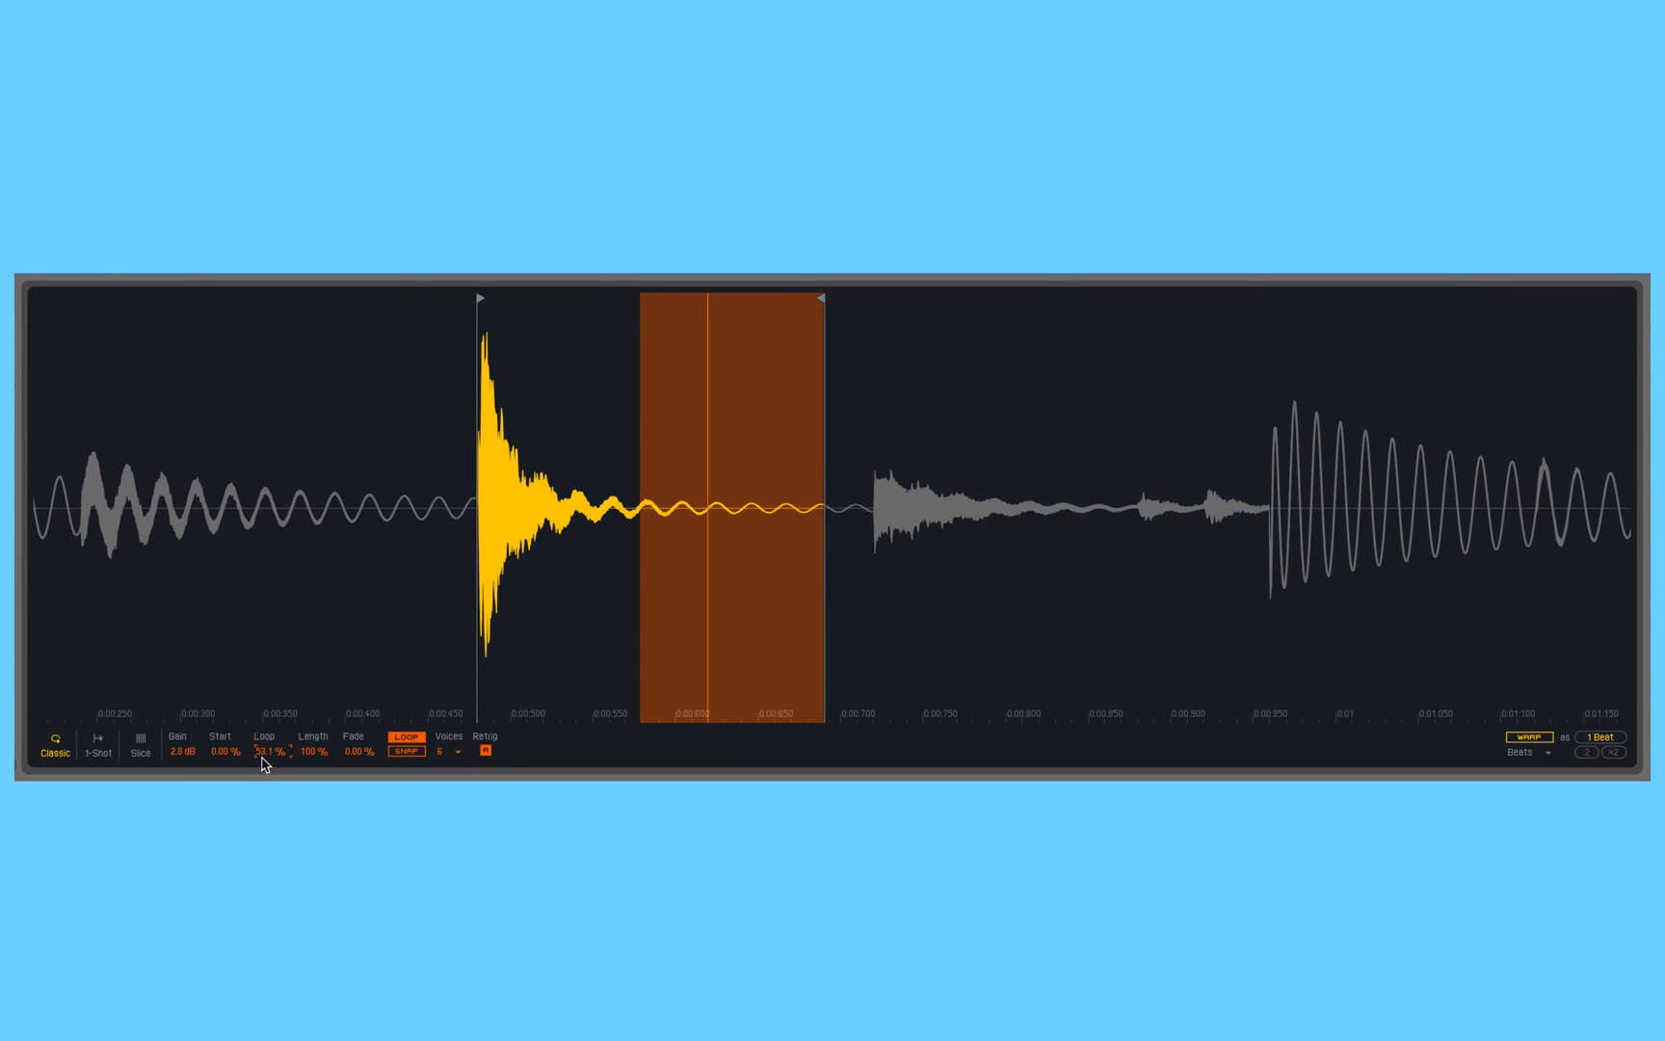
pyautogui.moveTo(267, 752); pyautogui.dragTo(268, 711)
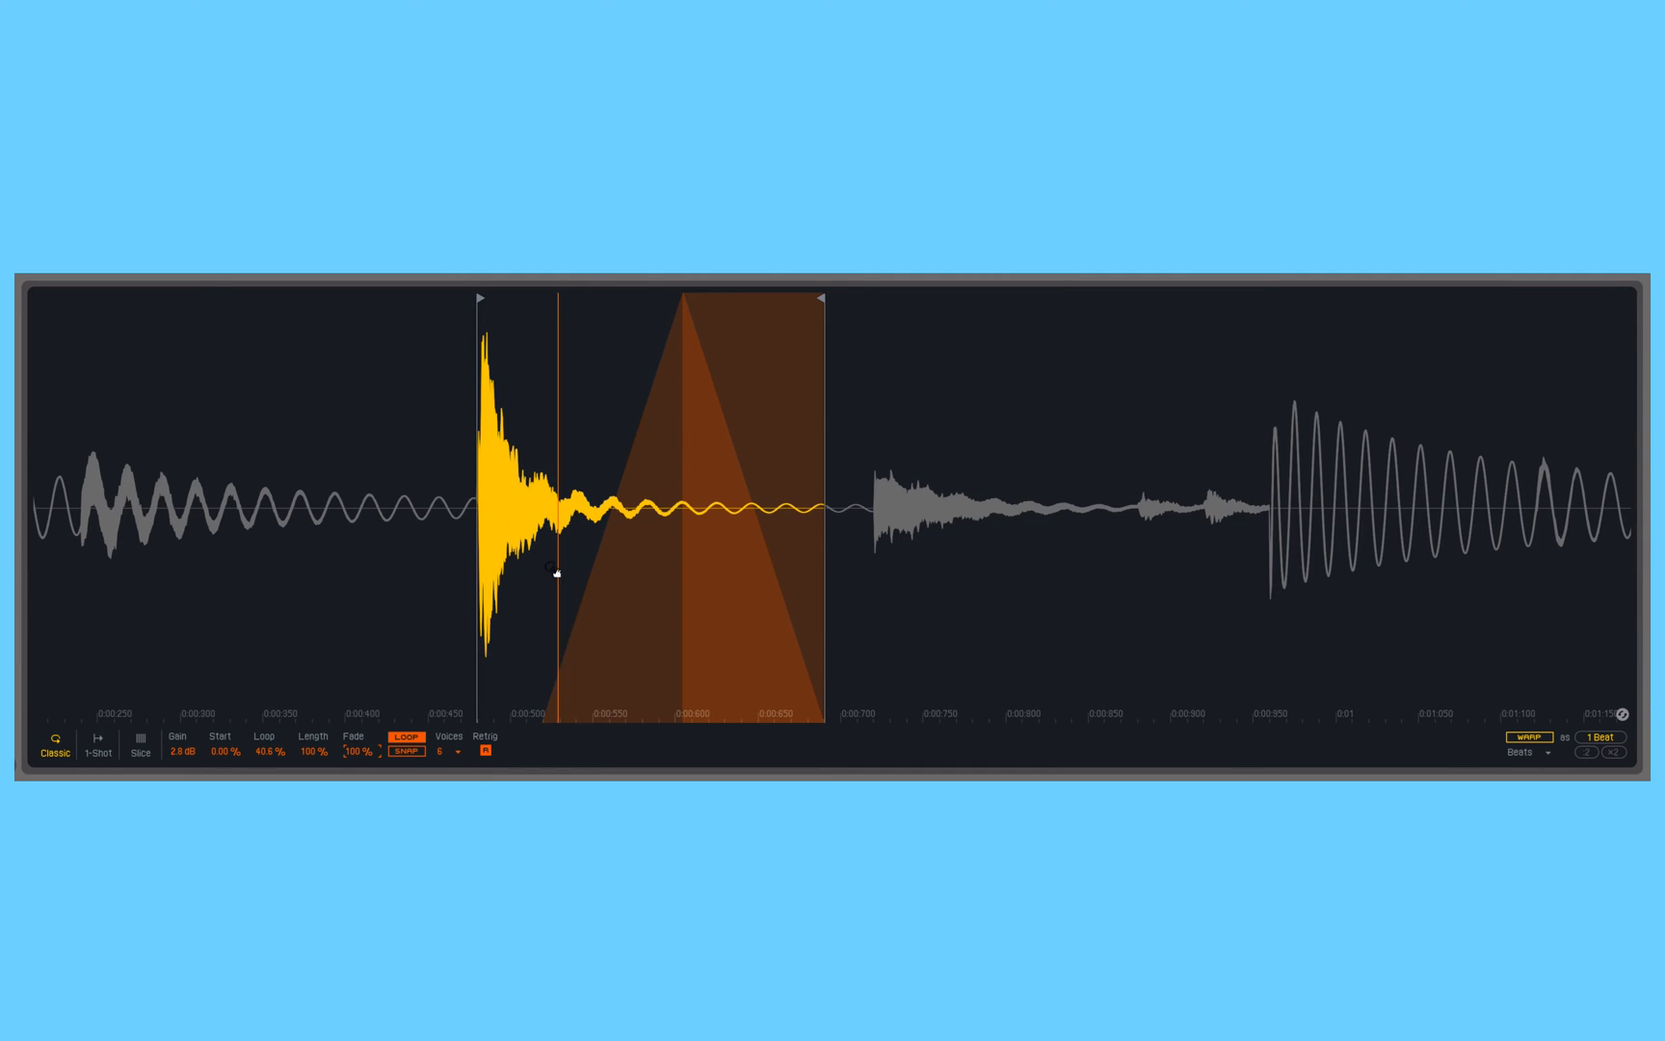
# - Raise the loop Fade to a full 100% crossfade
pyautogui.moveTo(558, 520); pyautogui.dragTo(637, 521)
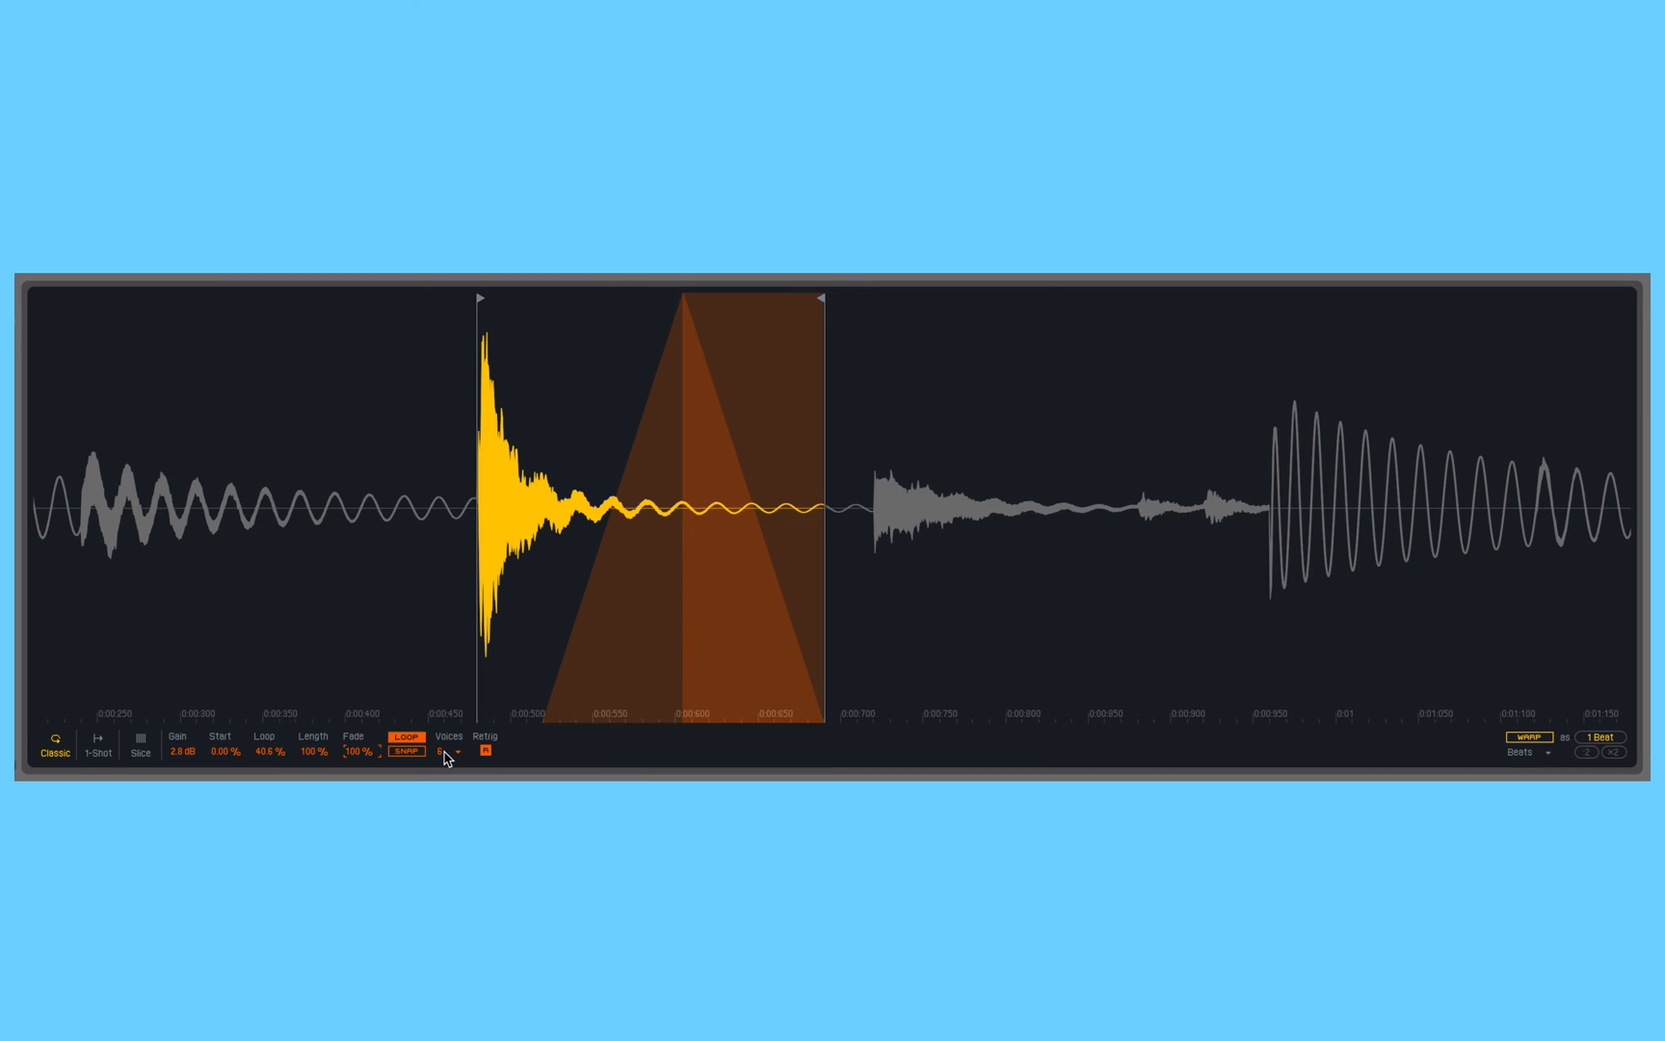
pyautogui.click(444, 753)
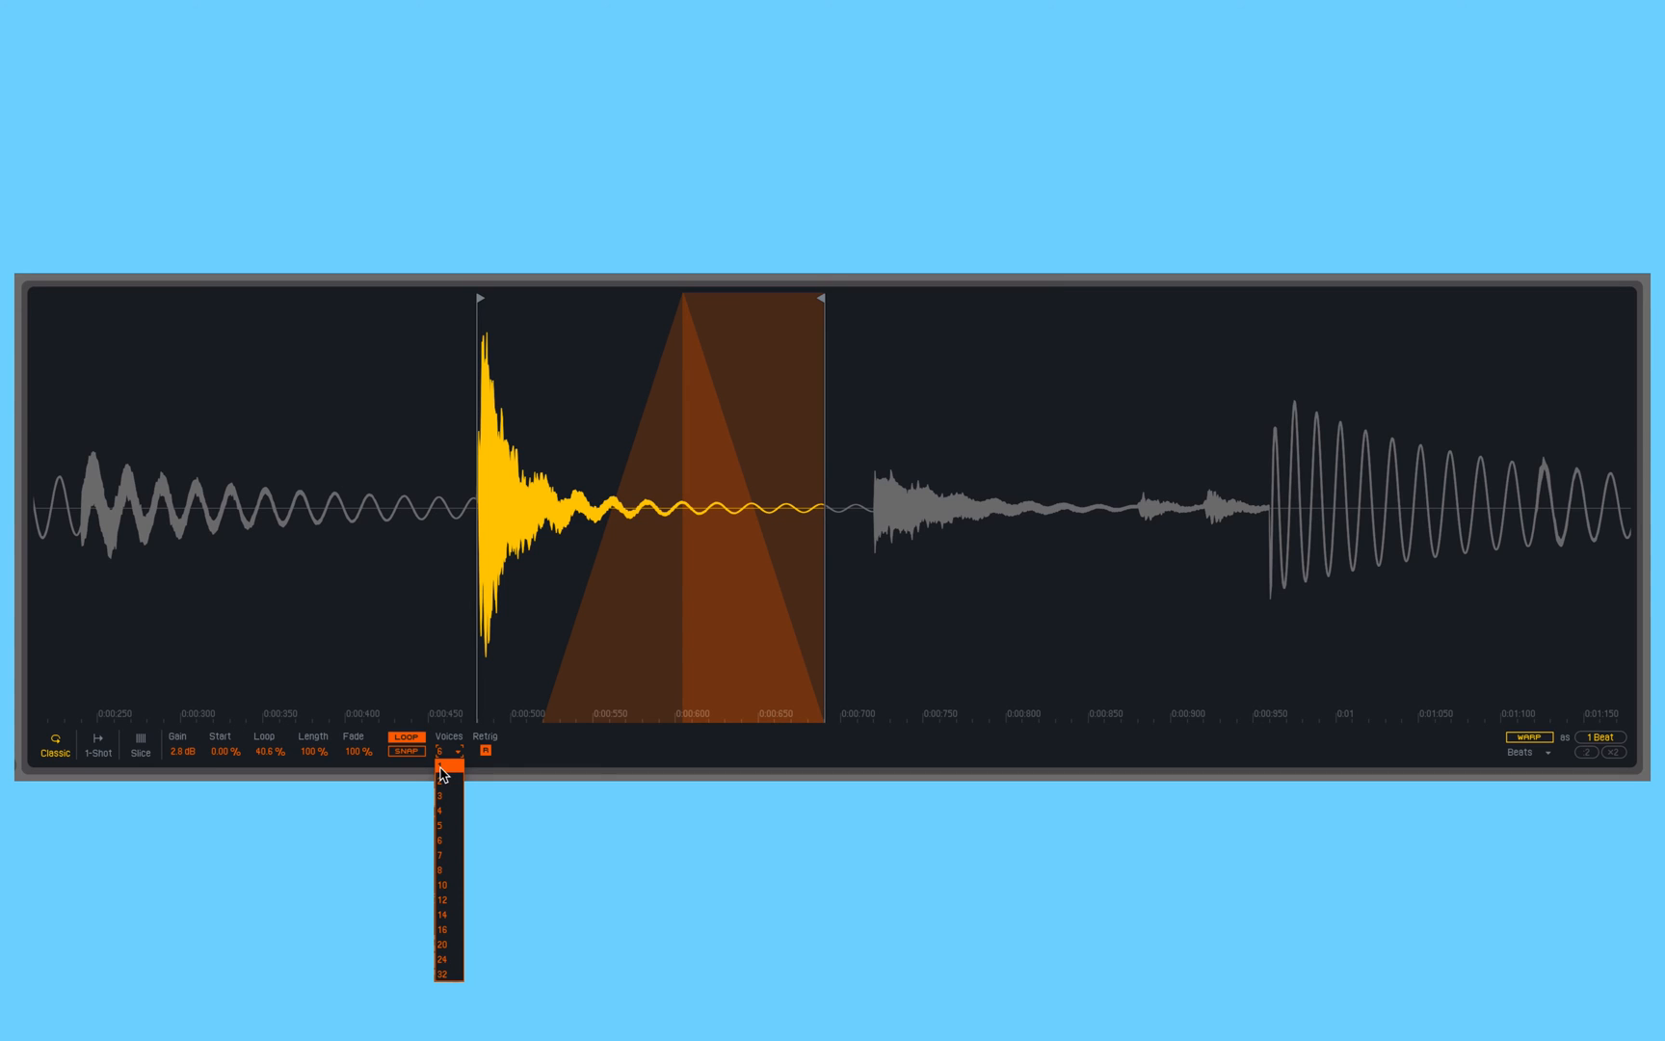
pyautogui.click(441, 767)
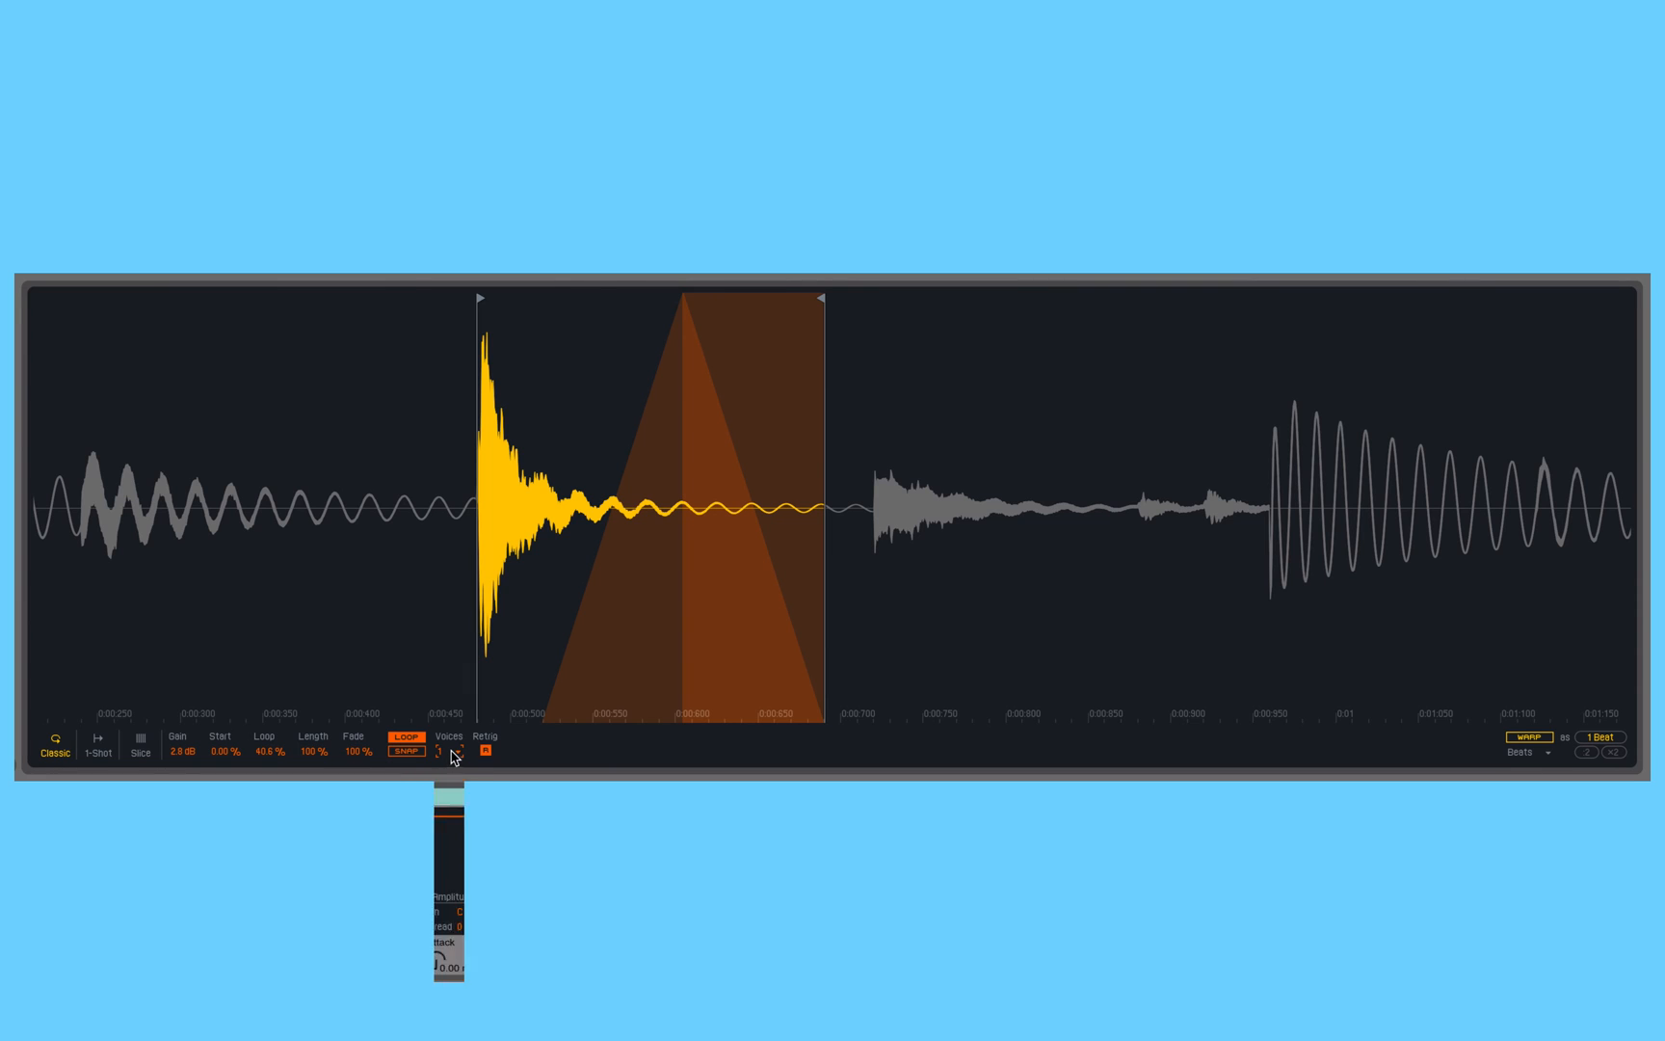
pyautogui.click(445, 754)
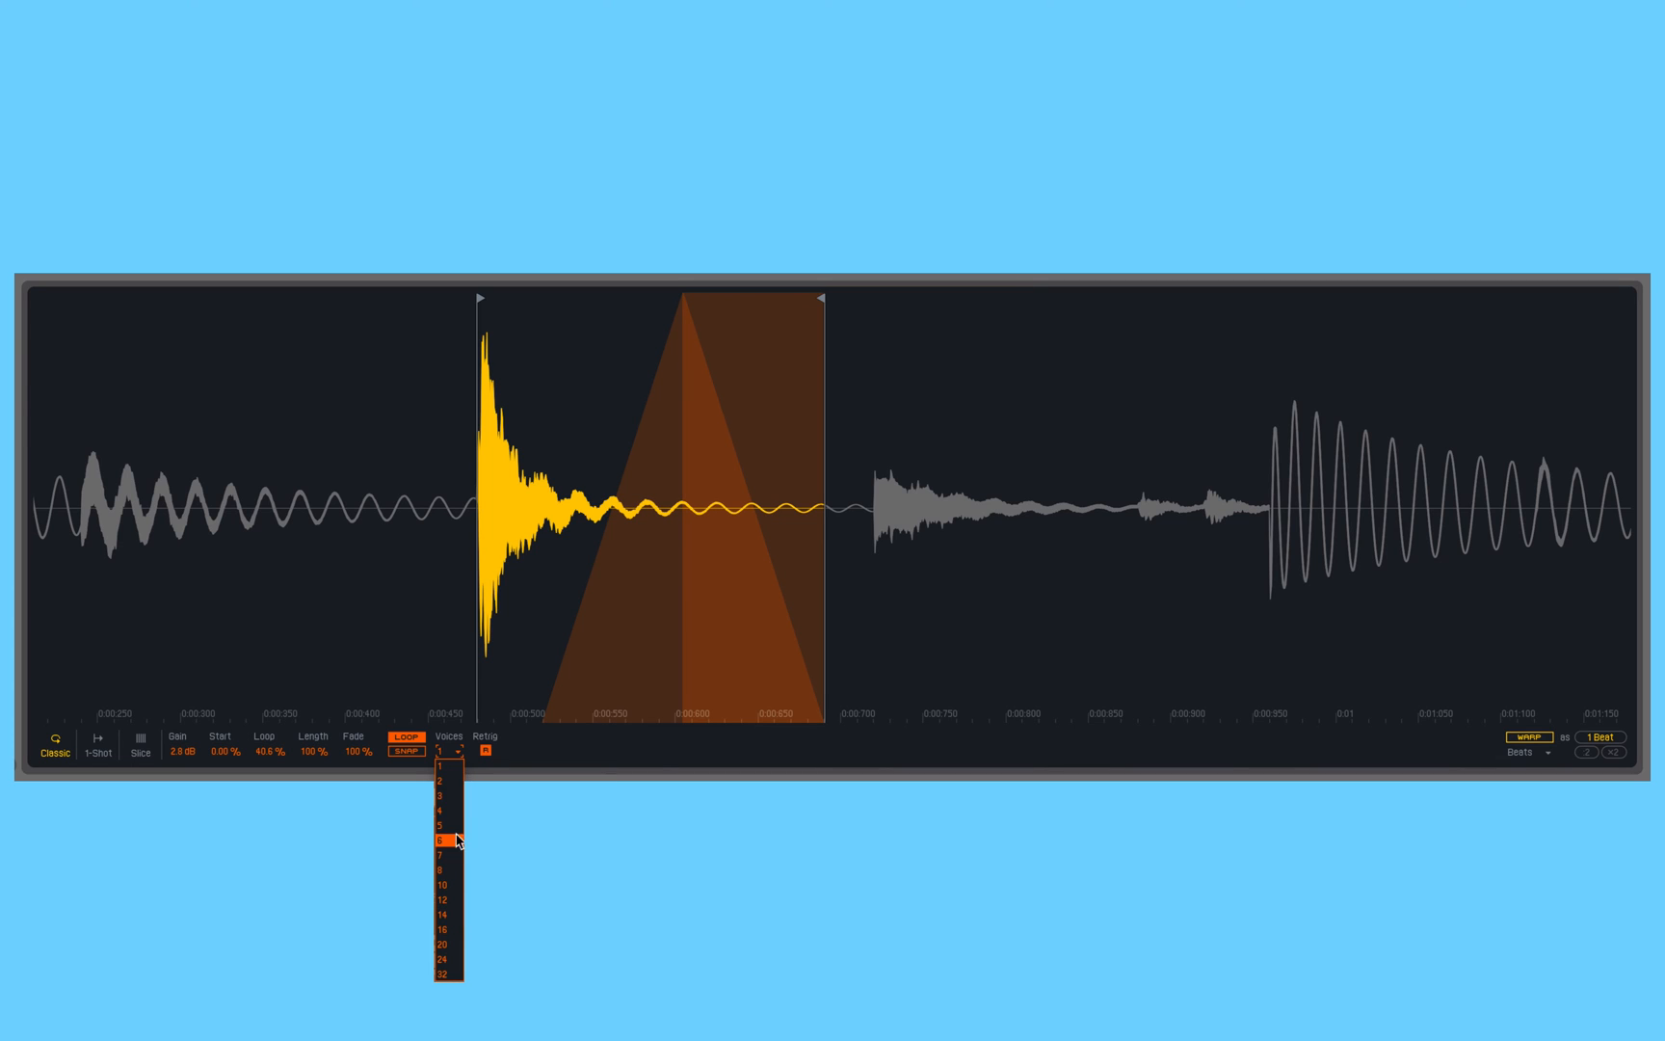
pyautogui.click(437, 840)
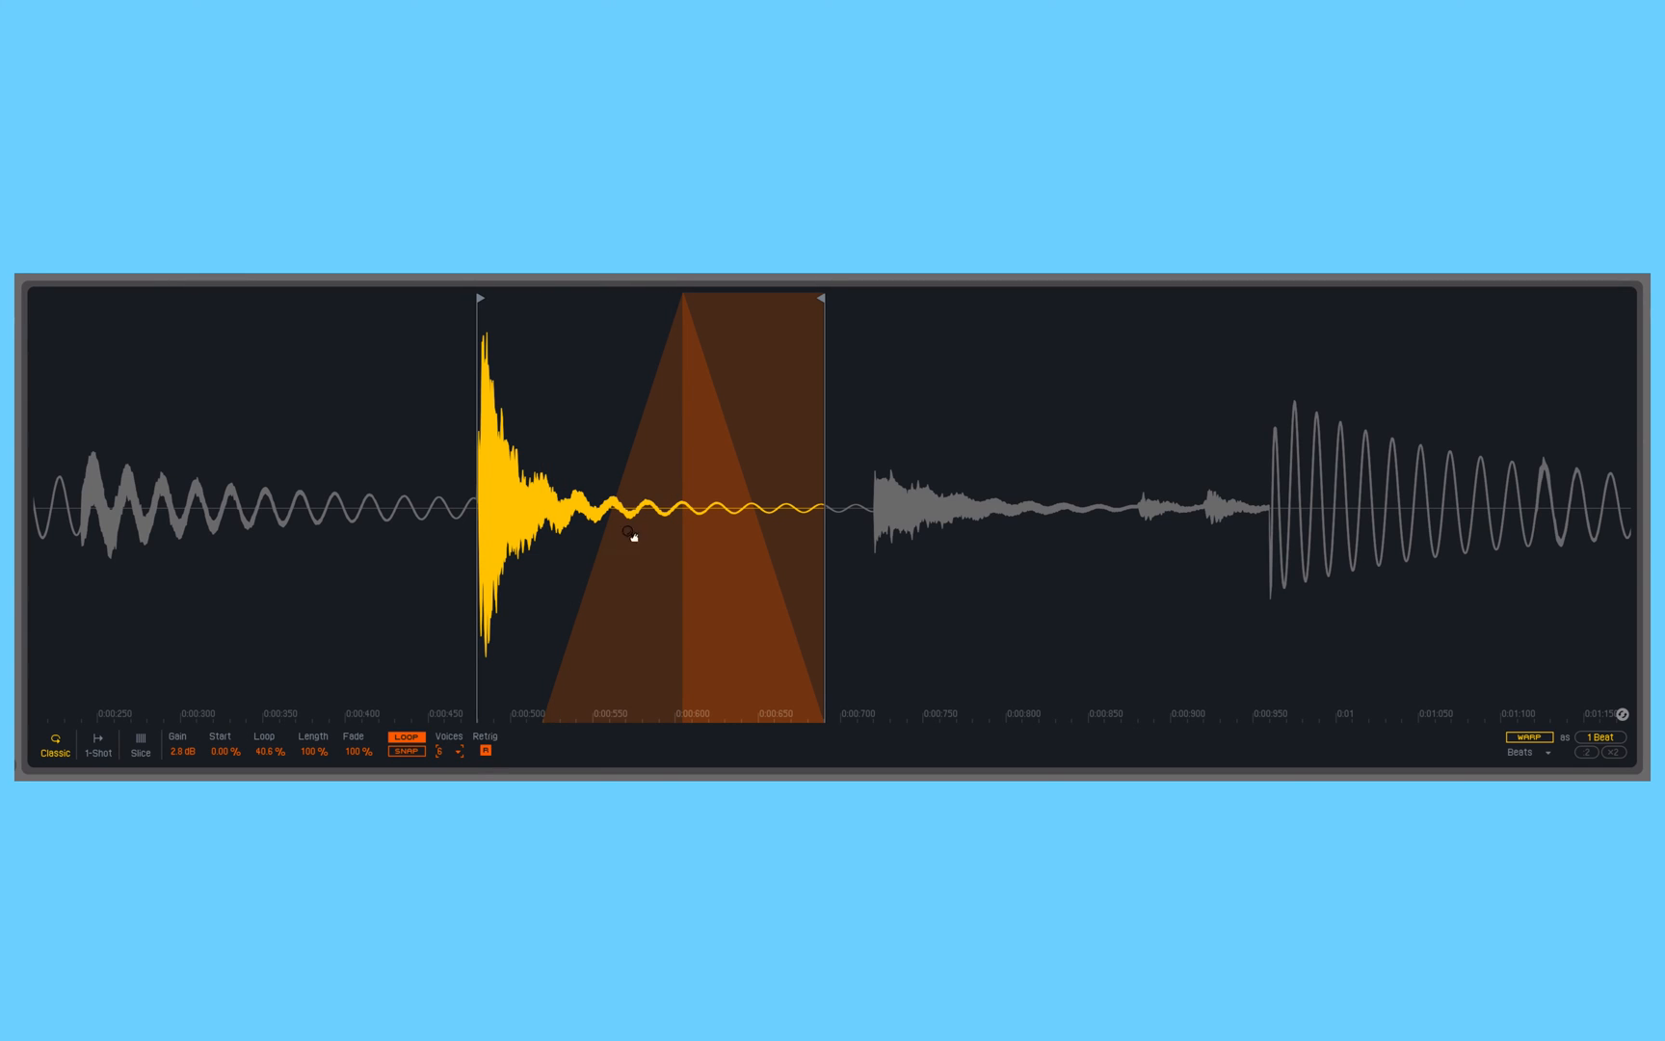
# - Pull the sample end far earlier, to just after the kick's attack
pyautogui.moveTo(818, 300); pyautogui.dragTo(786, 319)
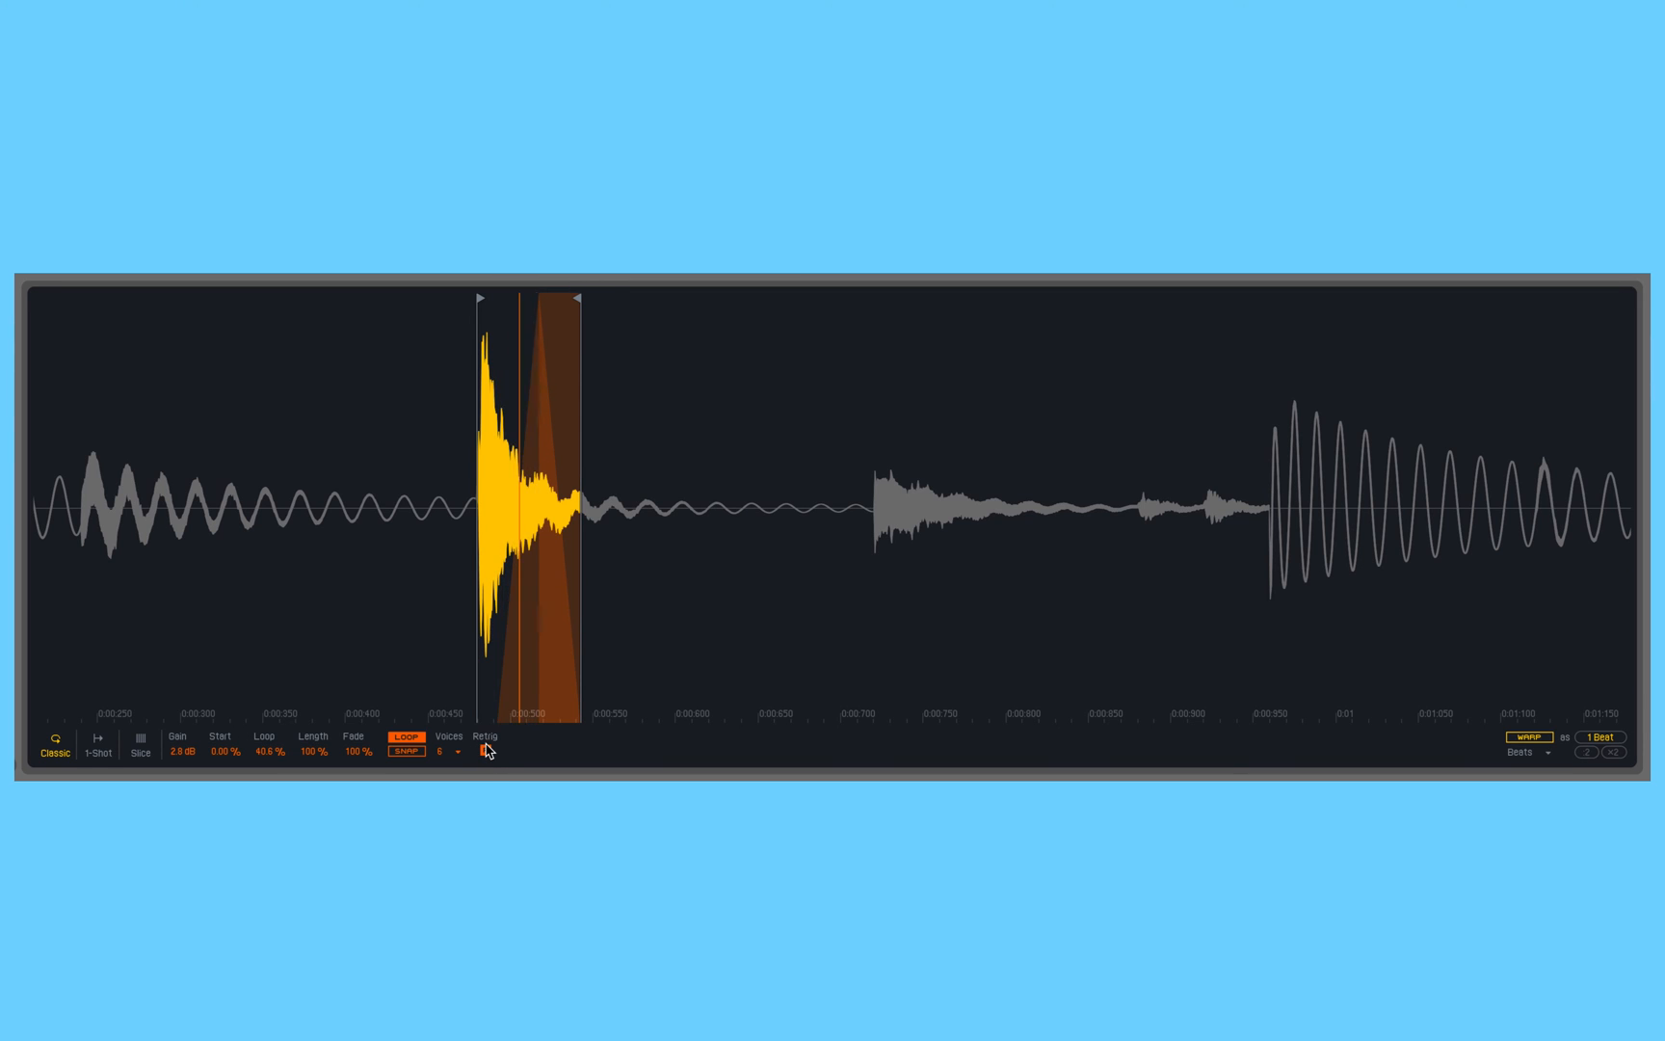
# - Toggle Retrig several times, leaving it switched off for the looping kick
pyautogui.click(486, 751)
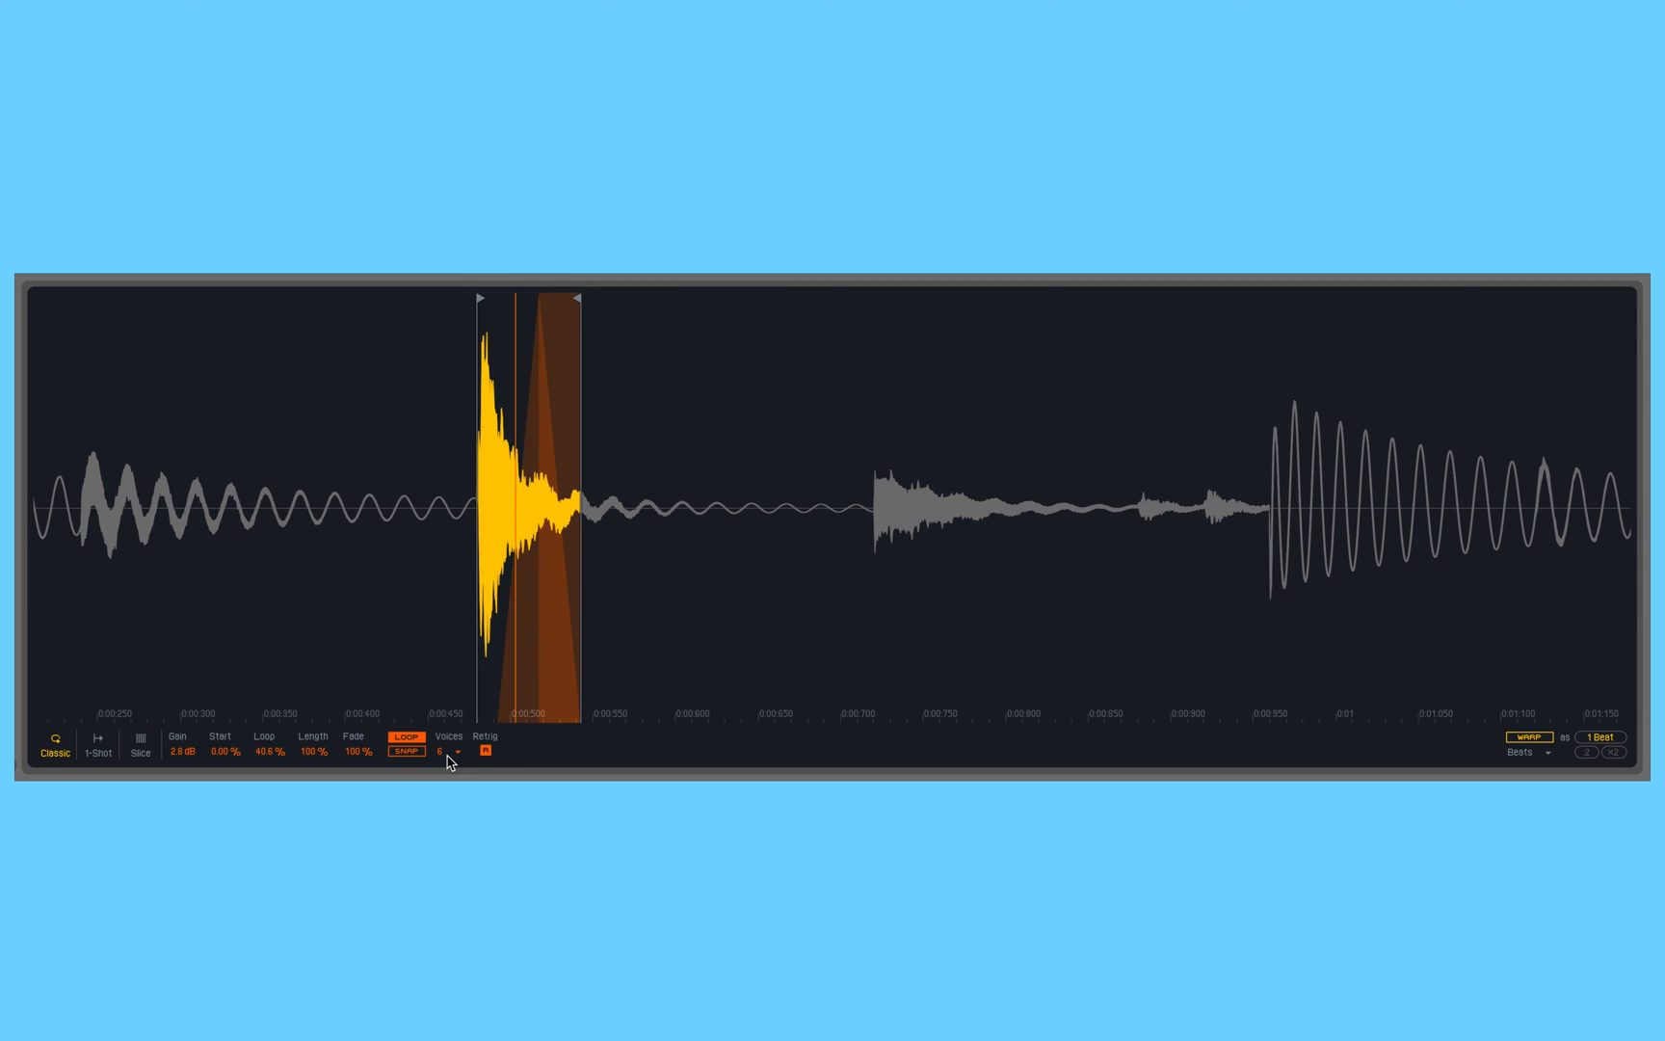
pyautogui.click(488, 752)
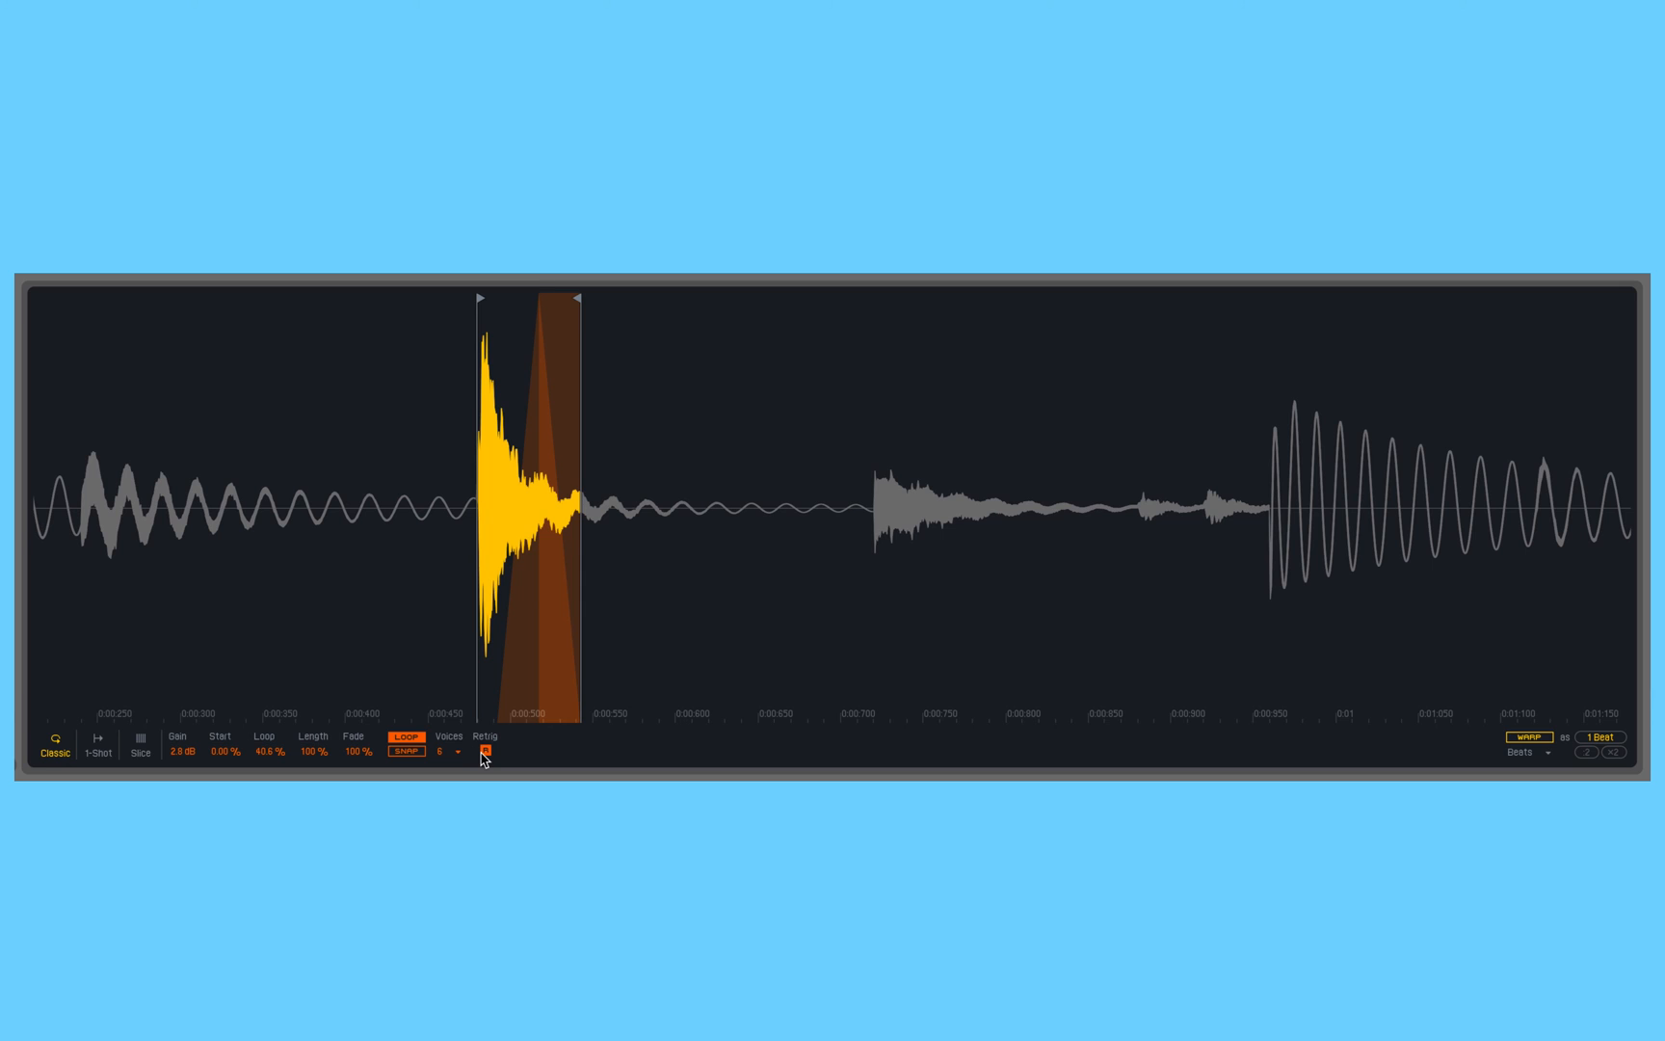
pyautogui.click(487, 752)
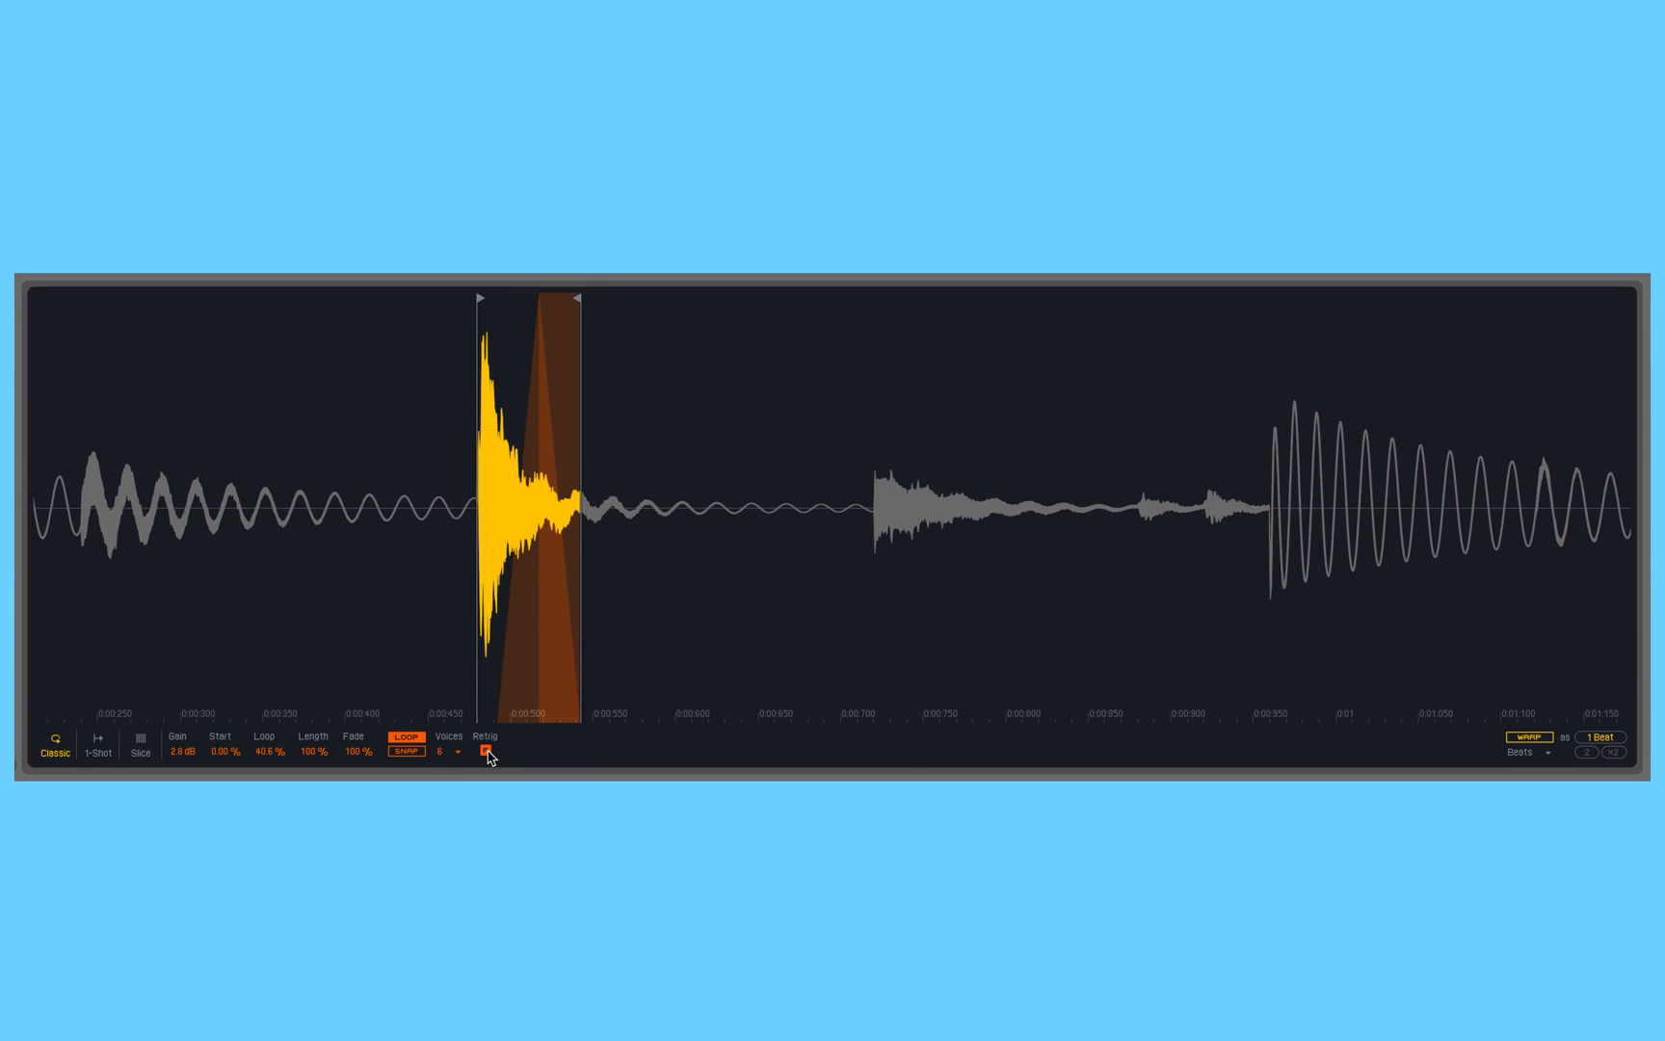
pyautogui.click(486, 752)
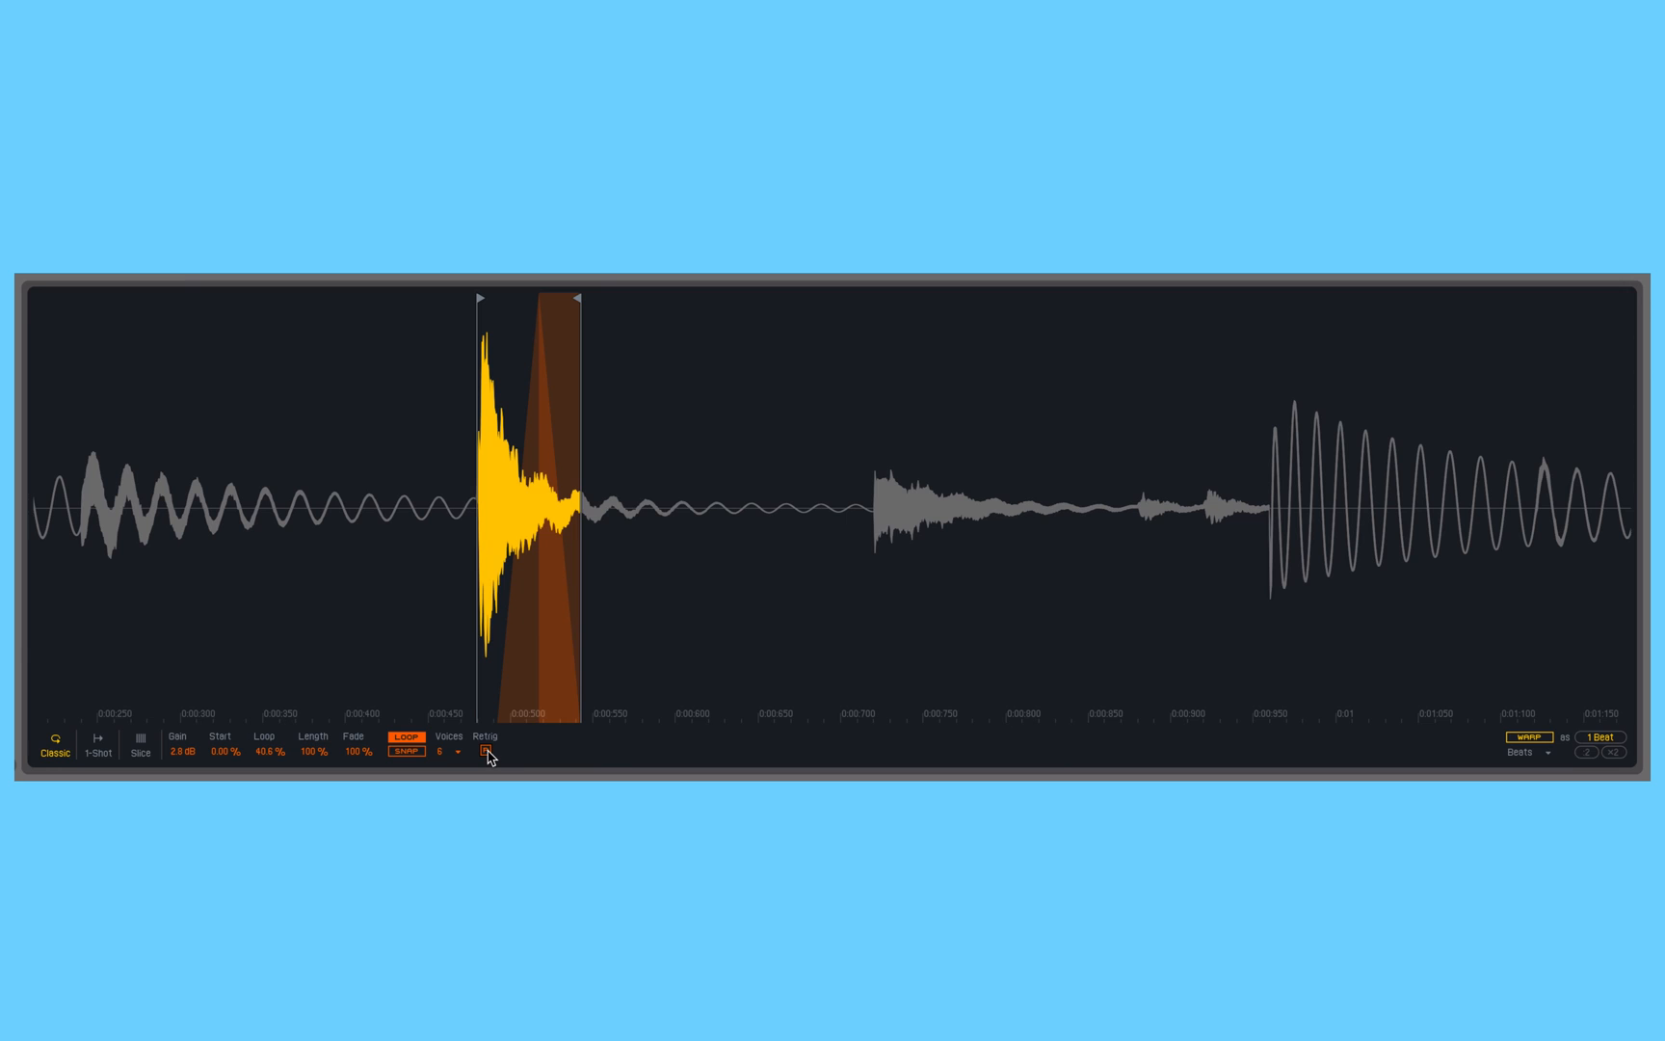
pyautogui.click(485, 753)
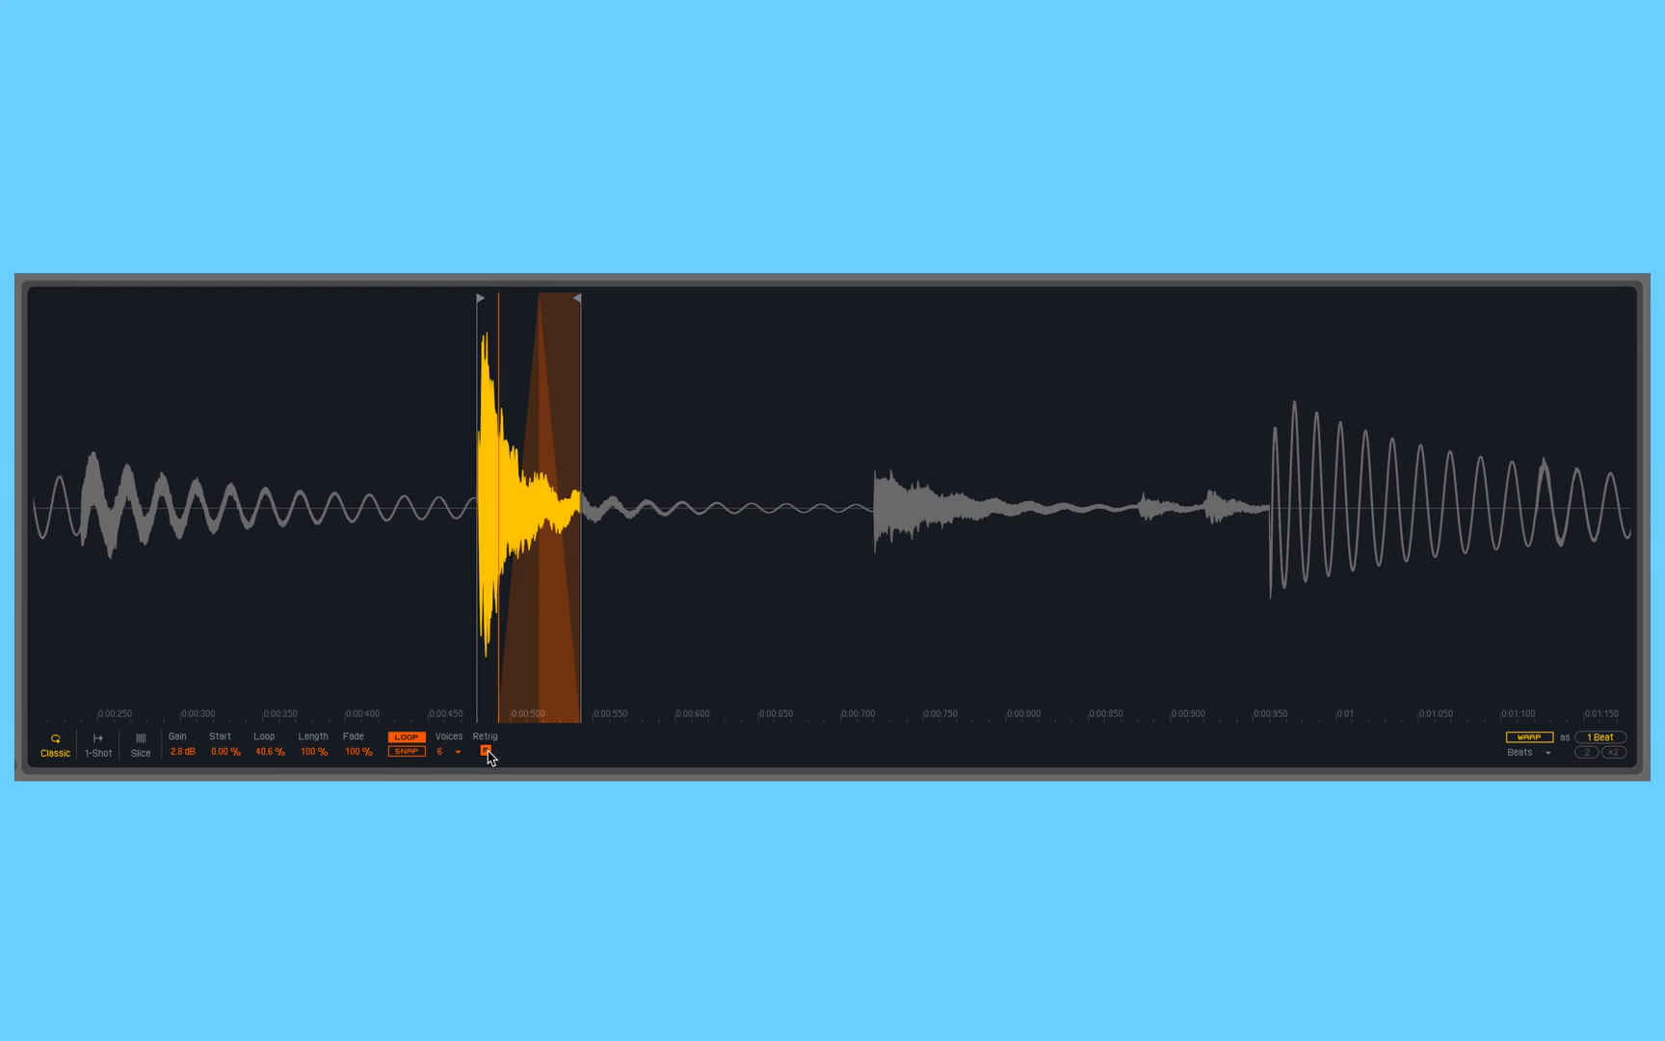
pyautogui.click(487, 751)
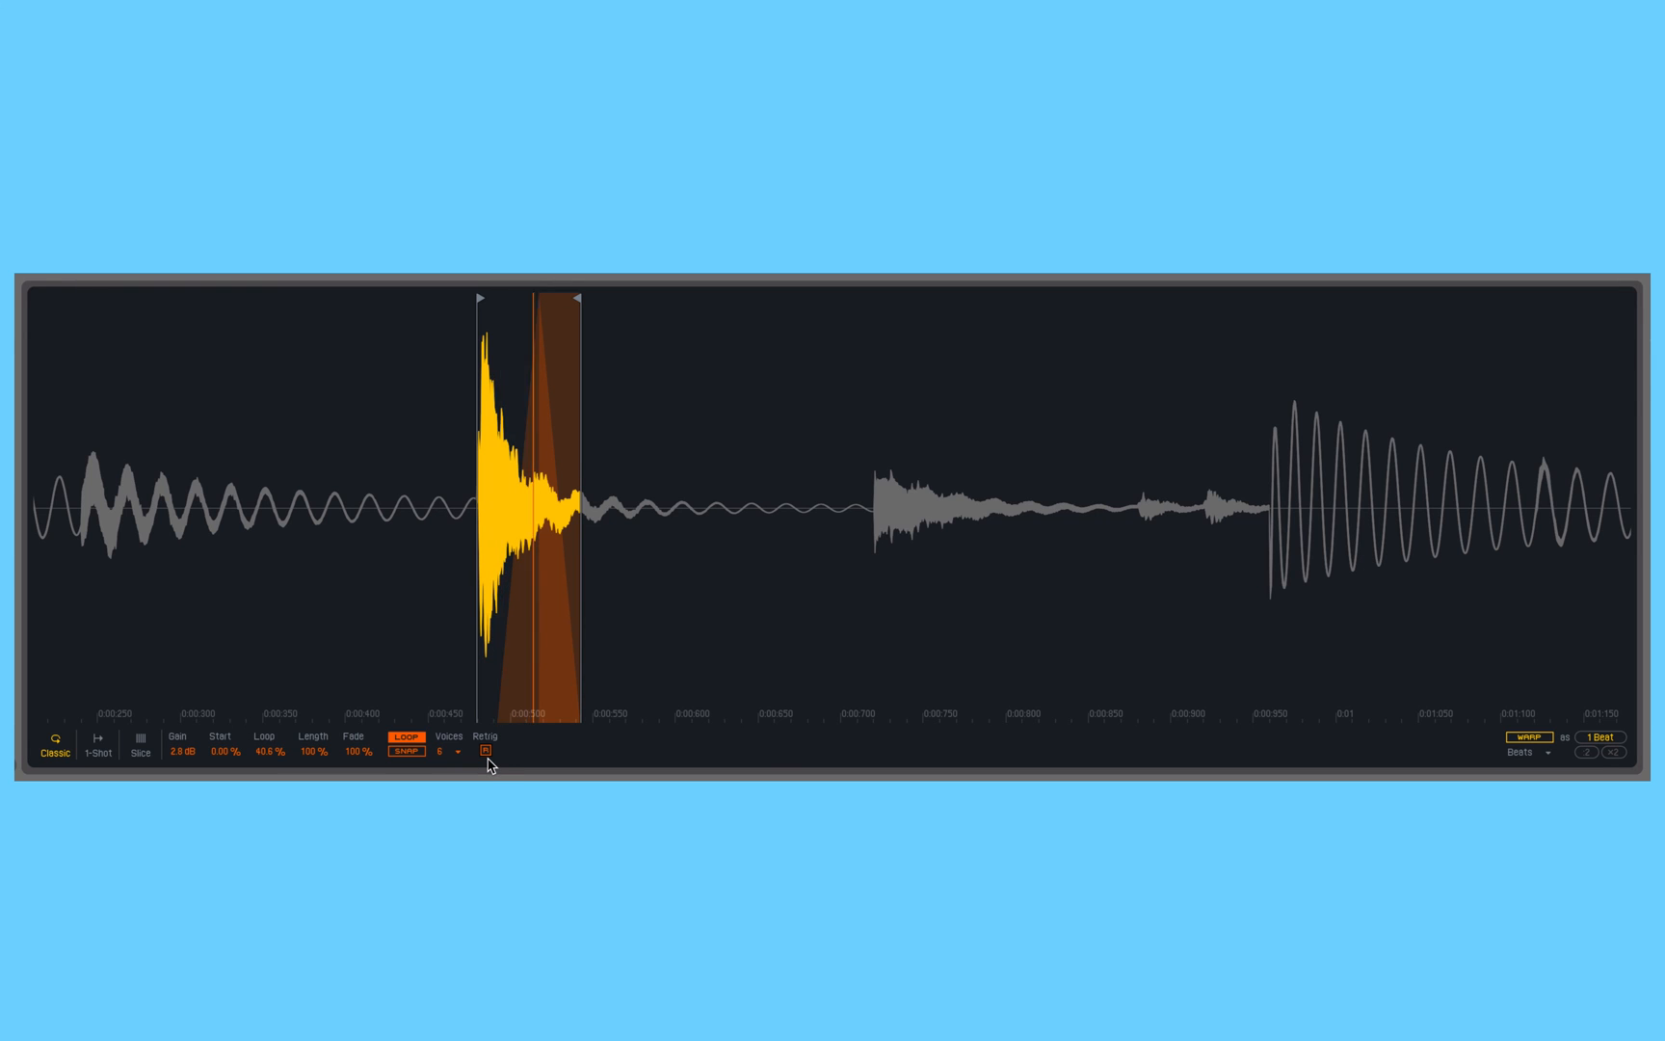